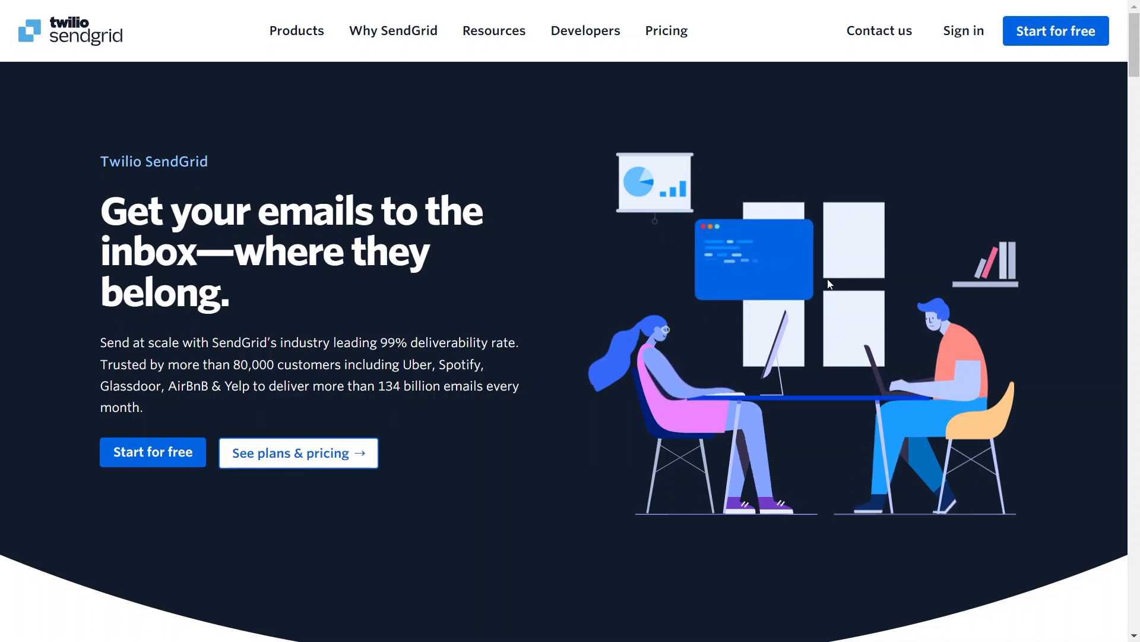
mouse_move(589, 304)
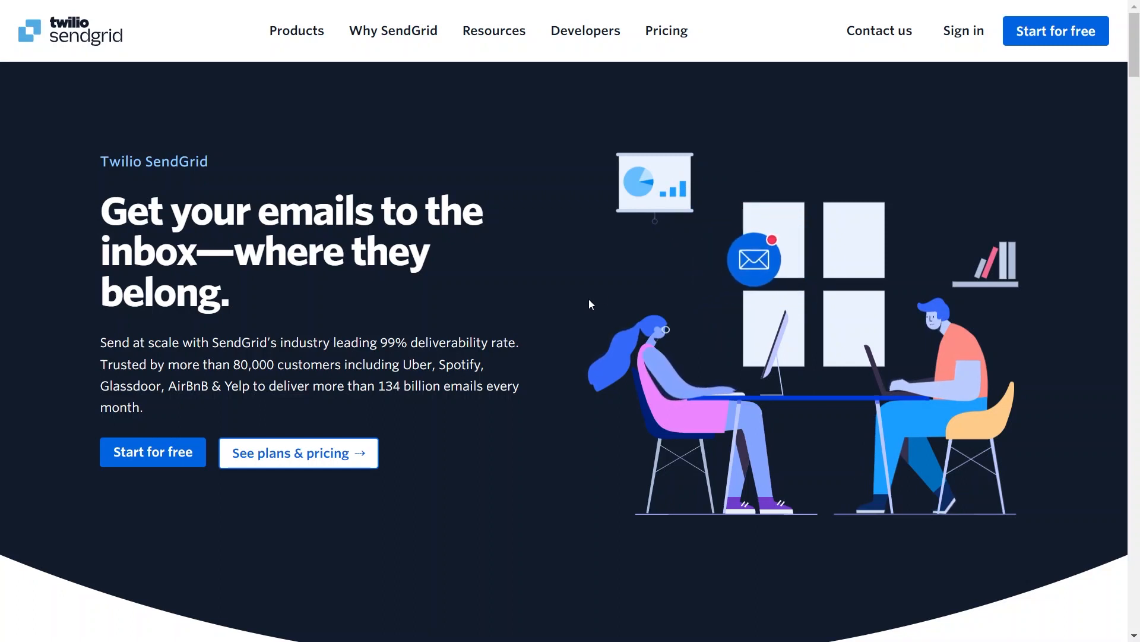
Scroll down the SendGrid home page to review the listed features before heading to Pricing.
scroll("down", 3)
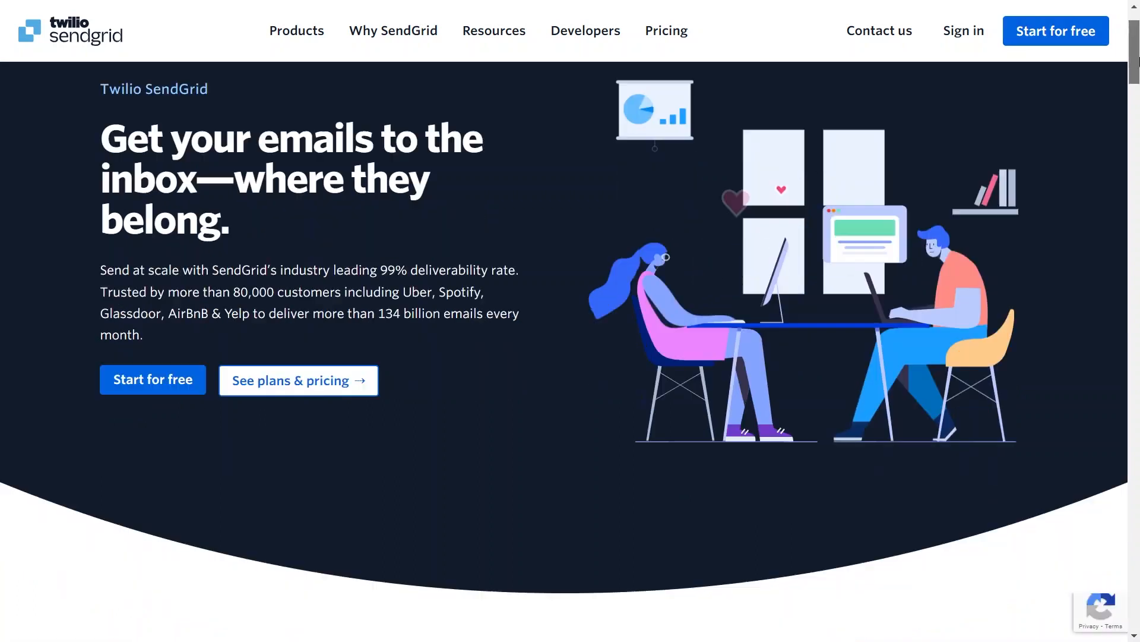
scroll("down", 3)
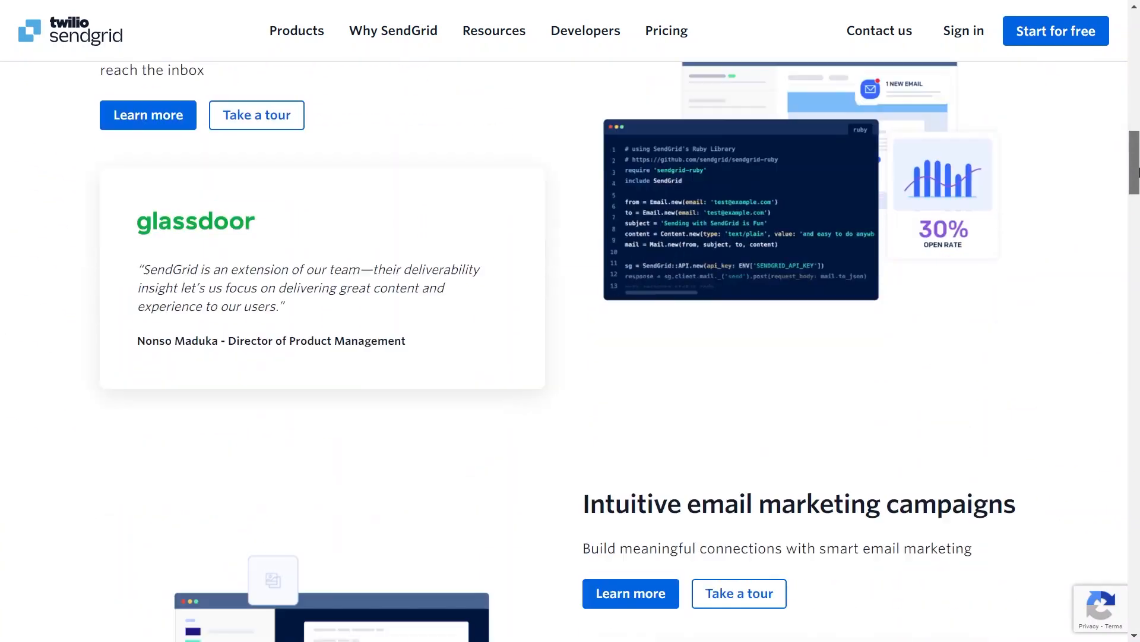
scroll("down", 3)
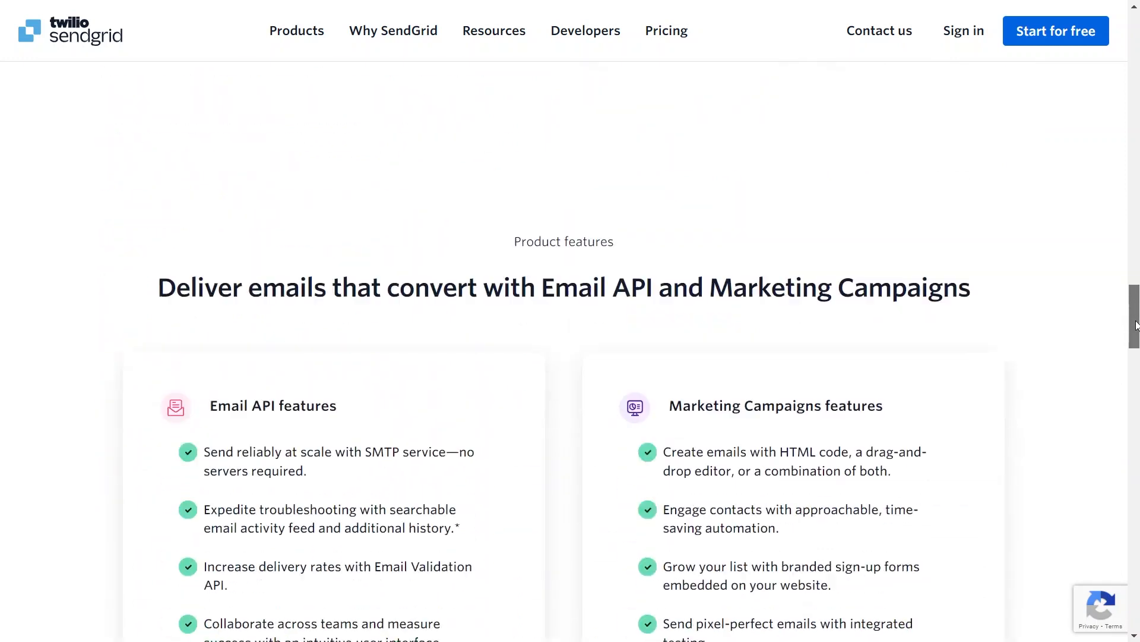
scroll("down", 3)
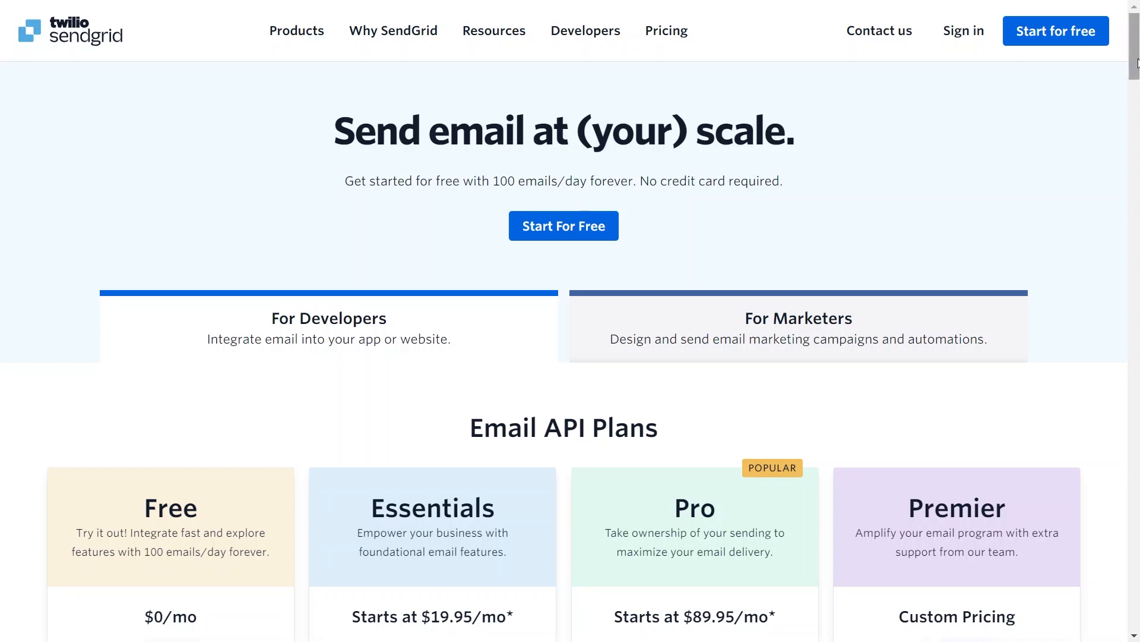
scroll("down", 3)
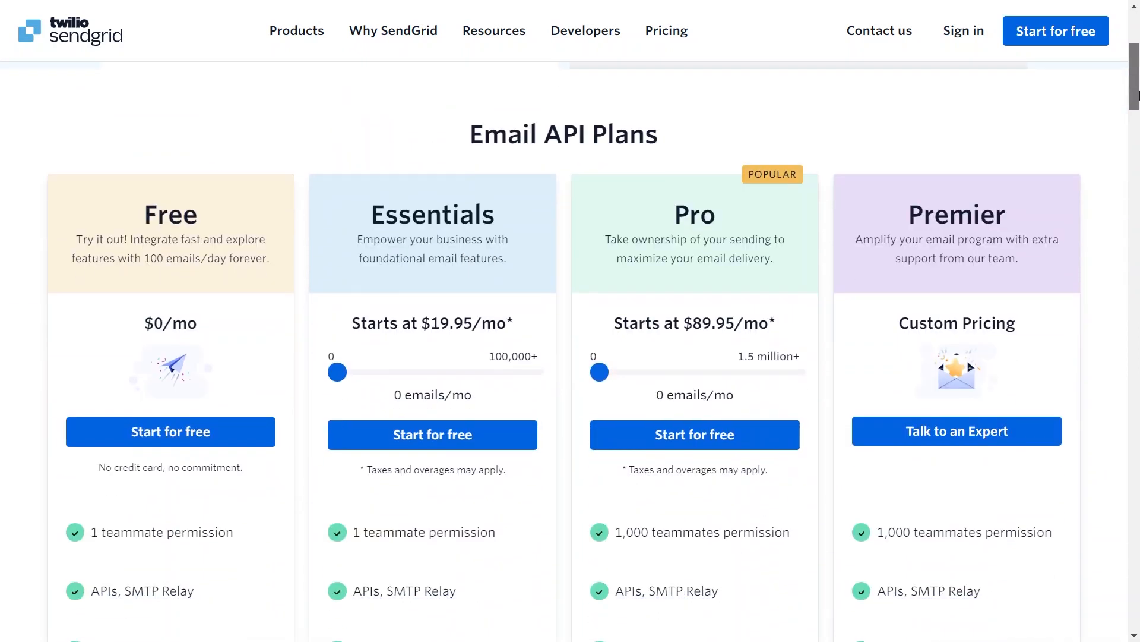
scroll("down", 3)
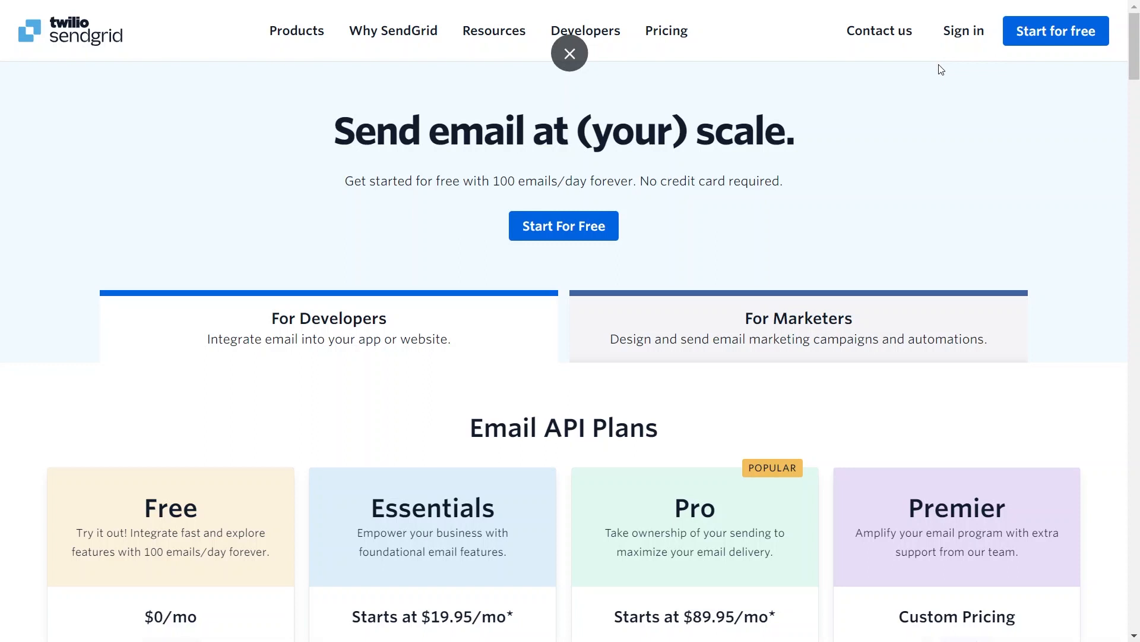
scroll("down", 3)
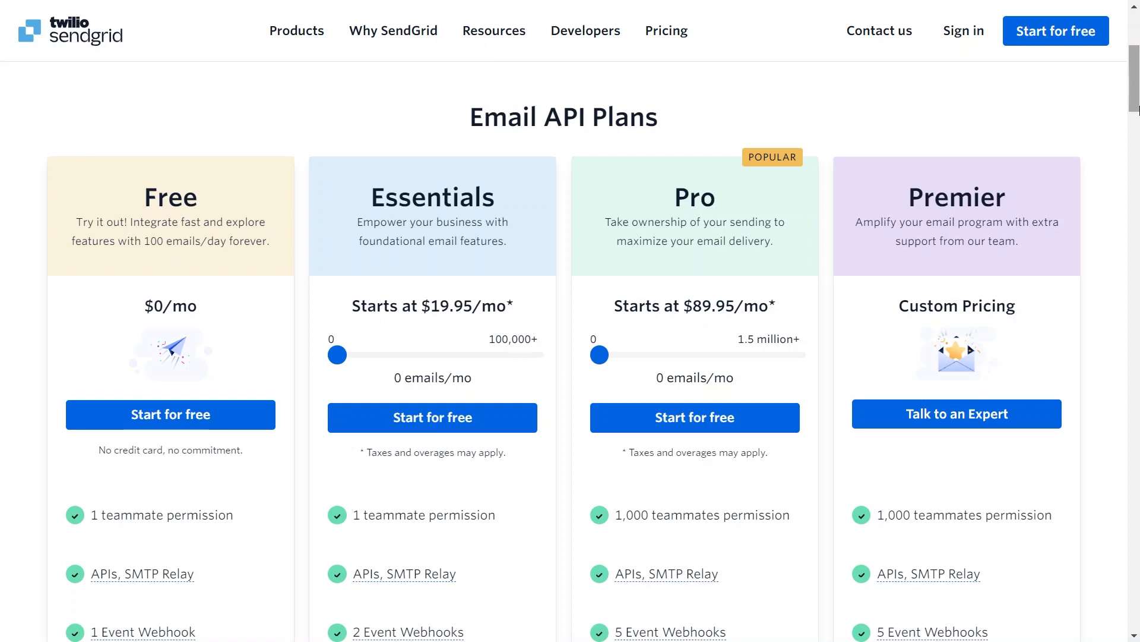
scroll("down", 3)
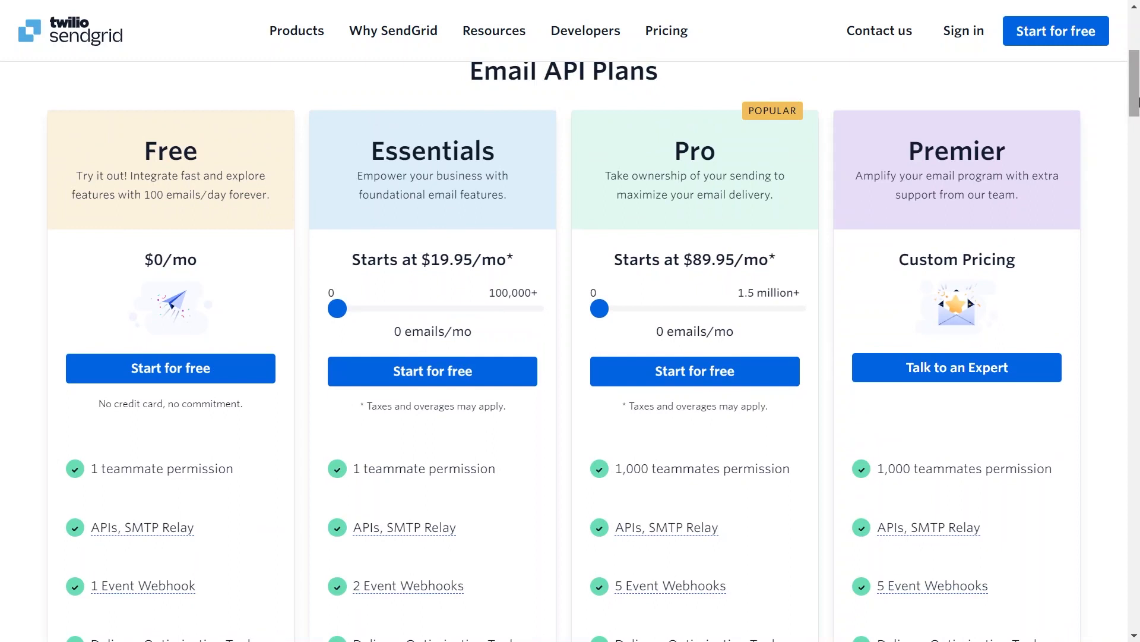
mouse_move(464, 327)
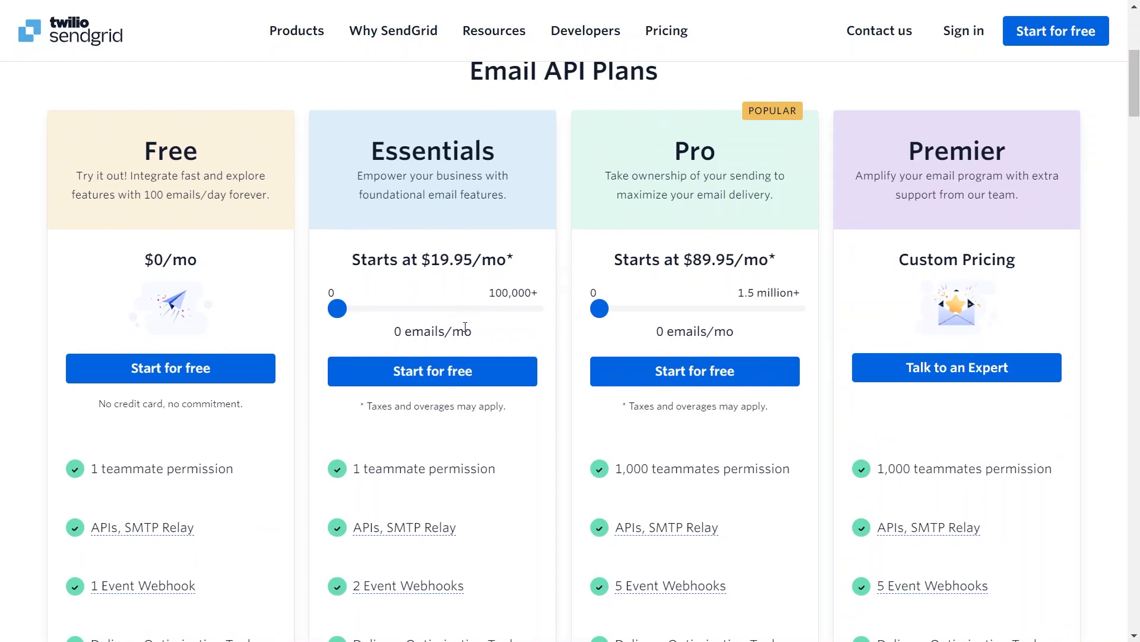
mouse_move(480, 399)
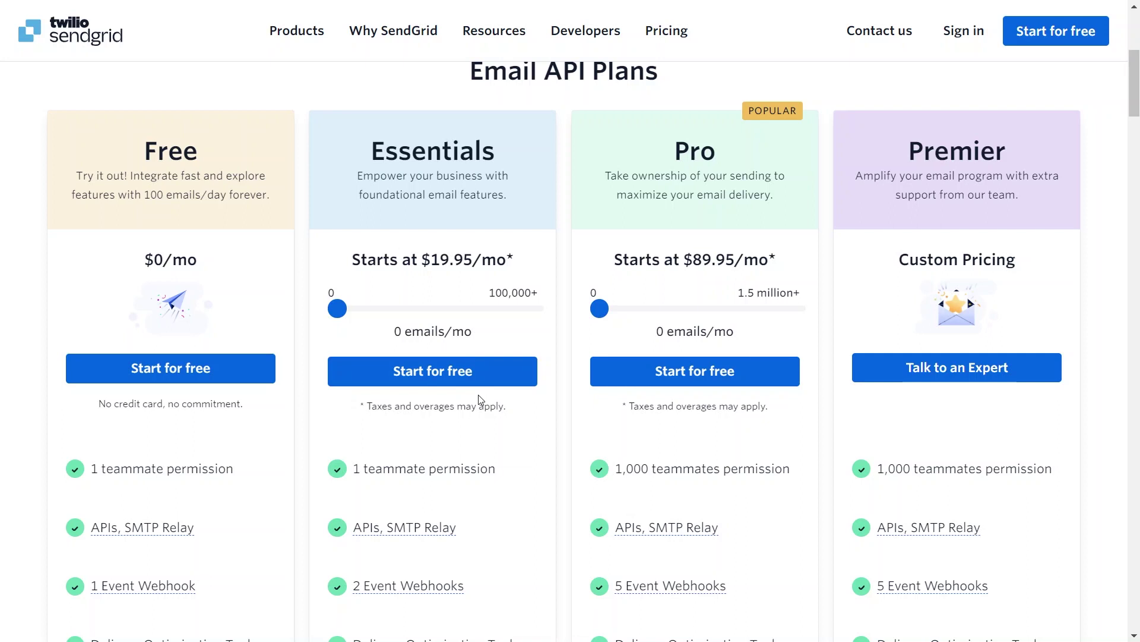
scroll("down", 3)
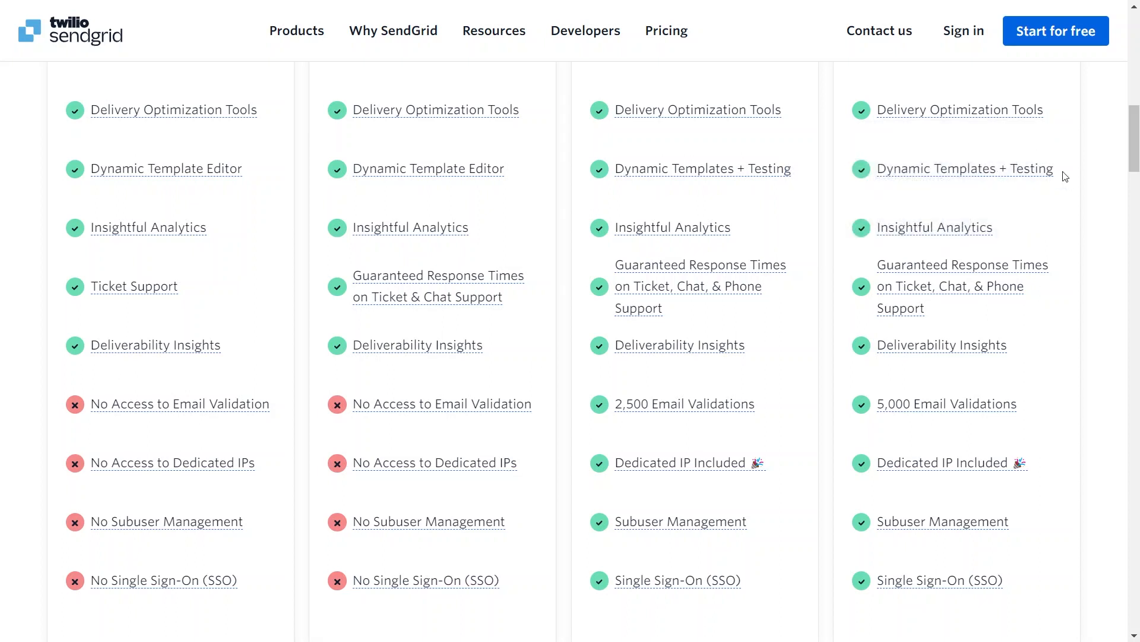
scroll("up", 3)
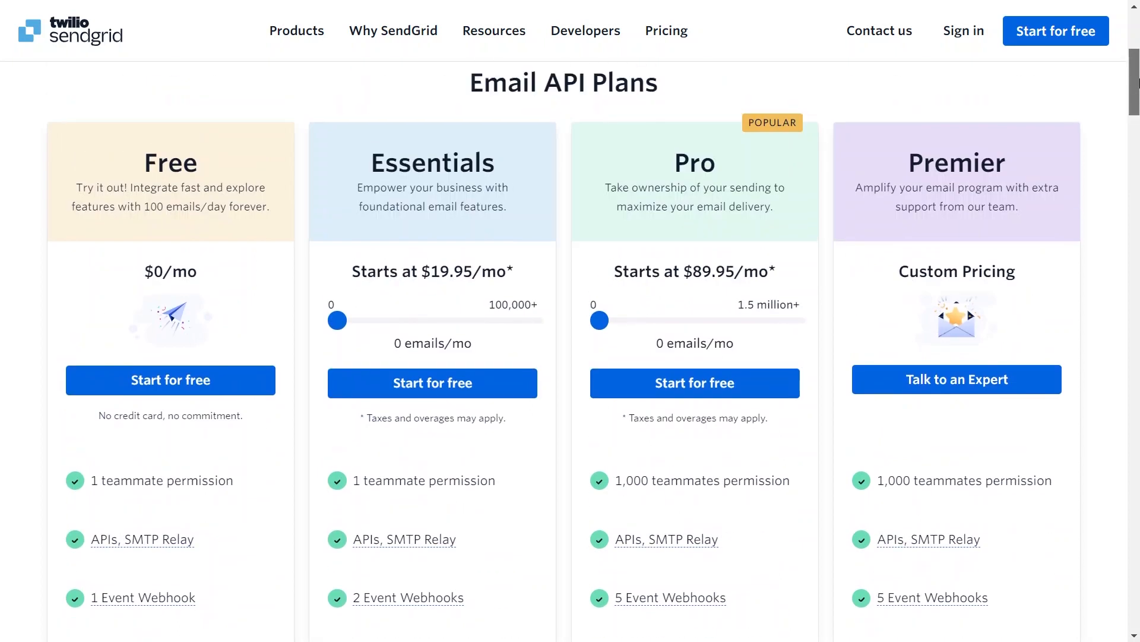
scroll("down", 3)
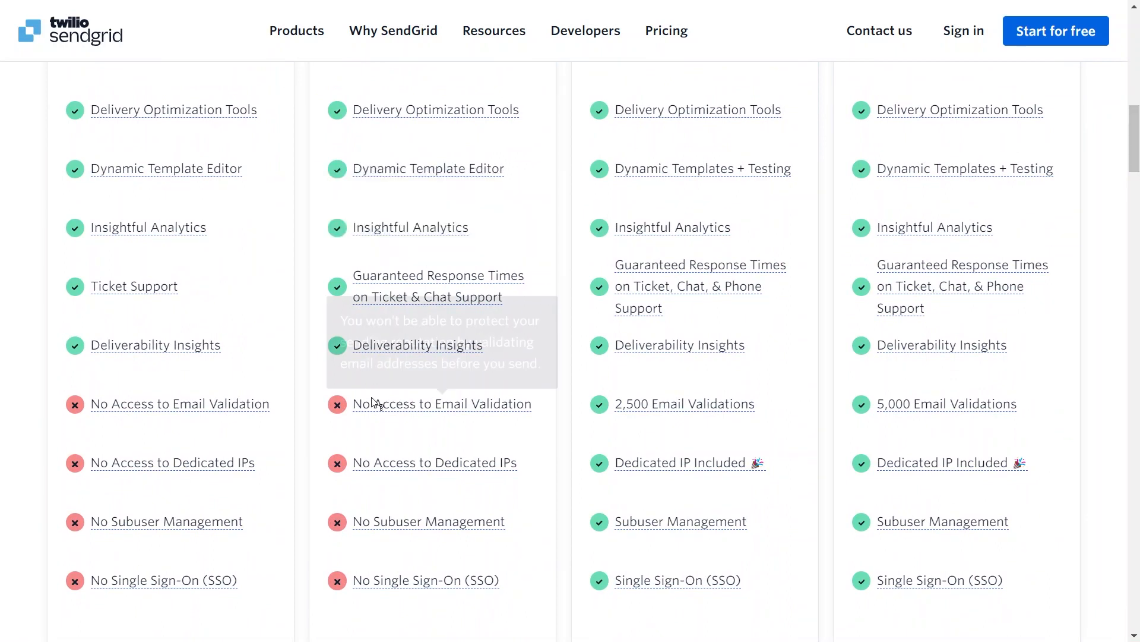
mouse_move(518, 381)
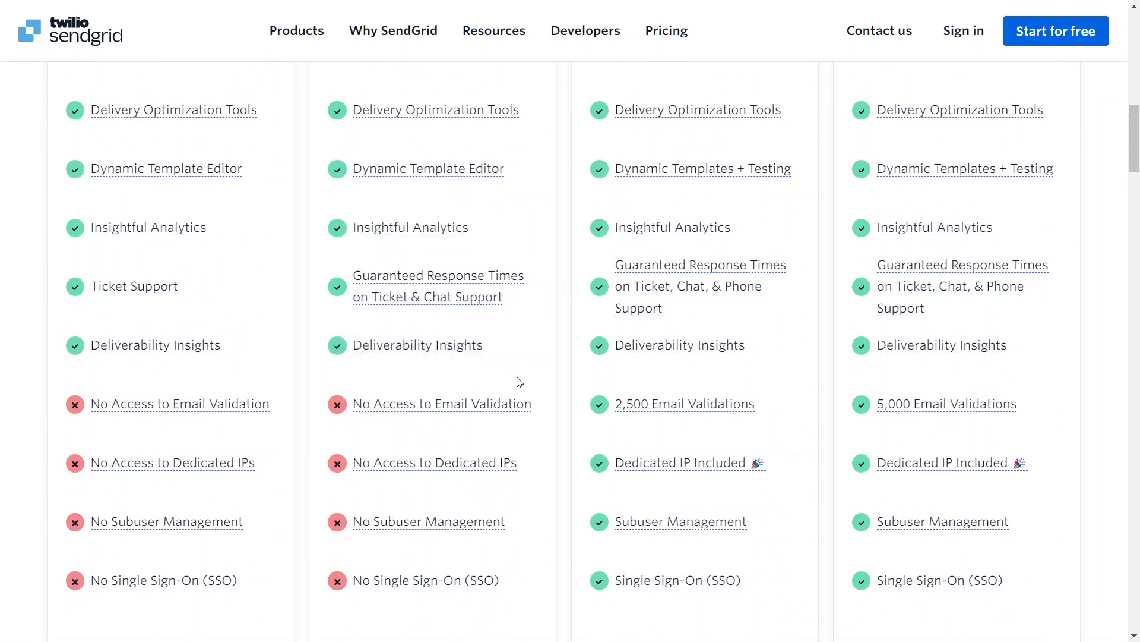
scroll("up", 3)
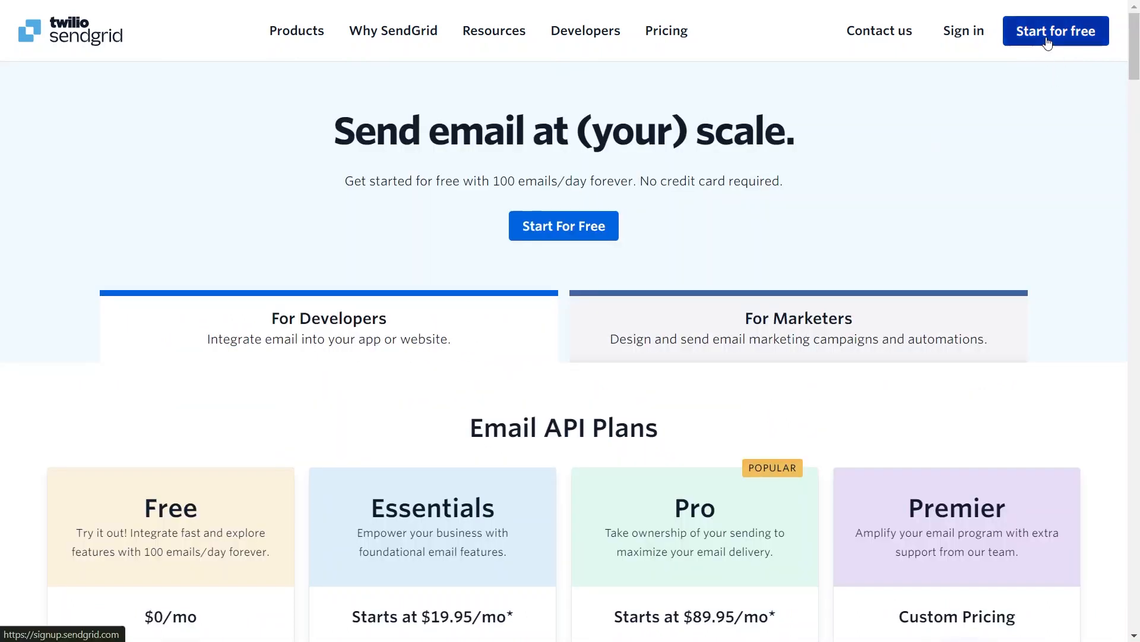
mouse_move(998, 149)
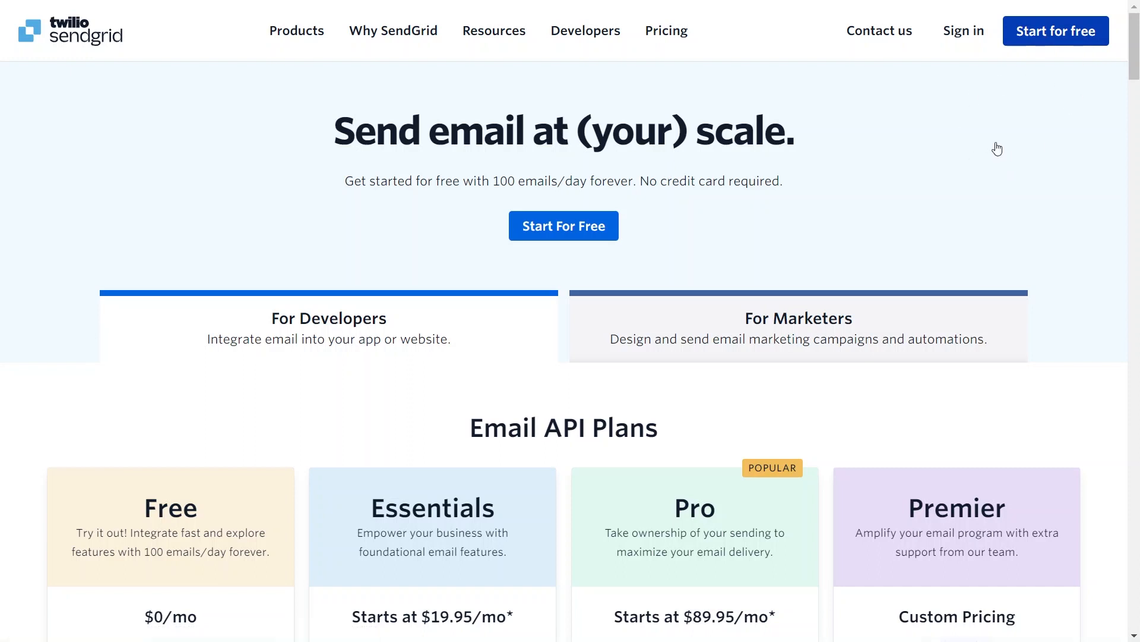
Sign up for a free SendGrid account and submit the Tell Us About Yourself profile details.
left_click(563, 226)
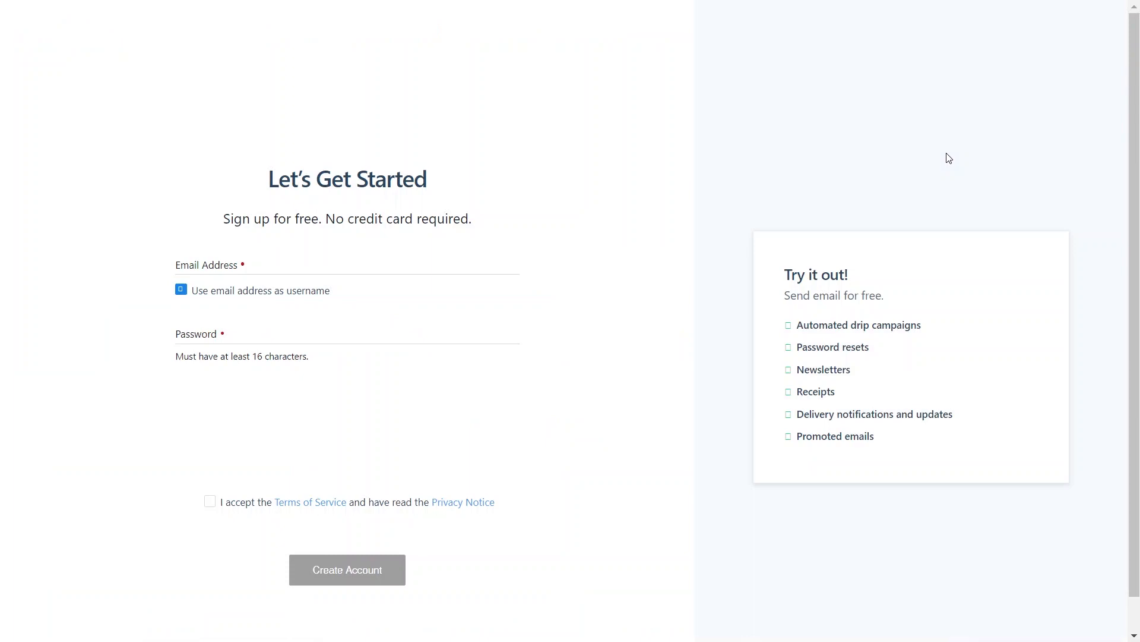
left_click(347, 570)
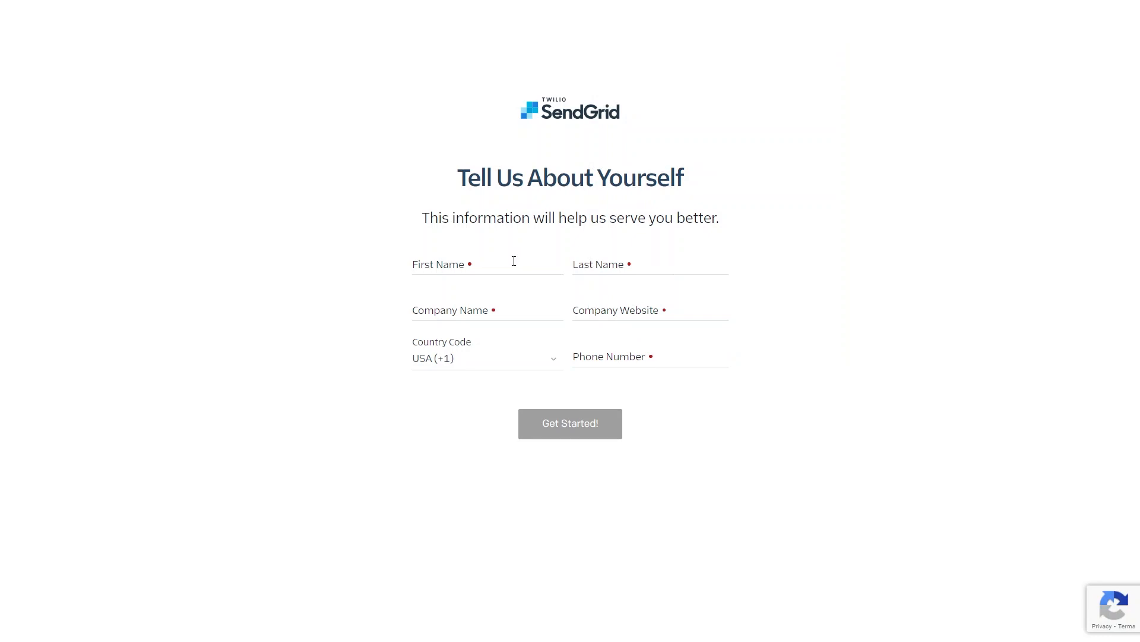
left_click(570, 423)
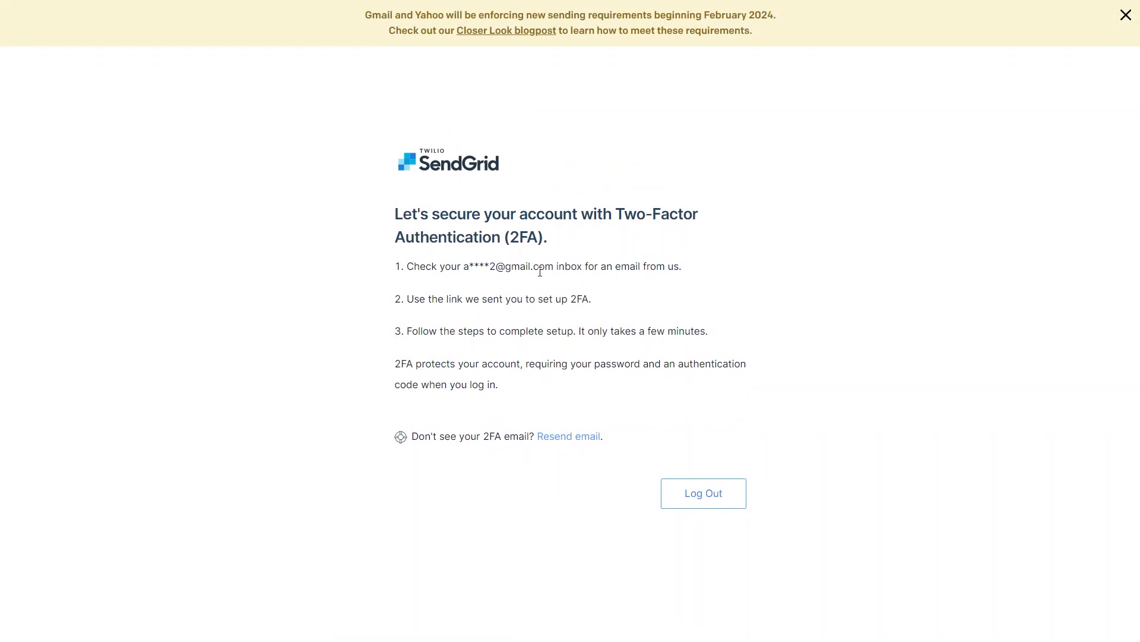
mouse_move(528, 299)
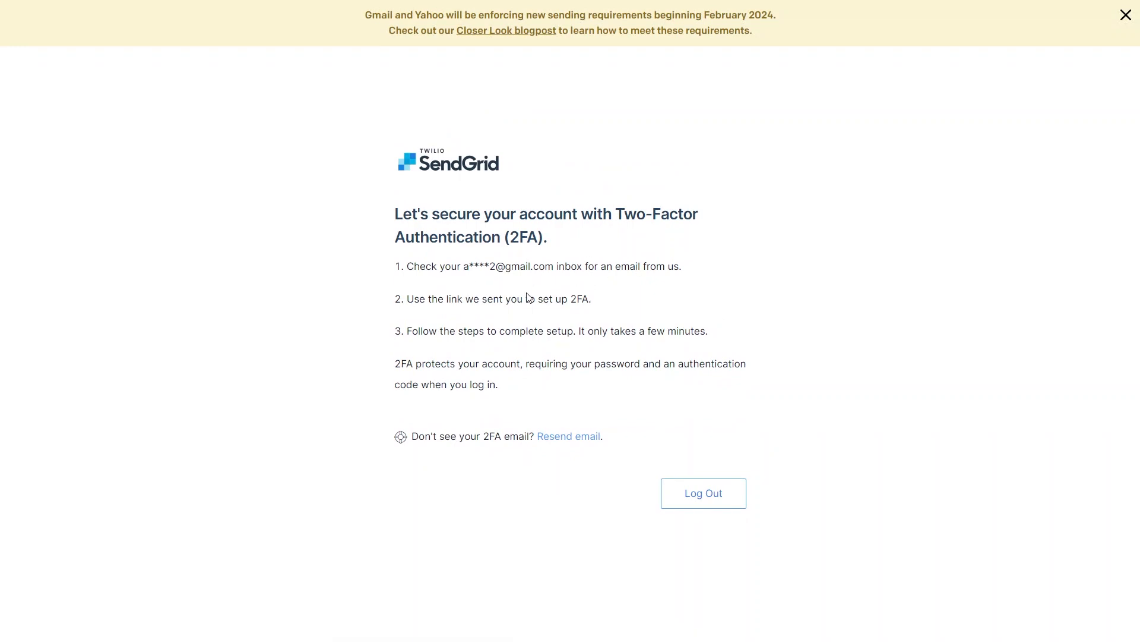
mouse_move(546, 335)
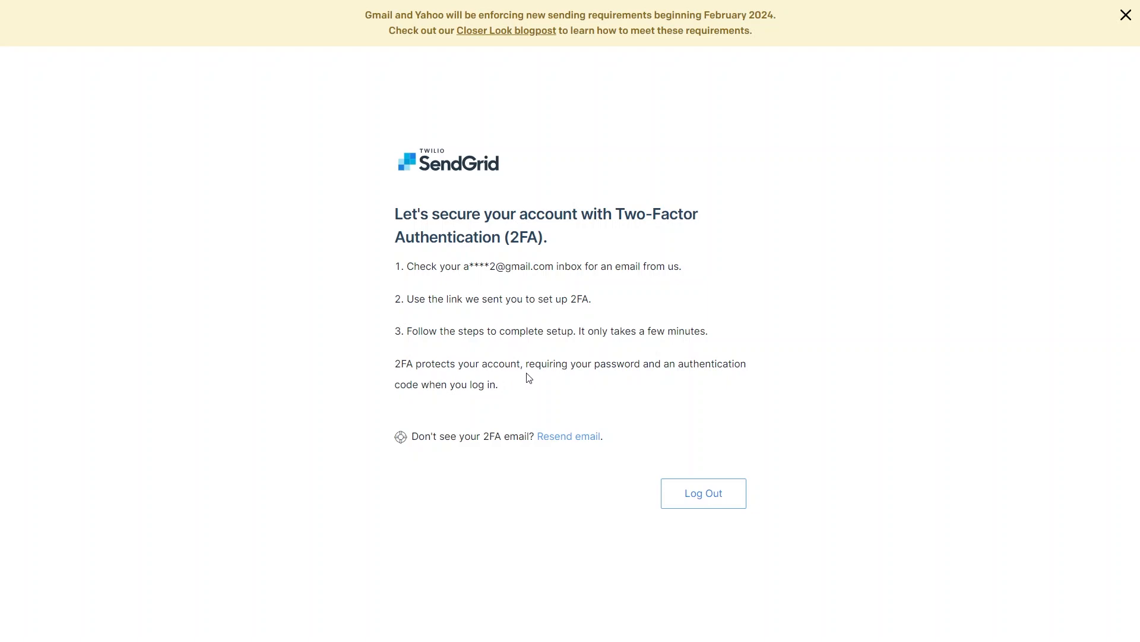
mouse_move(580, 305)
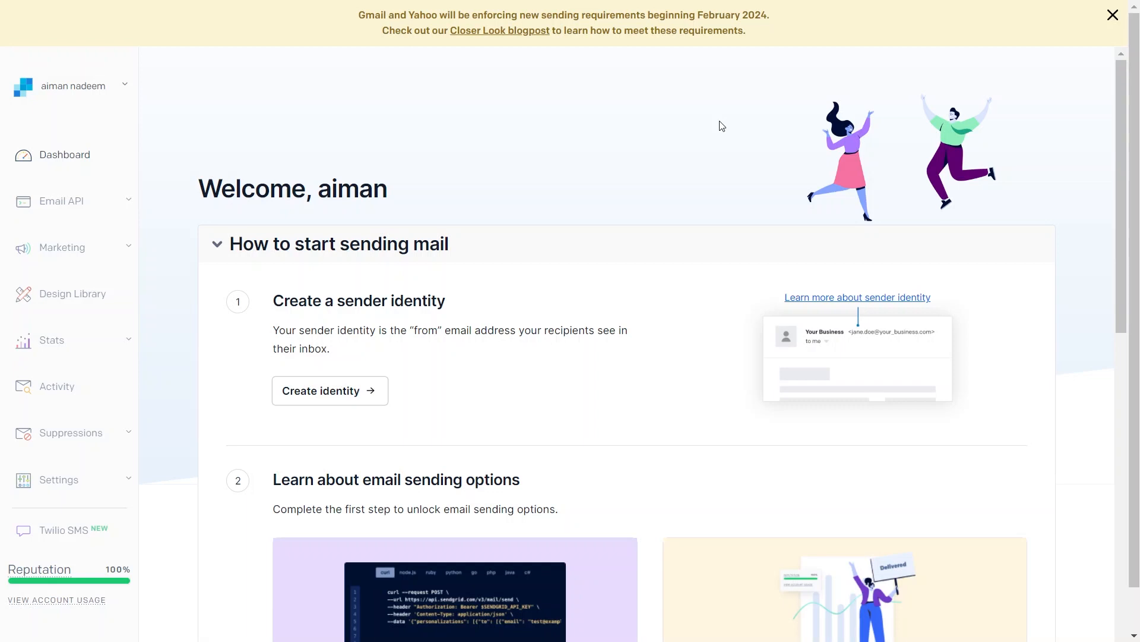
mouse_move(76, 158)
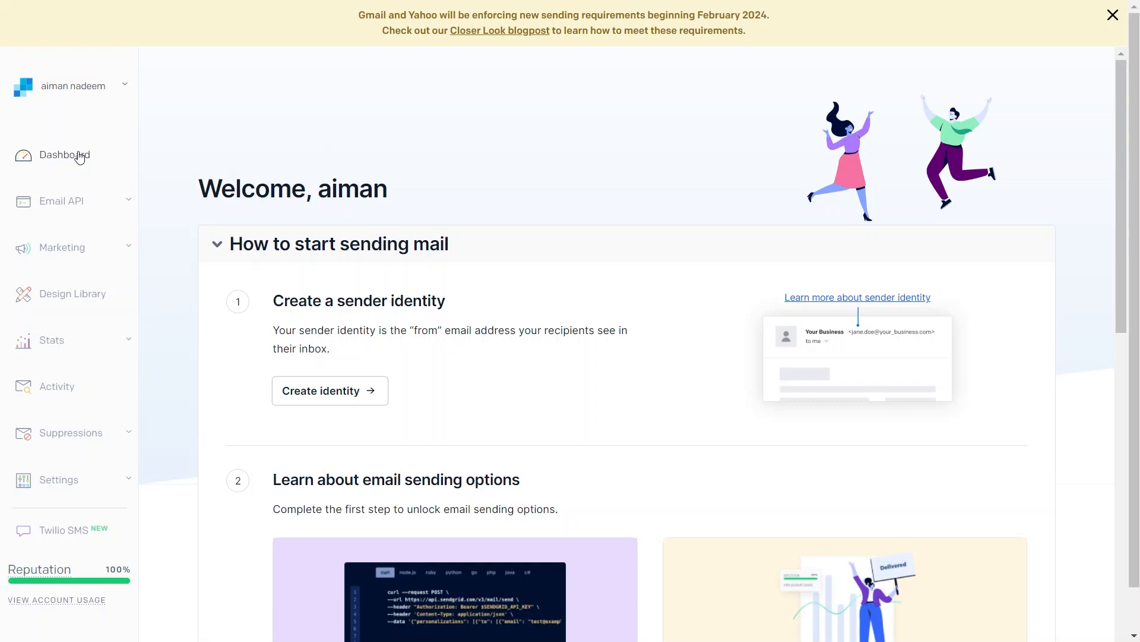
Reload the welcome dashboard and open Dynamic Templates under Email API.
left_click(1112, 15)
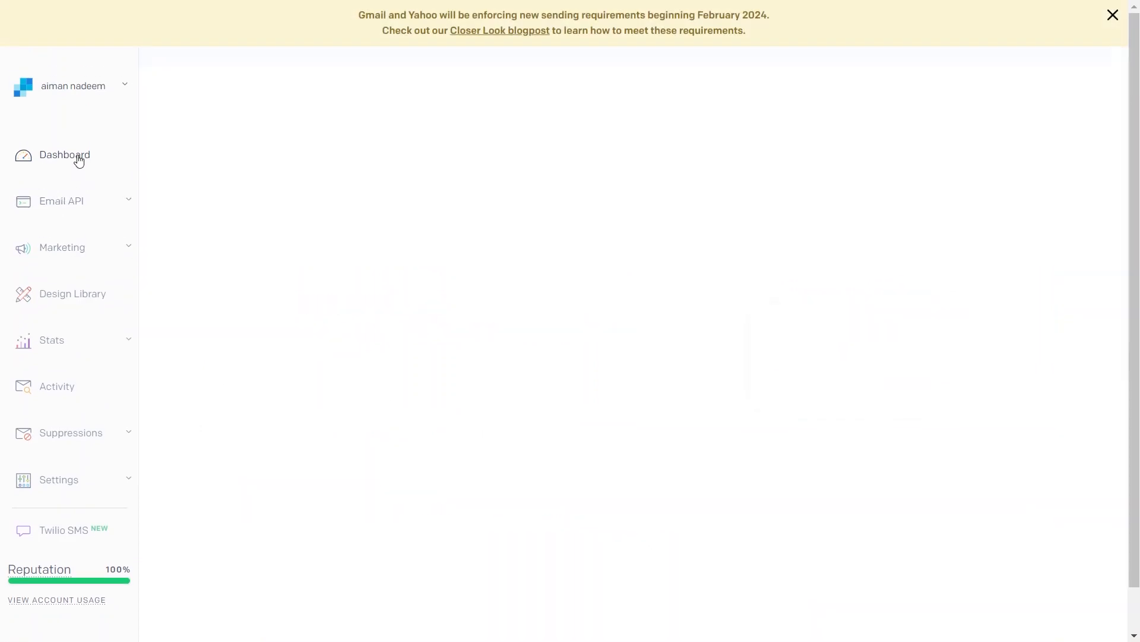
left_click(62, 201)
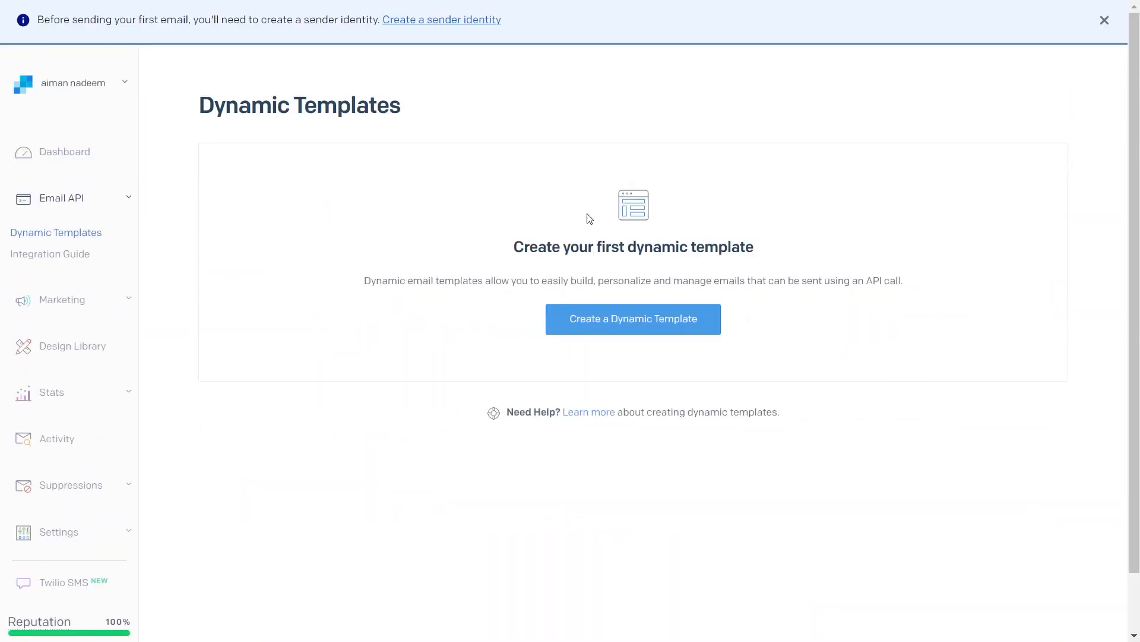
mouse_move(504, 247)
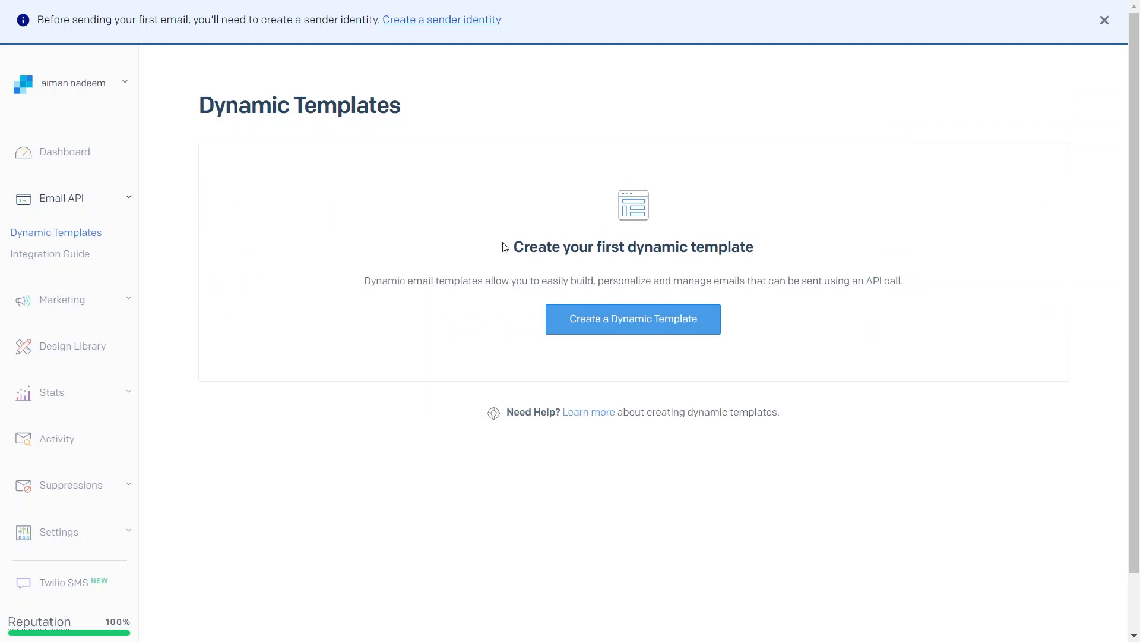
mouse_move(603, 240)
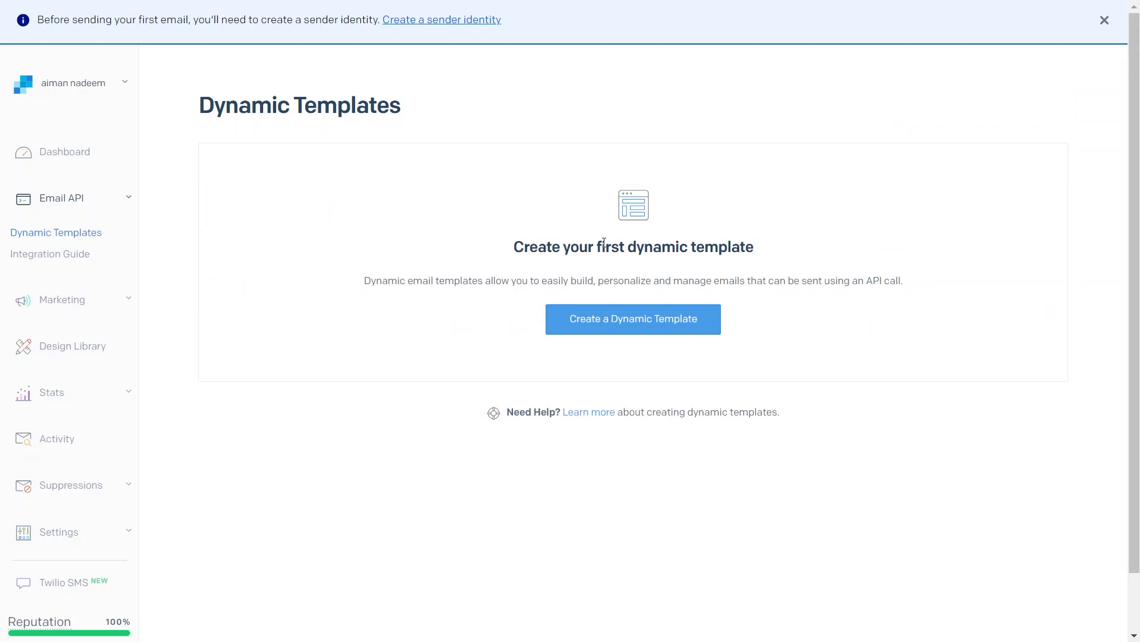
mouse_move(653, 237)
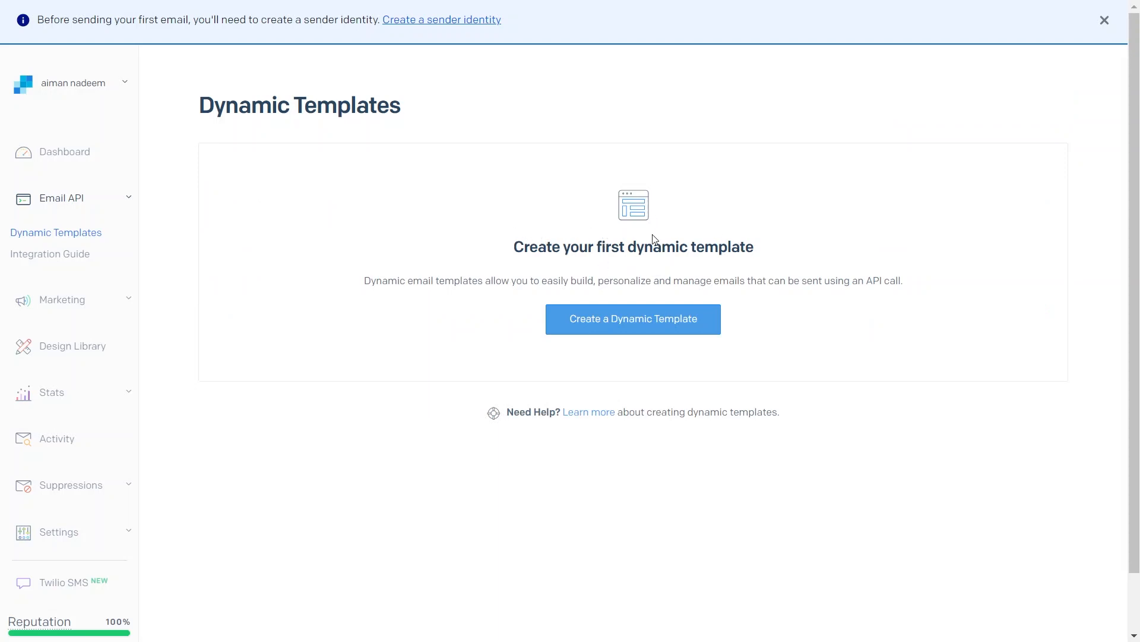
mouse_move(658, 271)
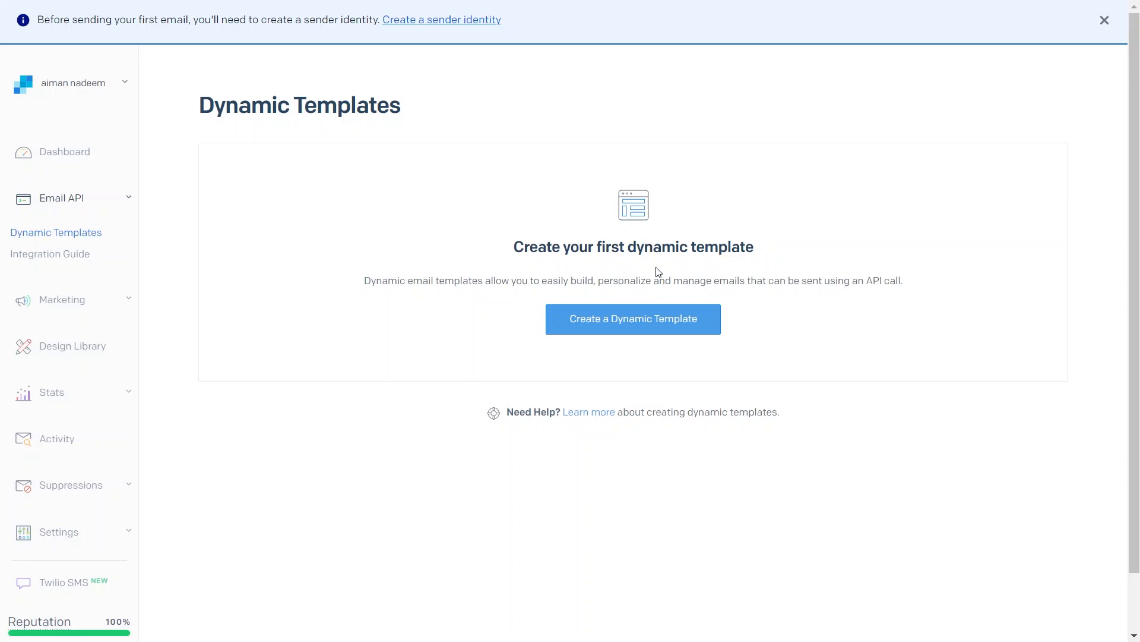
mouse_move(638, 320)
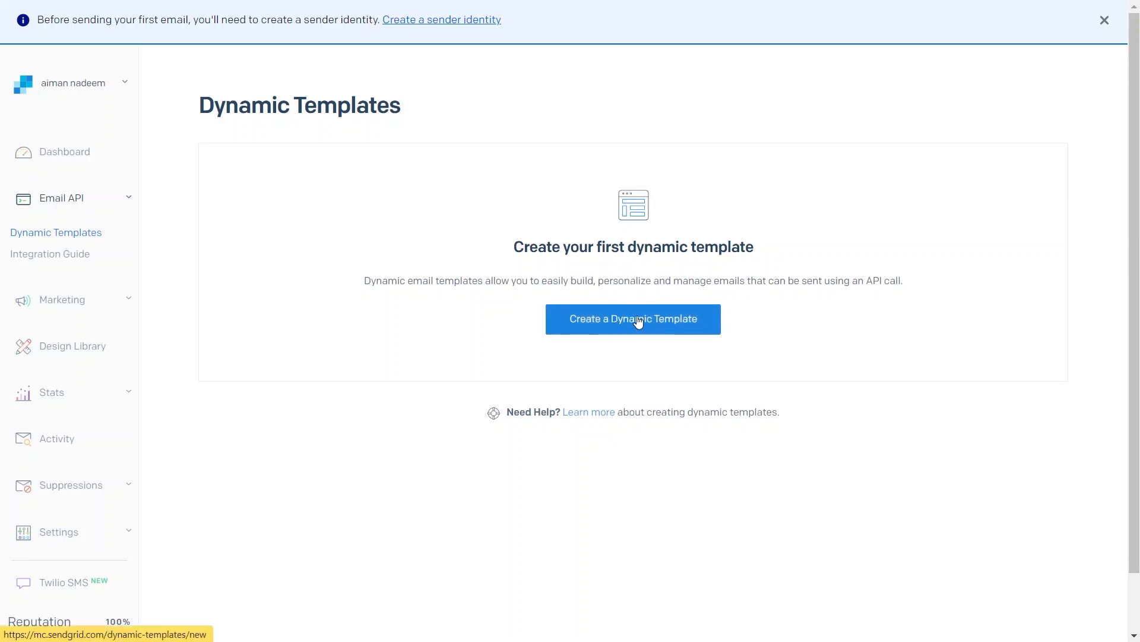
Create a new dynamic template named 'aiman'.
left_click(633, 319)
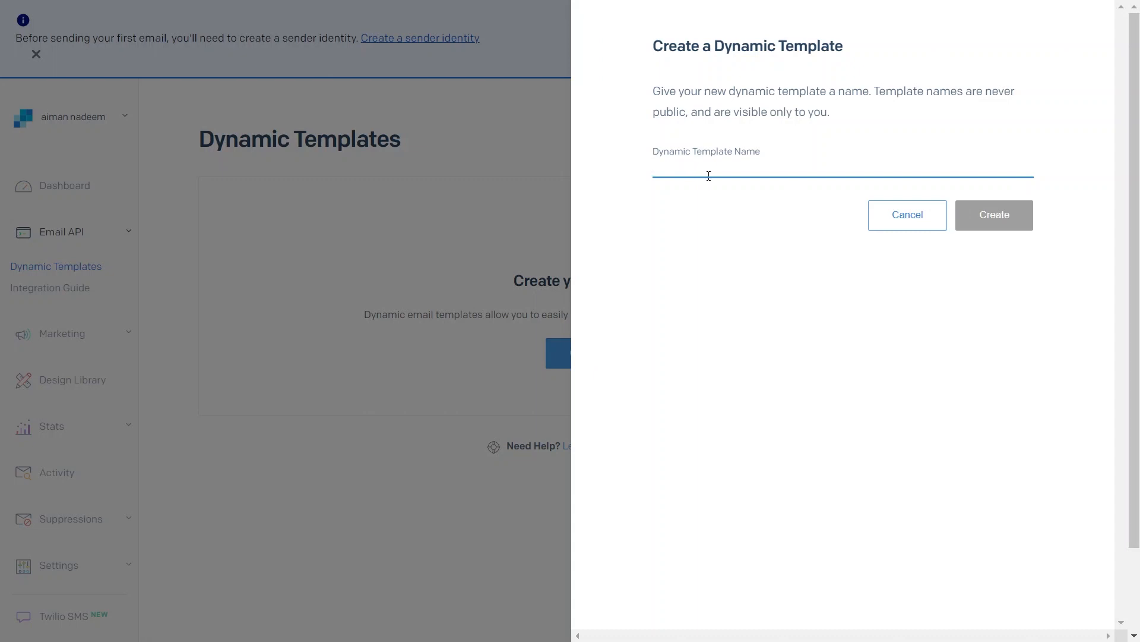
left_click(704, 173)
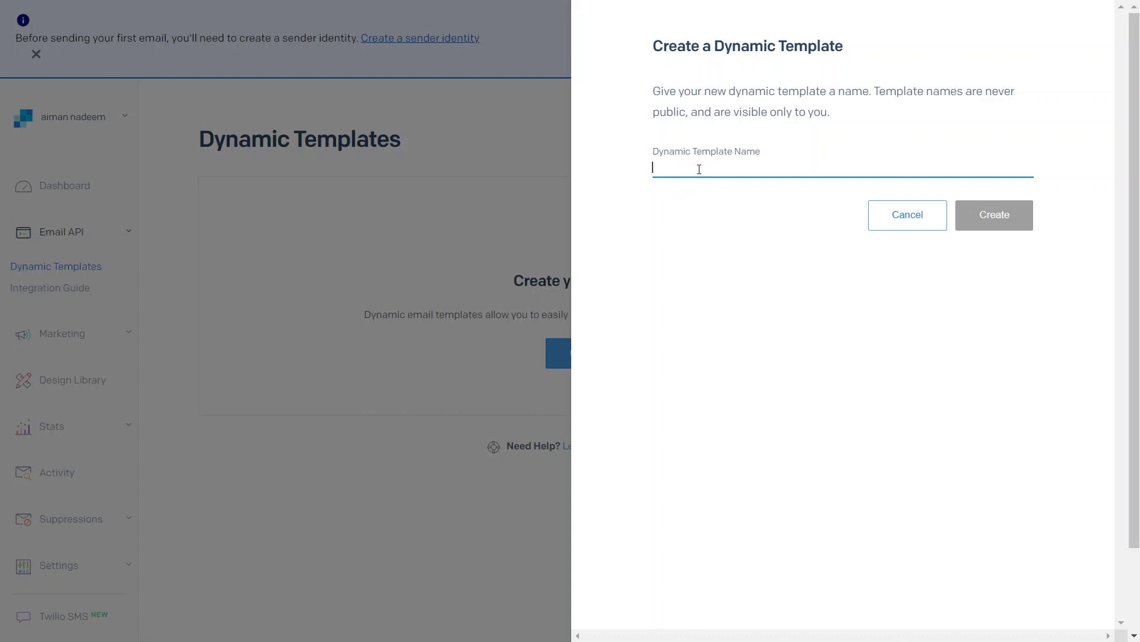
type("aiman")
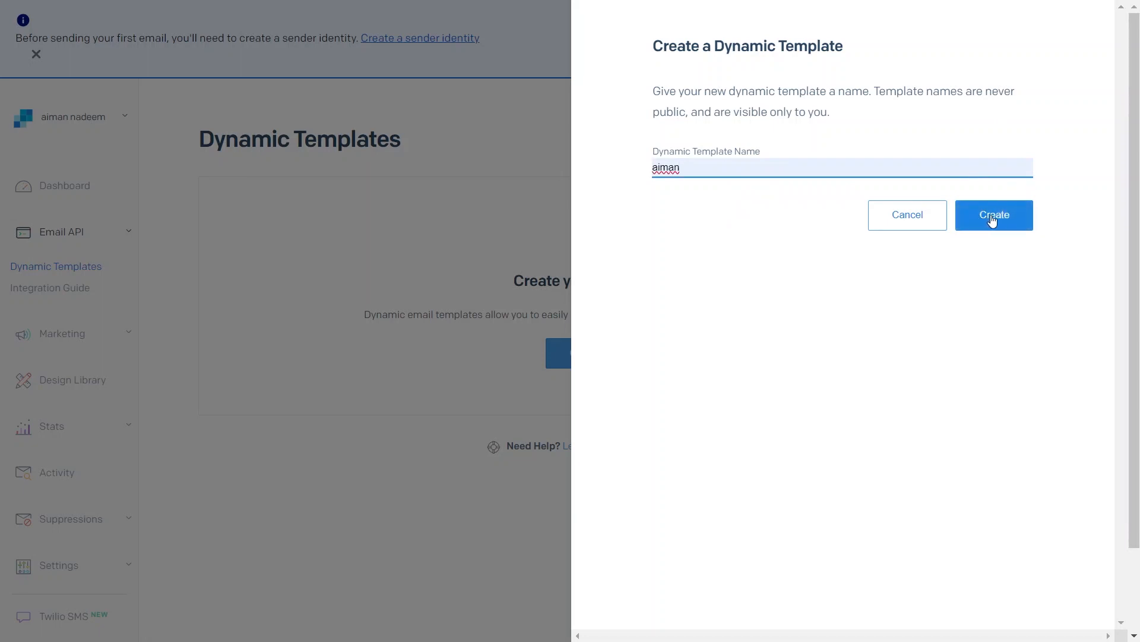
left_click(994, 215)
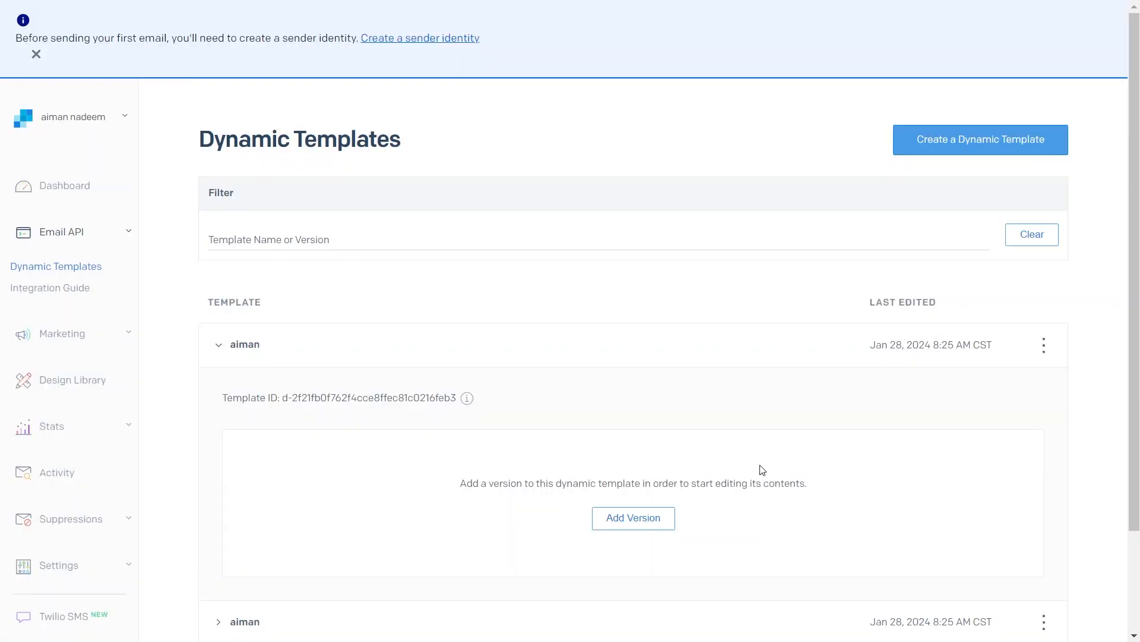
mouse_move(646, 527)
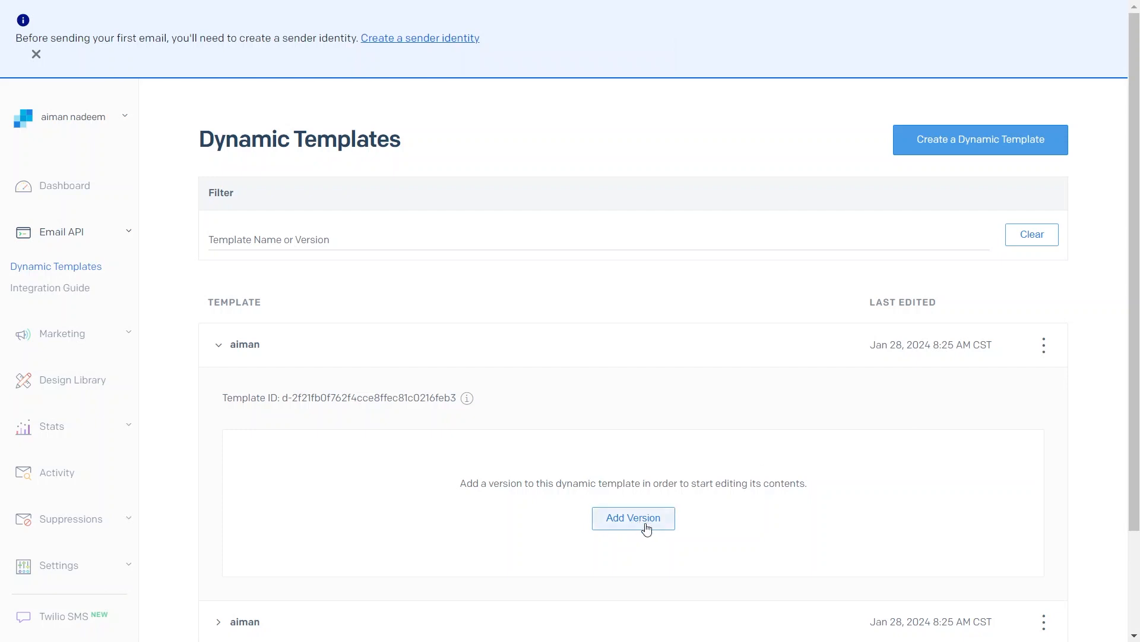
Add a version to aiman, browse the SendGrid Email Designs gallery, and leave without choosing one.
left_click(633, 518)
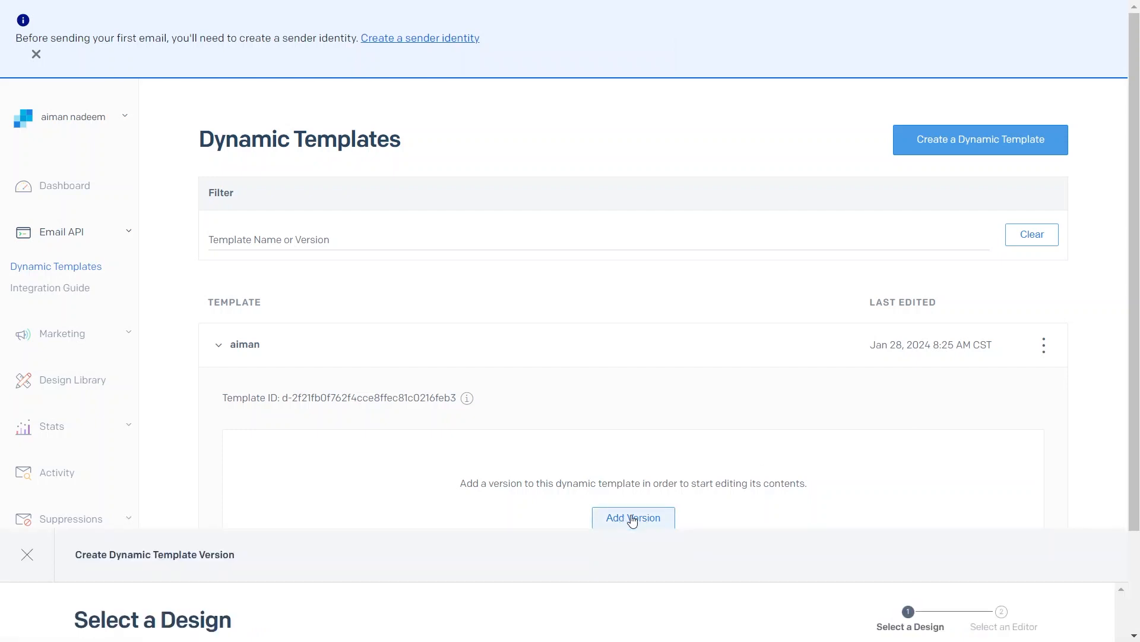
left_click(633, 518)
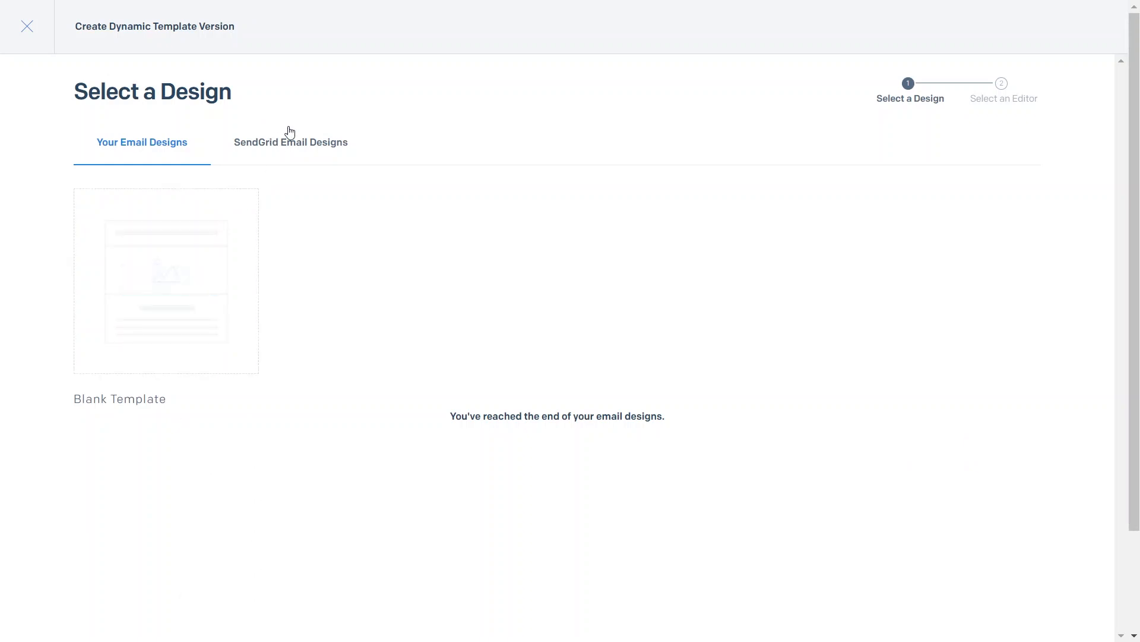
left_click(290, 143)
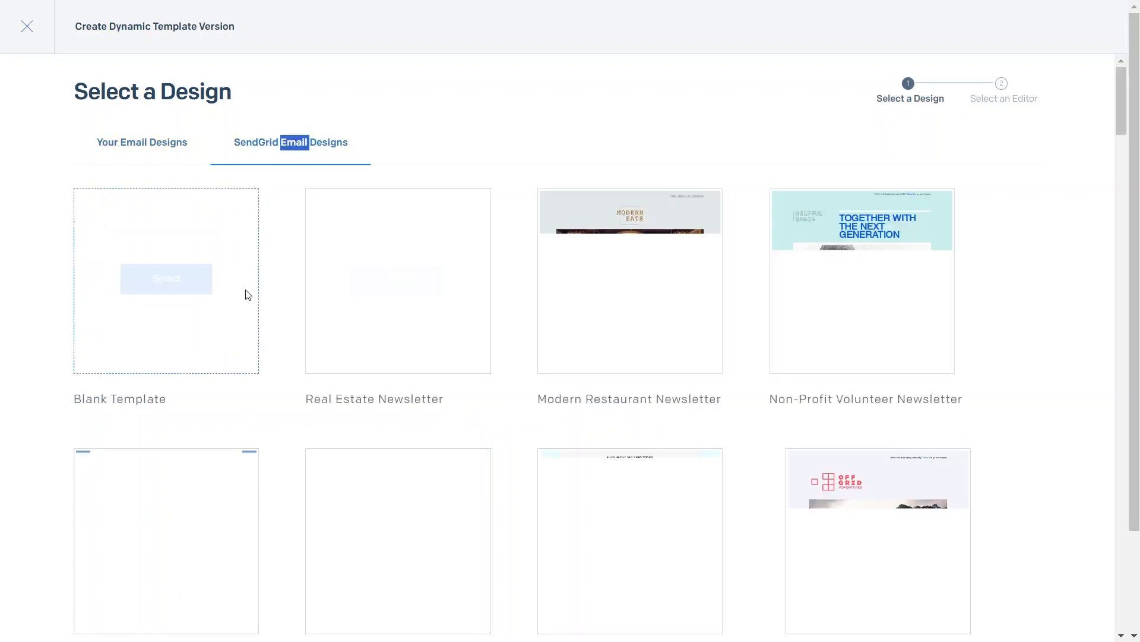
mouse_move(498, 337)
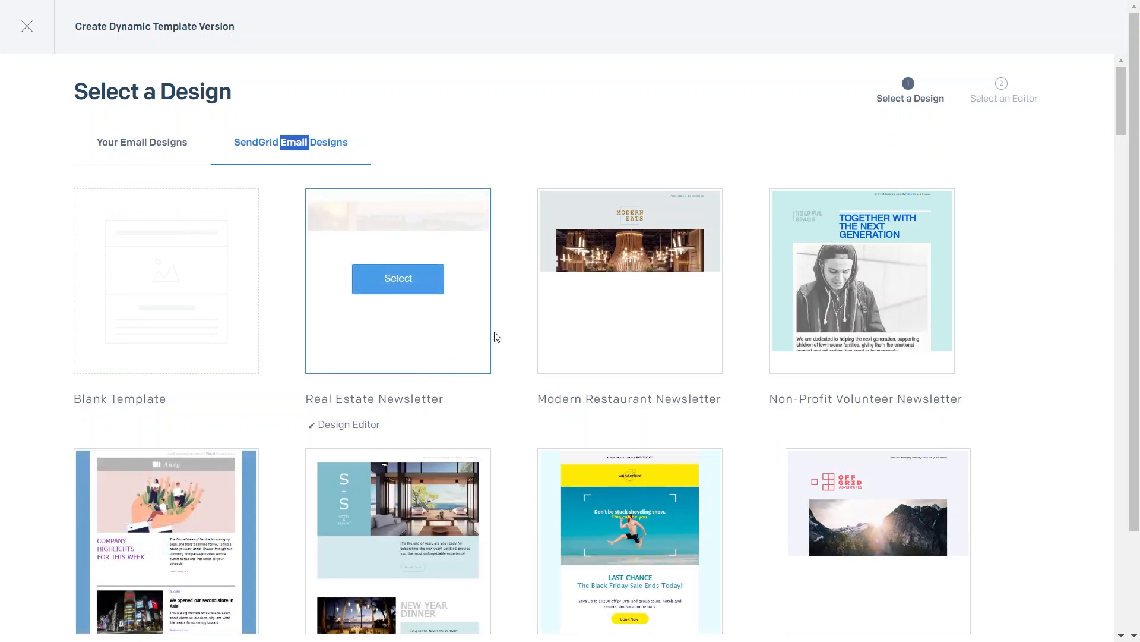
mouse_move(1121, 131)
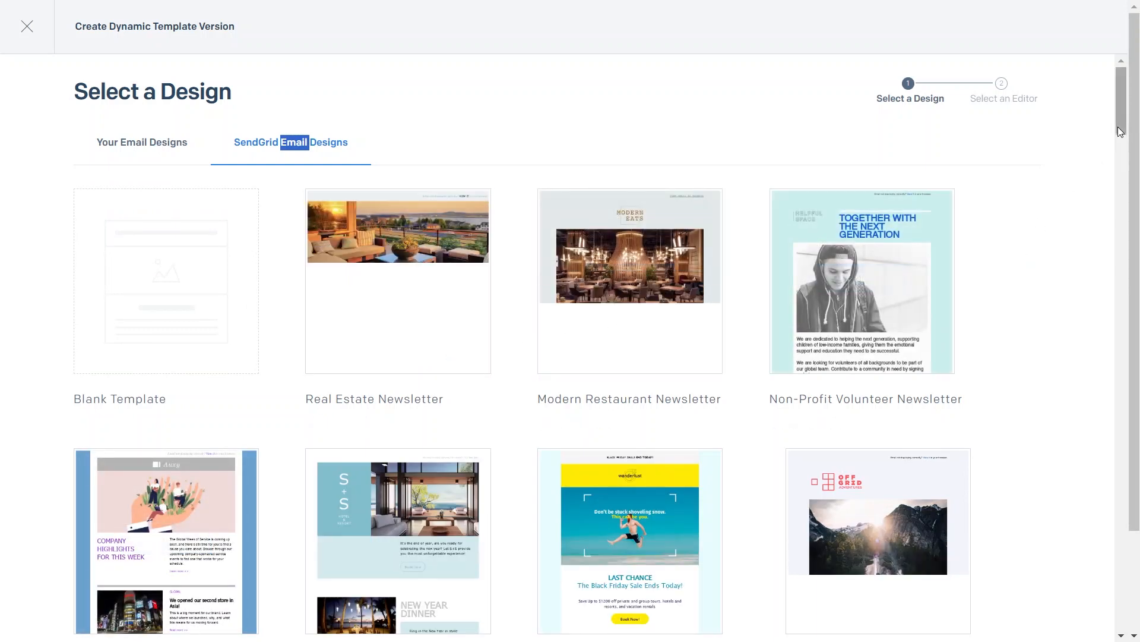
scroll("down", 3)
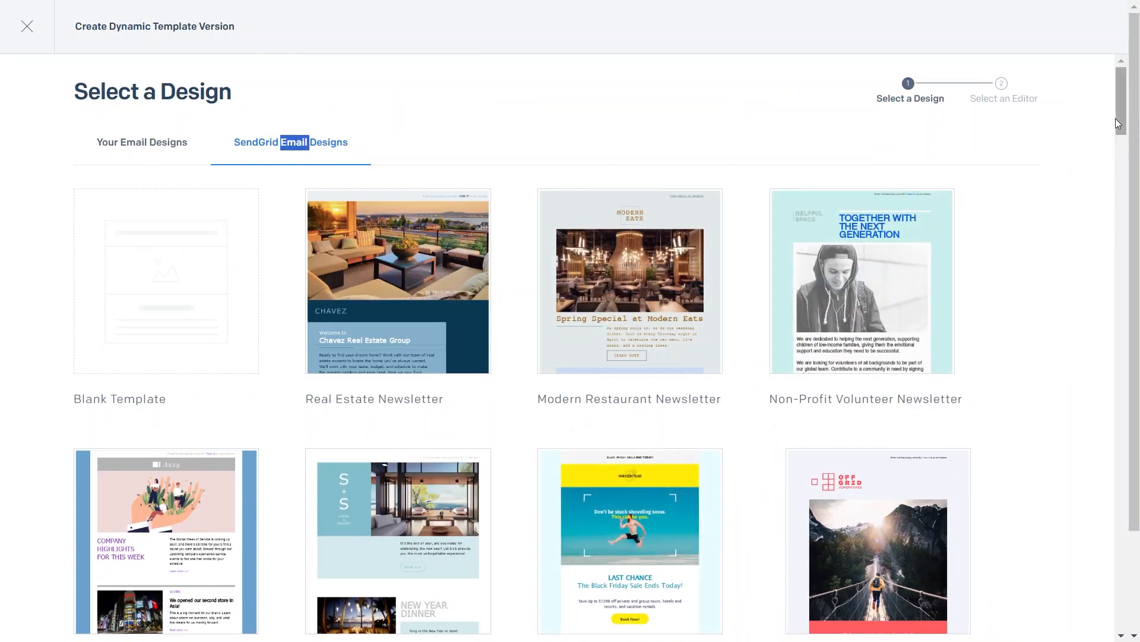
scroll("down", 3)
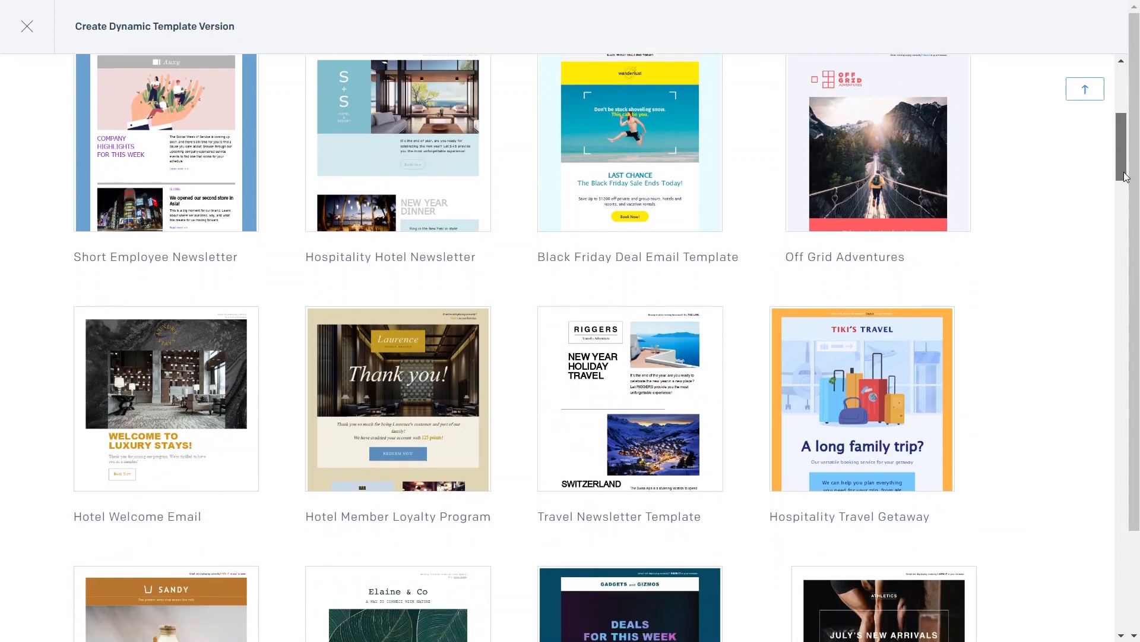
scroll("down", 3)
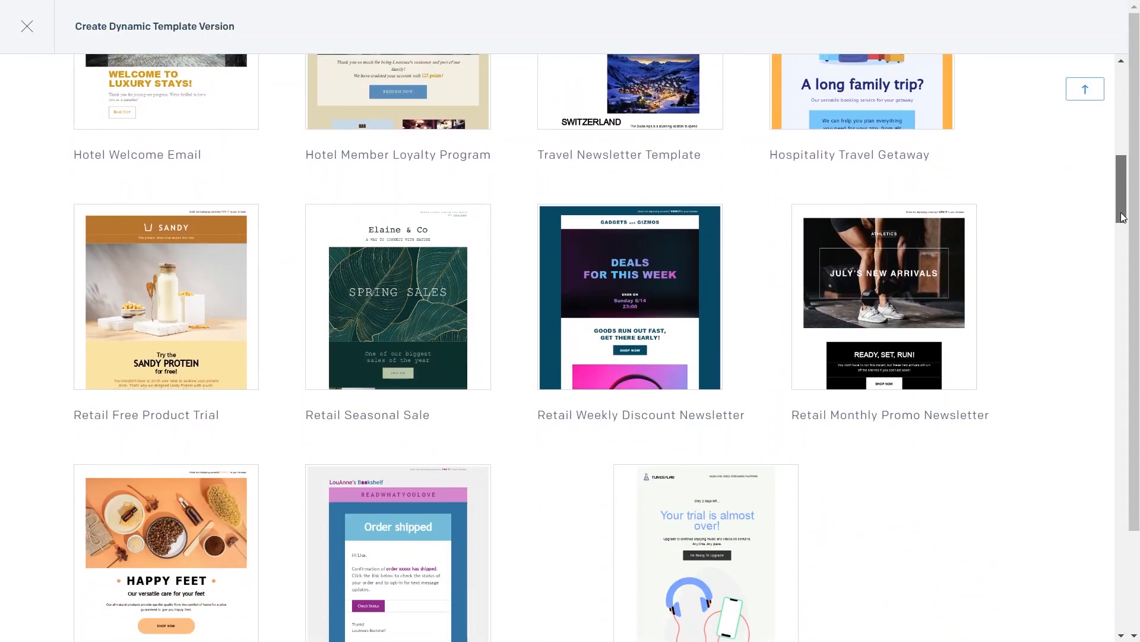
scroll("down", 3)
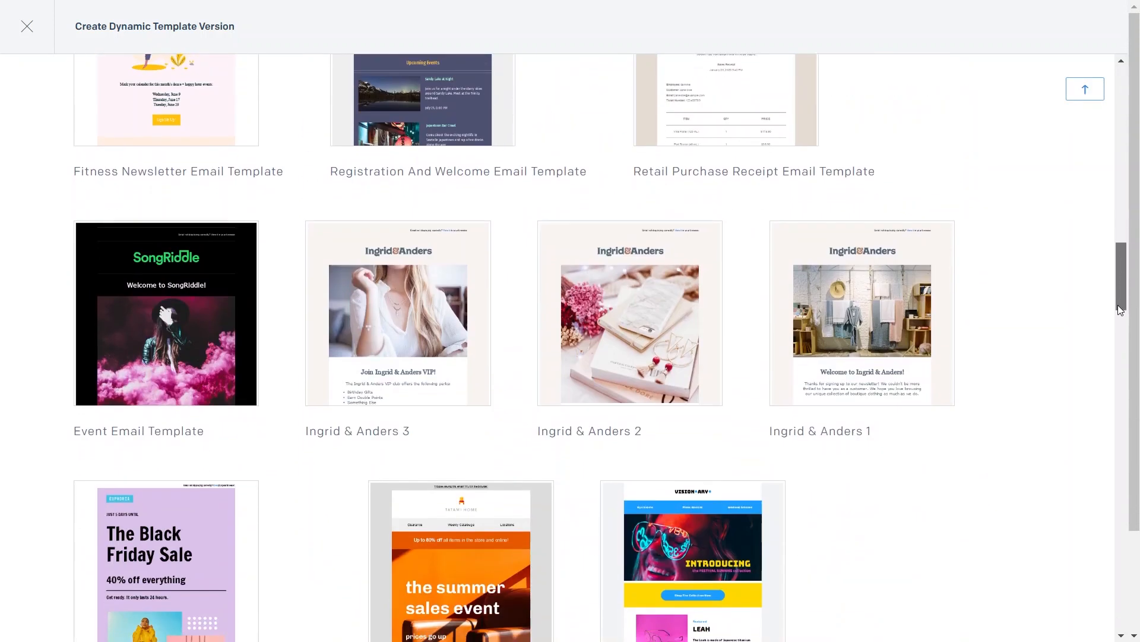
scroll("down", 3)
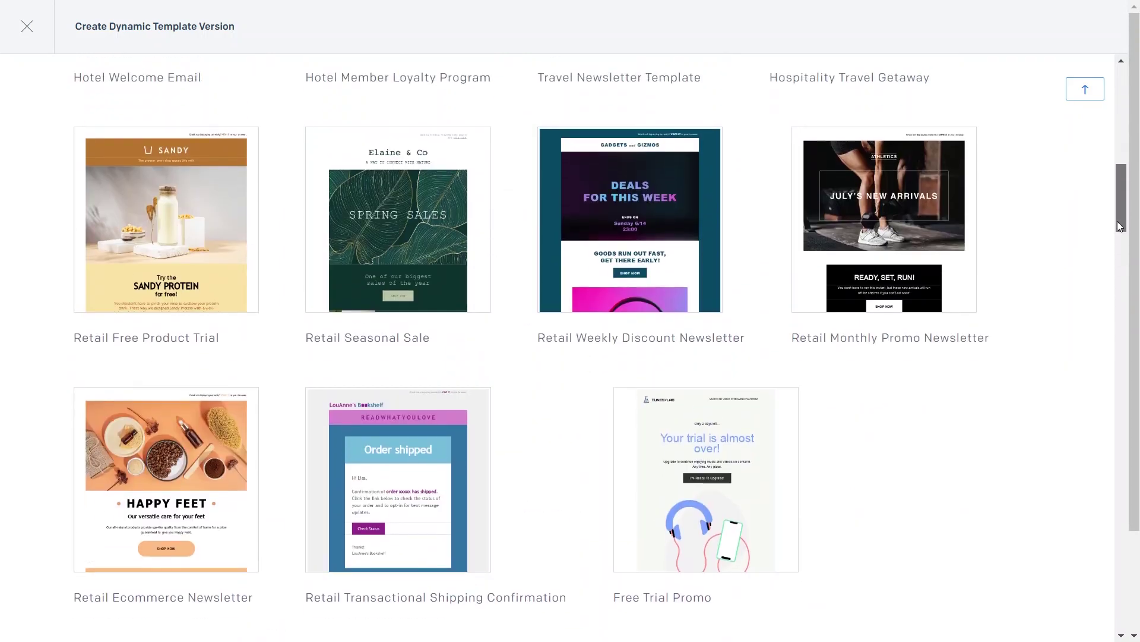
left_click(26, 26)
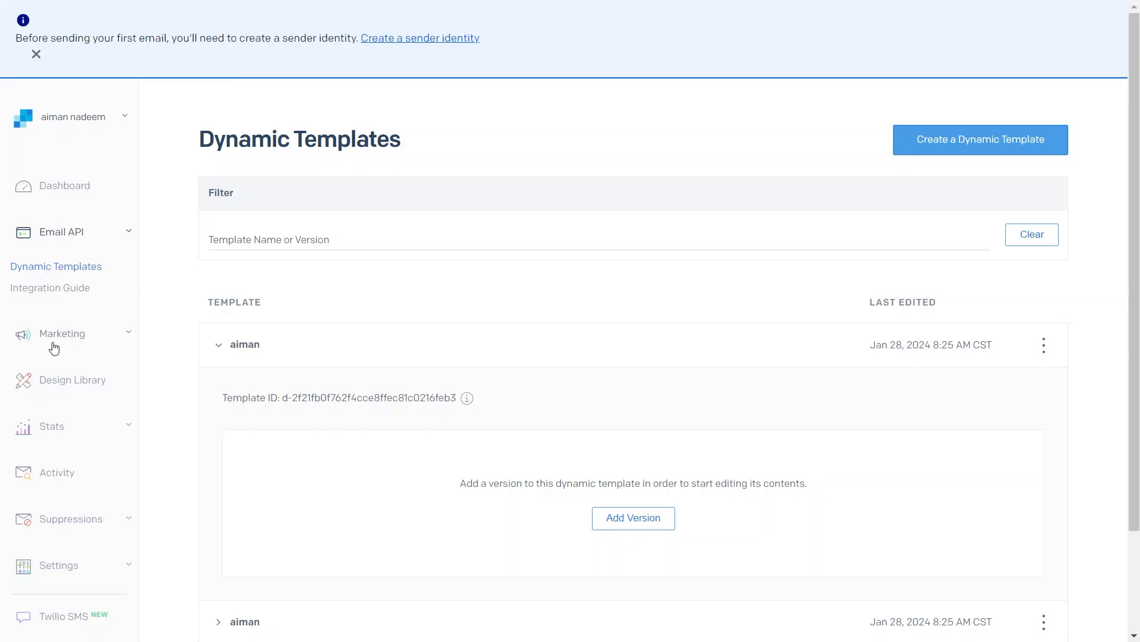
Return to the welcome dashboard and scroll through the sending-mail steps and account setup checklist.
left_click(62, 333)
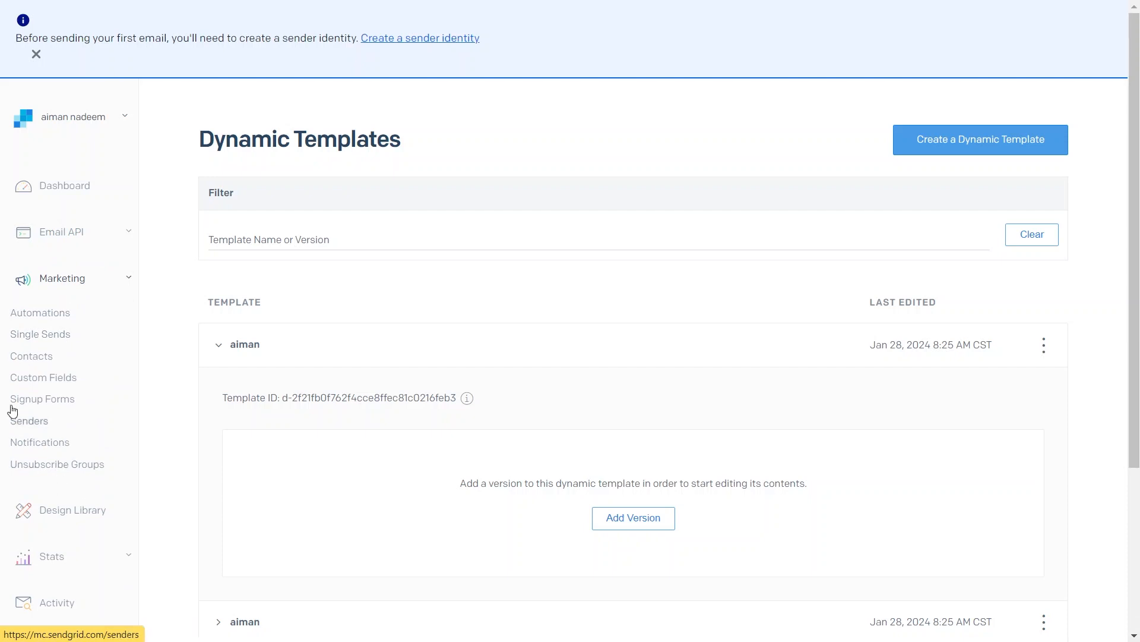
left_click(64, 185)
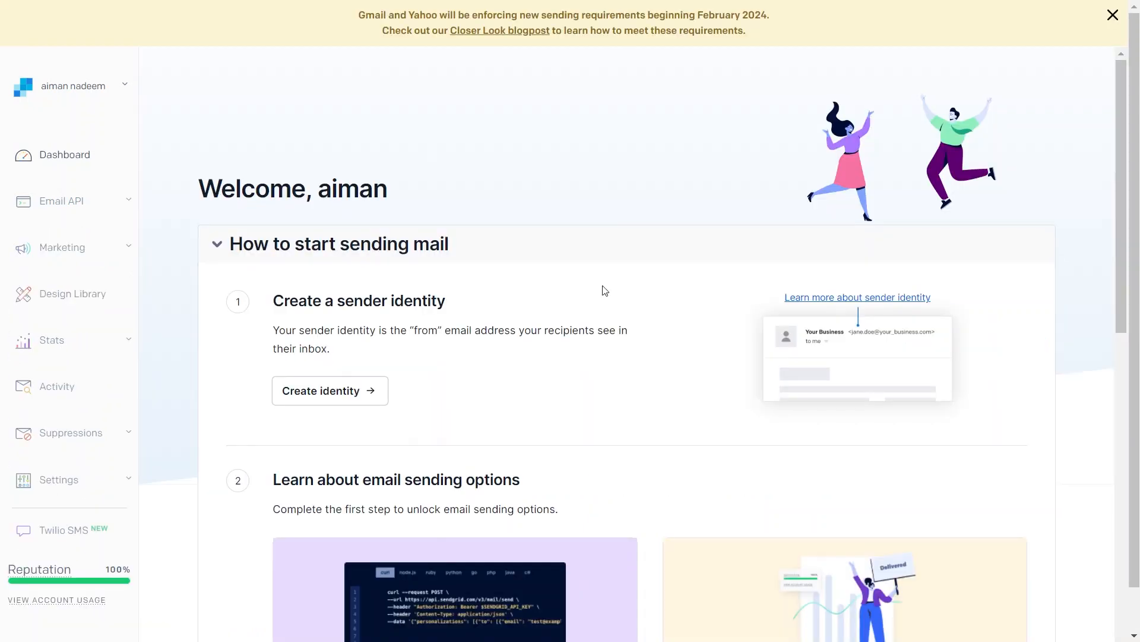
mouse_move(1122, 245)
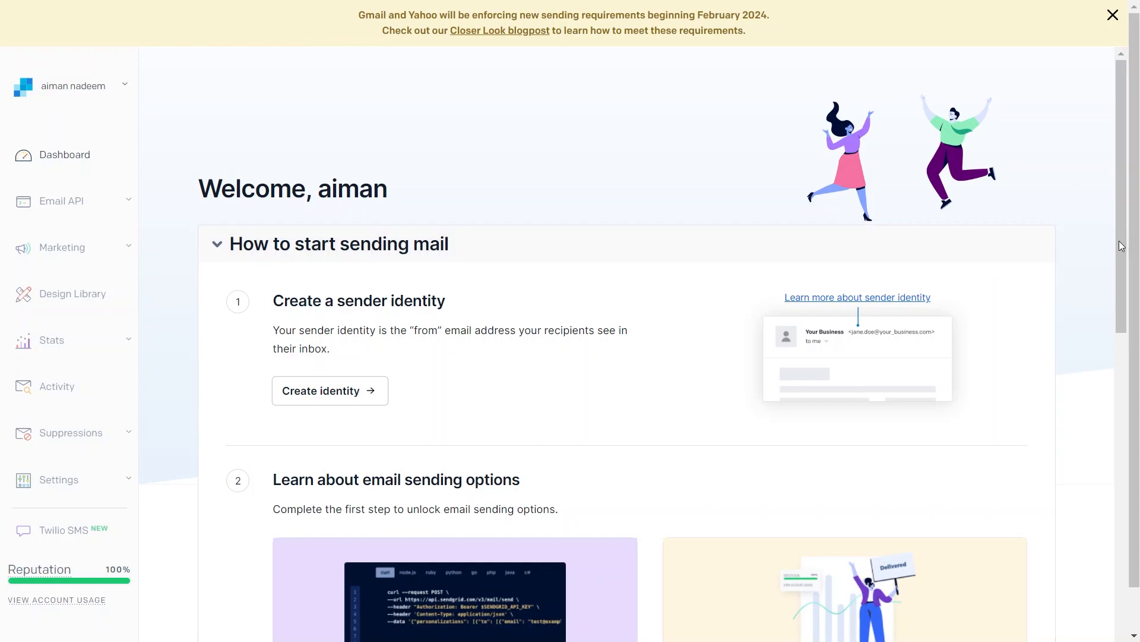
scroll("down", 3)
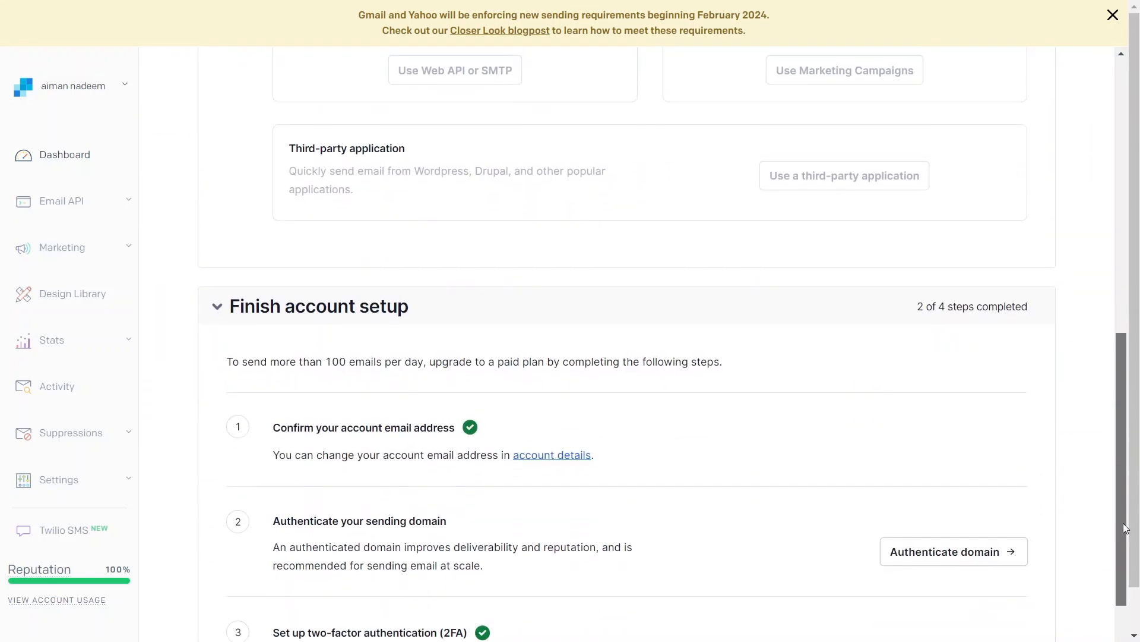
scroll("down", 3)
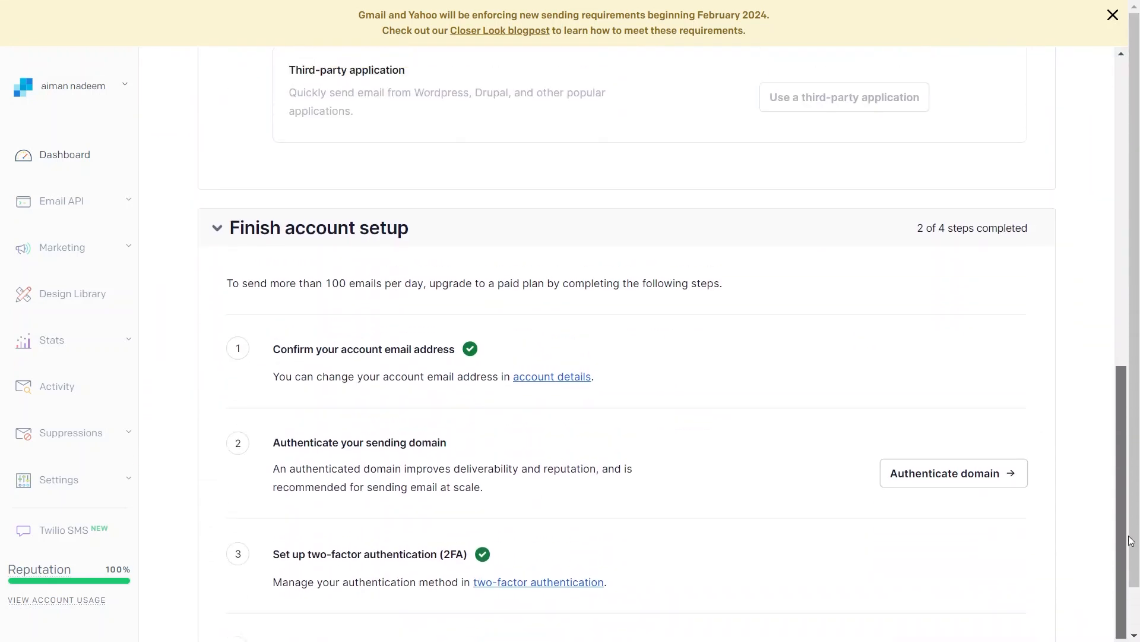
scroll("down", 3)
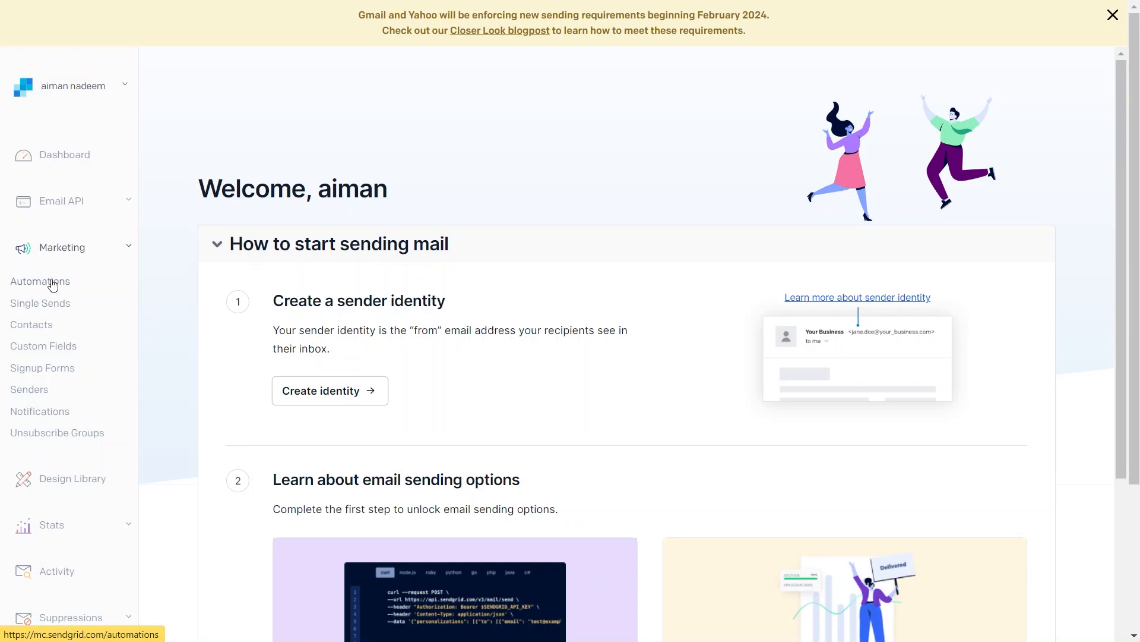
left_click(33, 281)
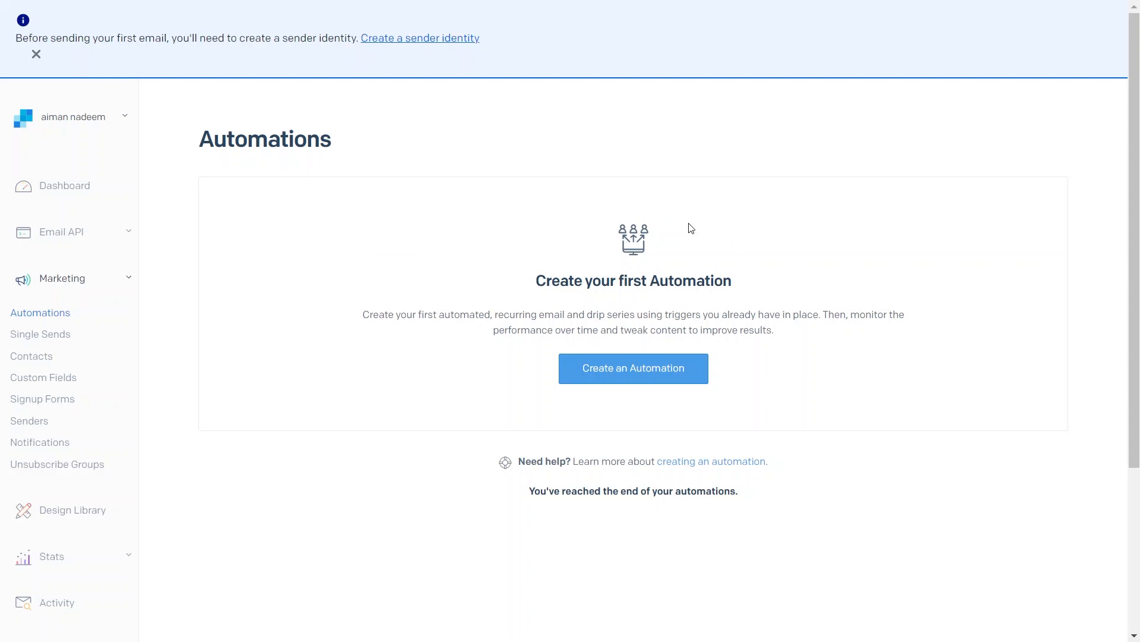
mouse_move(640, 264)
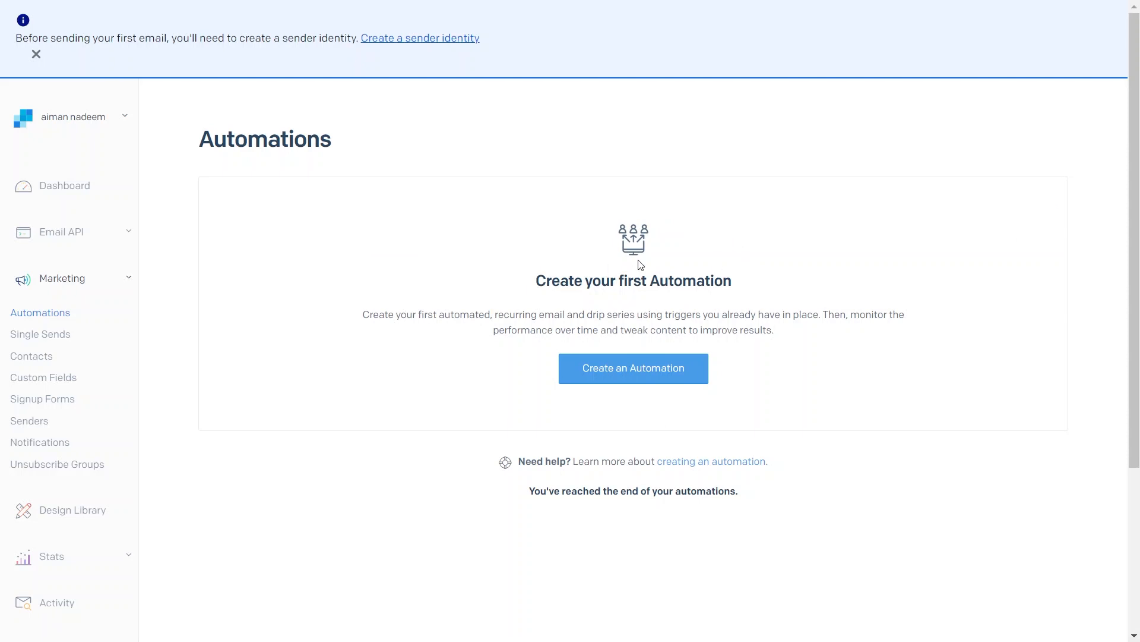
mouse_move(712, 245)
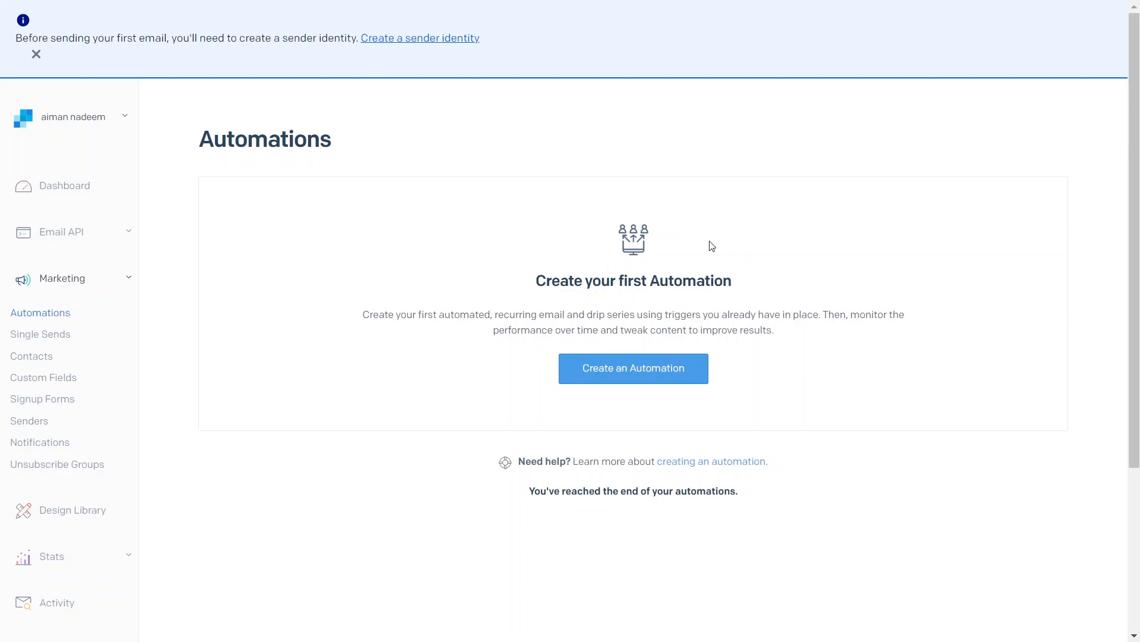
mouse_move(31, 340)
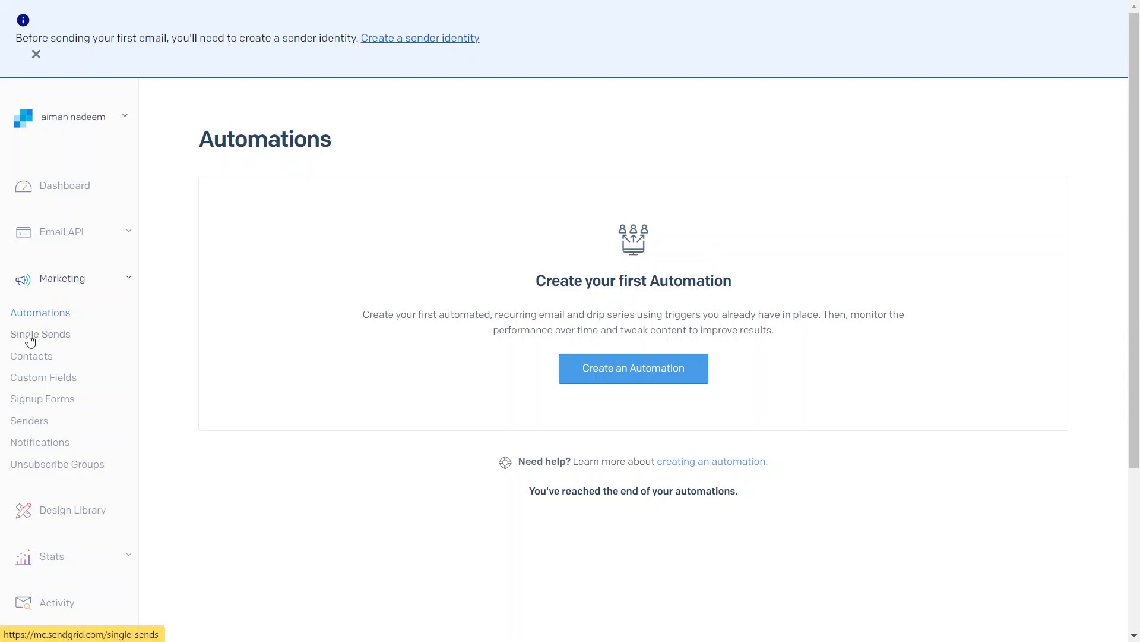
Open the Single Sends page under Marketing, showing no one-time sends yet.
left_click(40, 334)
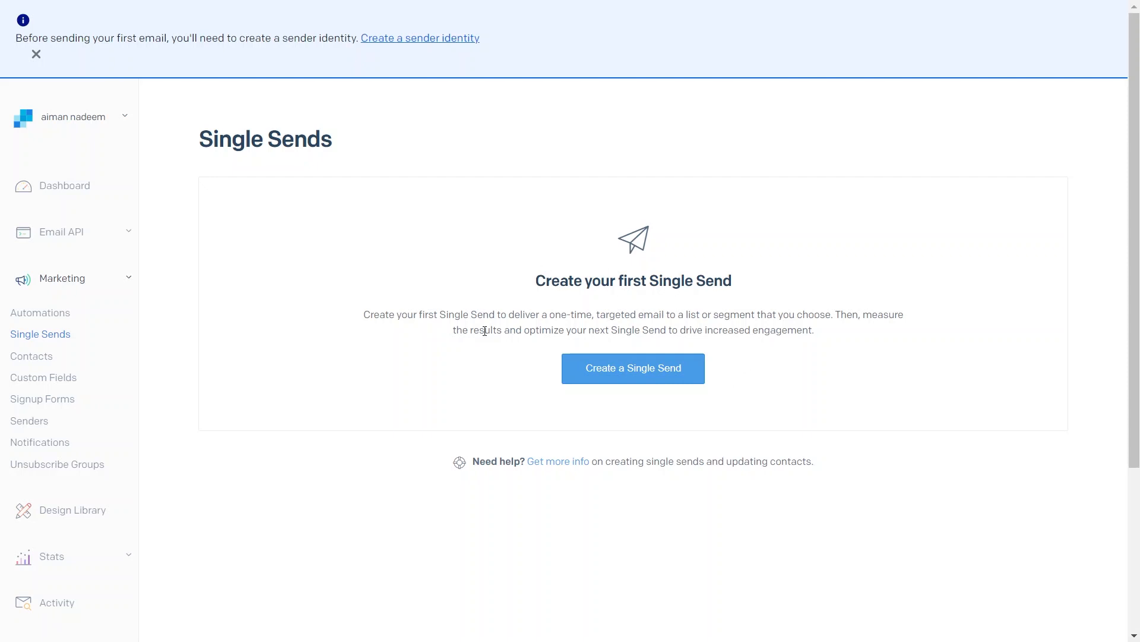
mouse_move(594, 244)
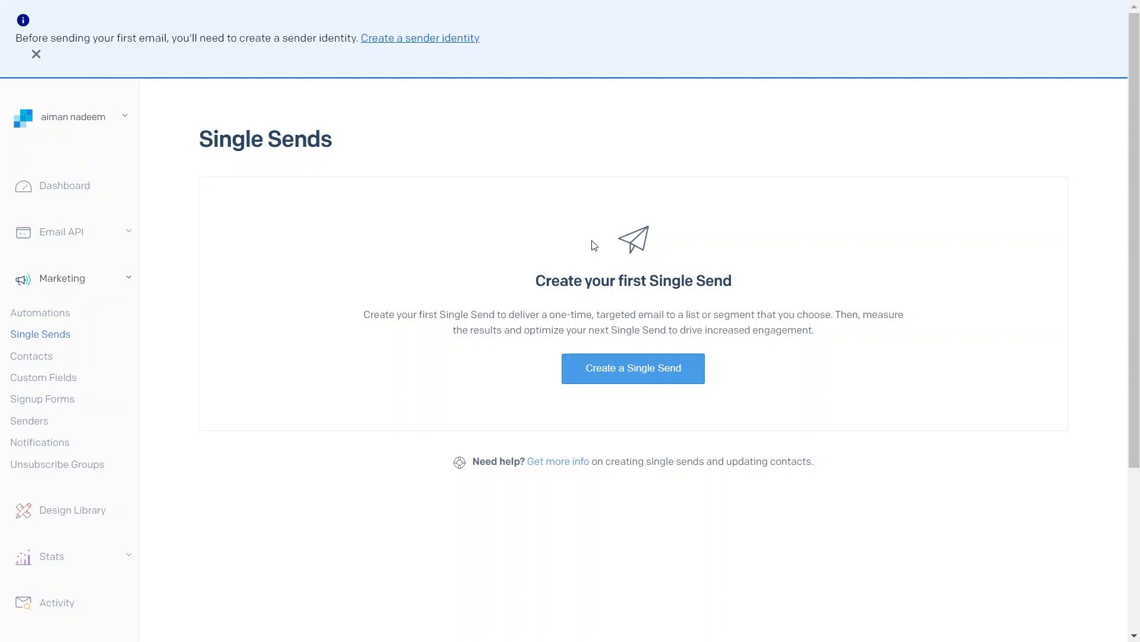
mouse_move(596, 300)
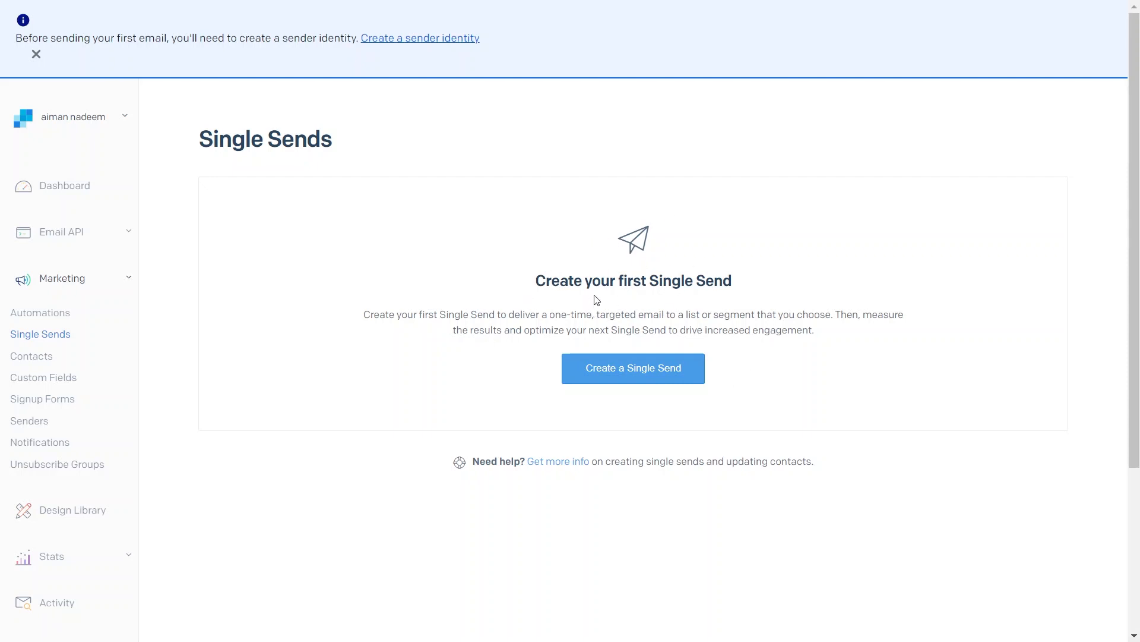
mouse_move(542, 417)
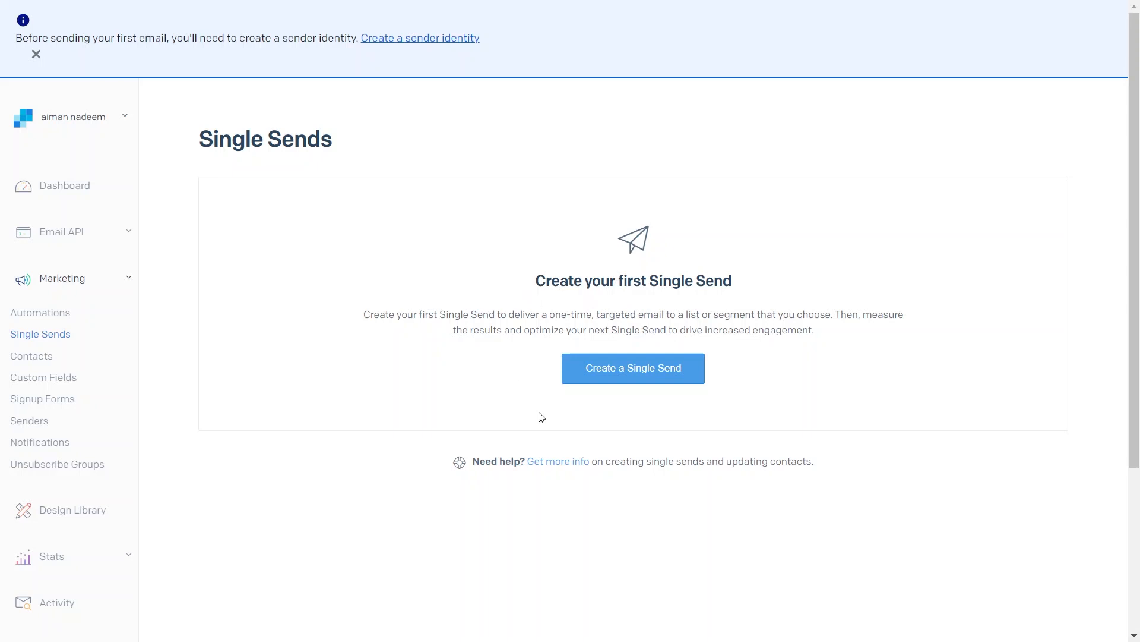
mouse_move(582, 312)
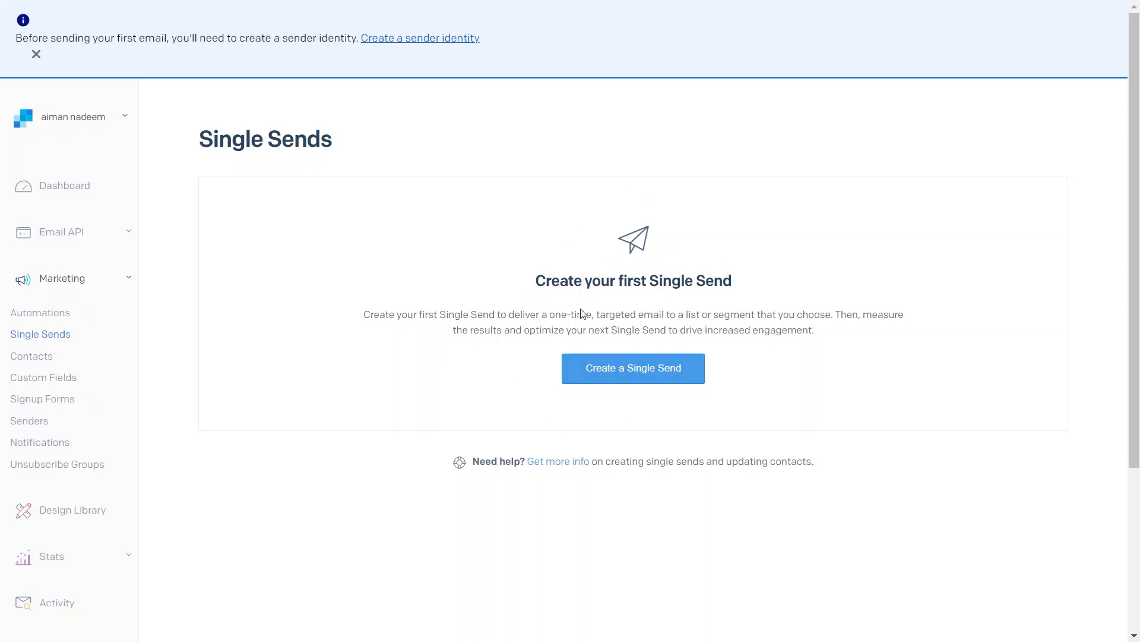
mouse_move(610, 305)
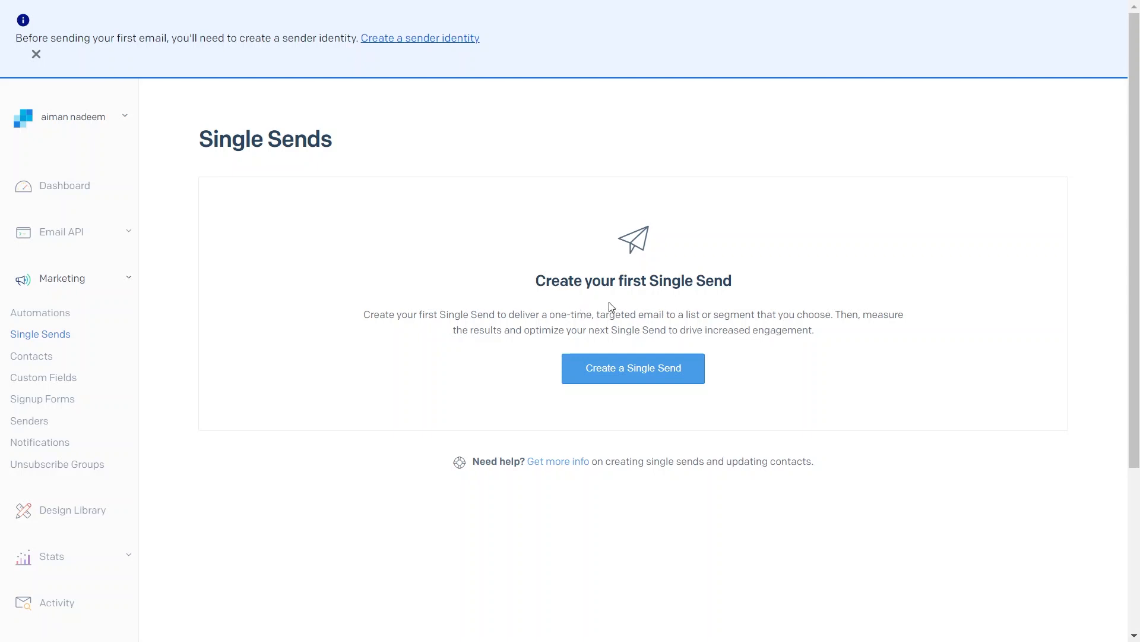
mouse_move(623, 325)
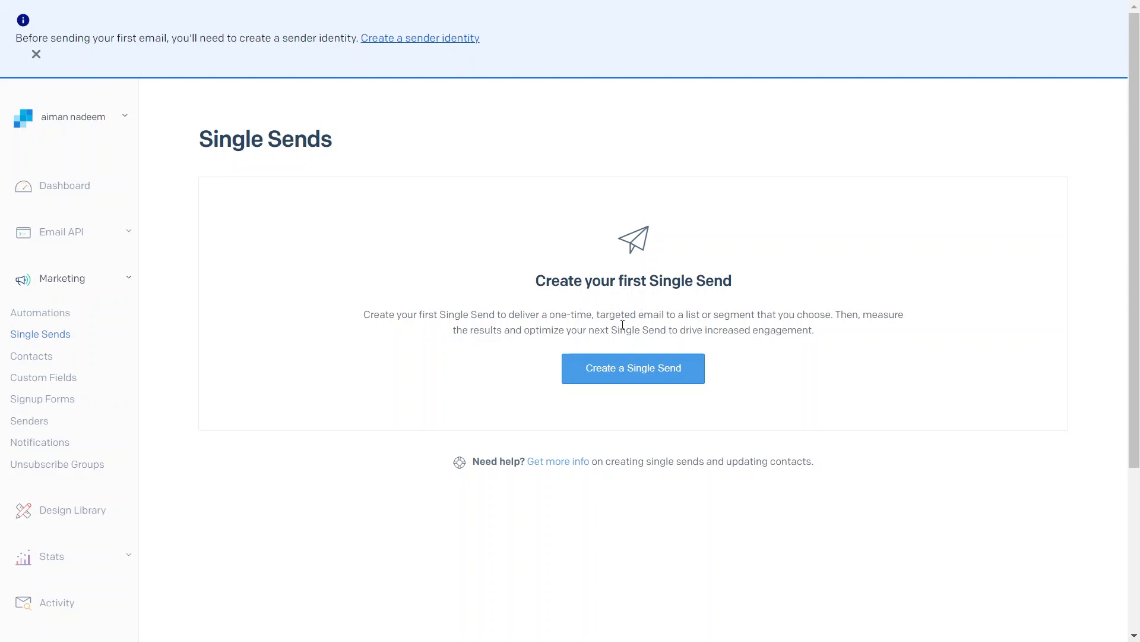
mouse_move(583, 313)
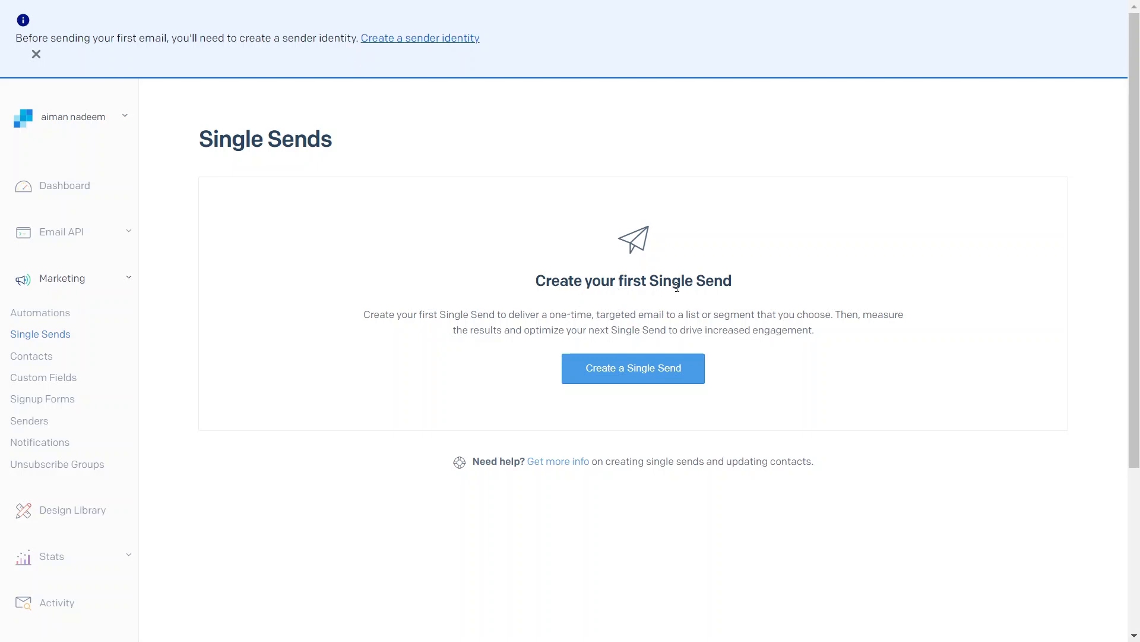
mouse_move(507, 314)
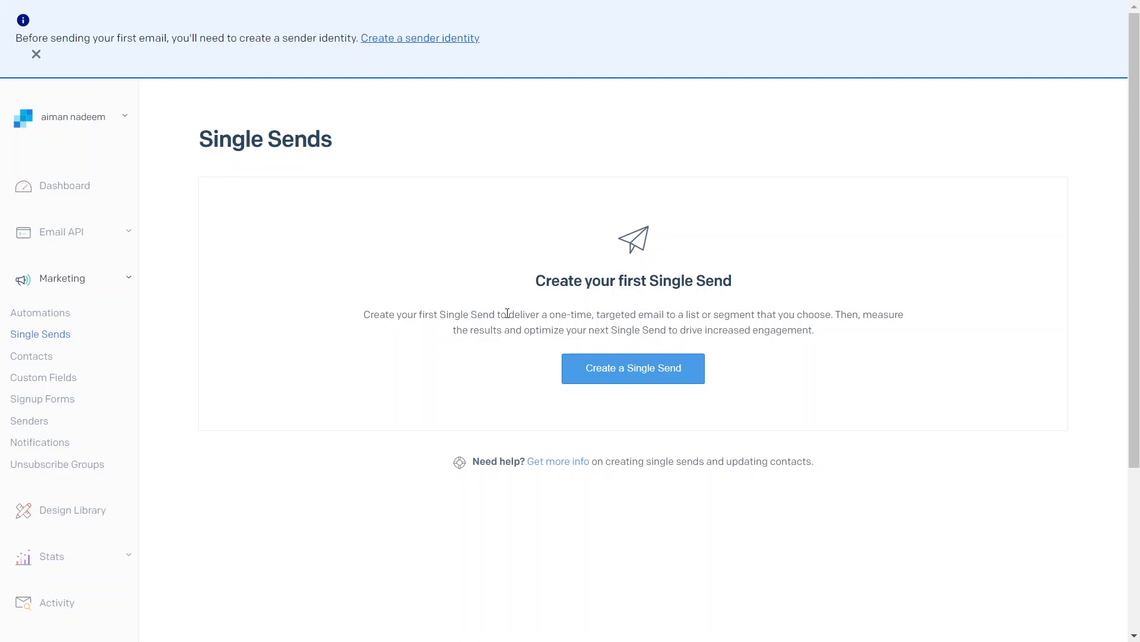
View the Contact Lists page, dismiss the custom field limit announcement, and go to the Design Library.
left_click(31, 356)
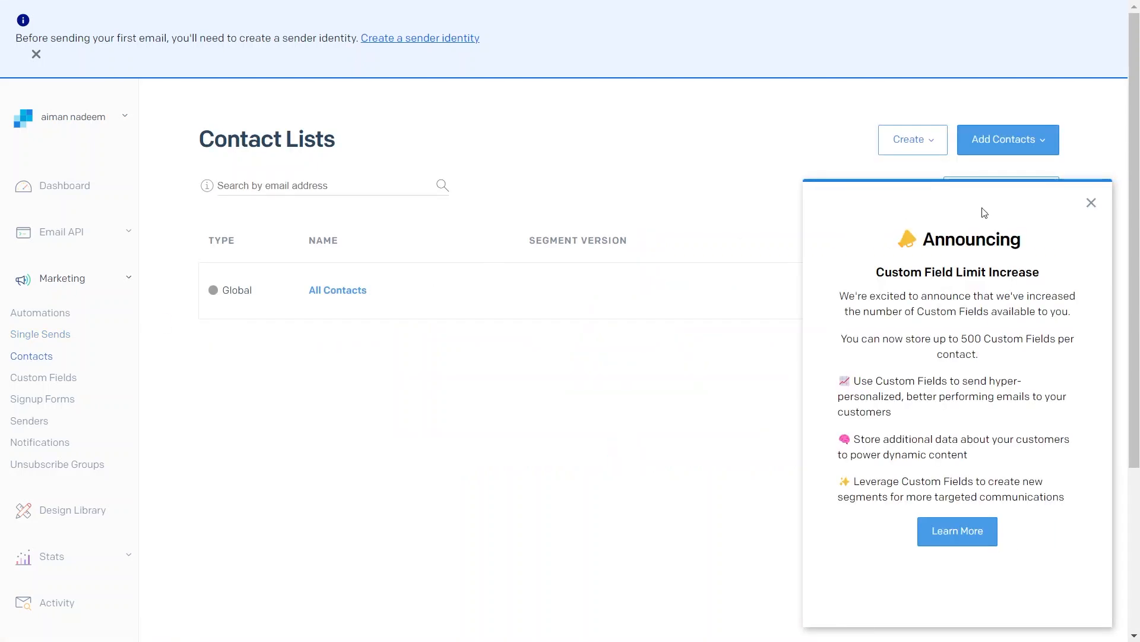
left_click(1090, 202)
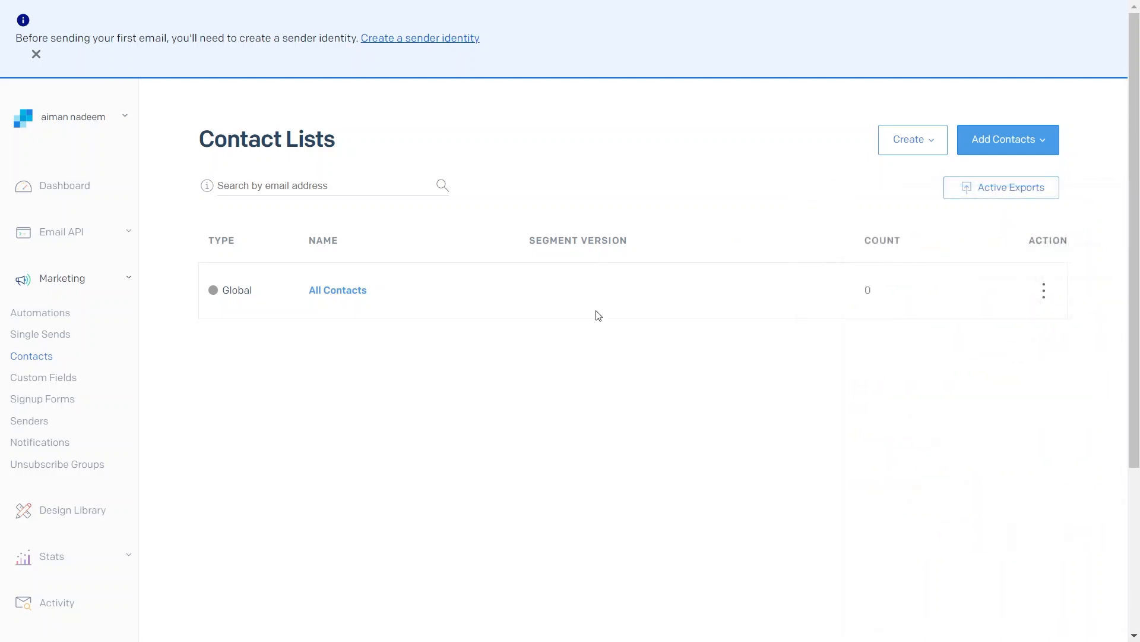
mouse_move(22, 387)
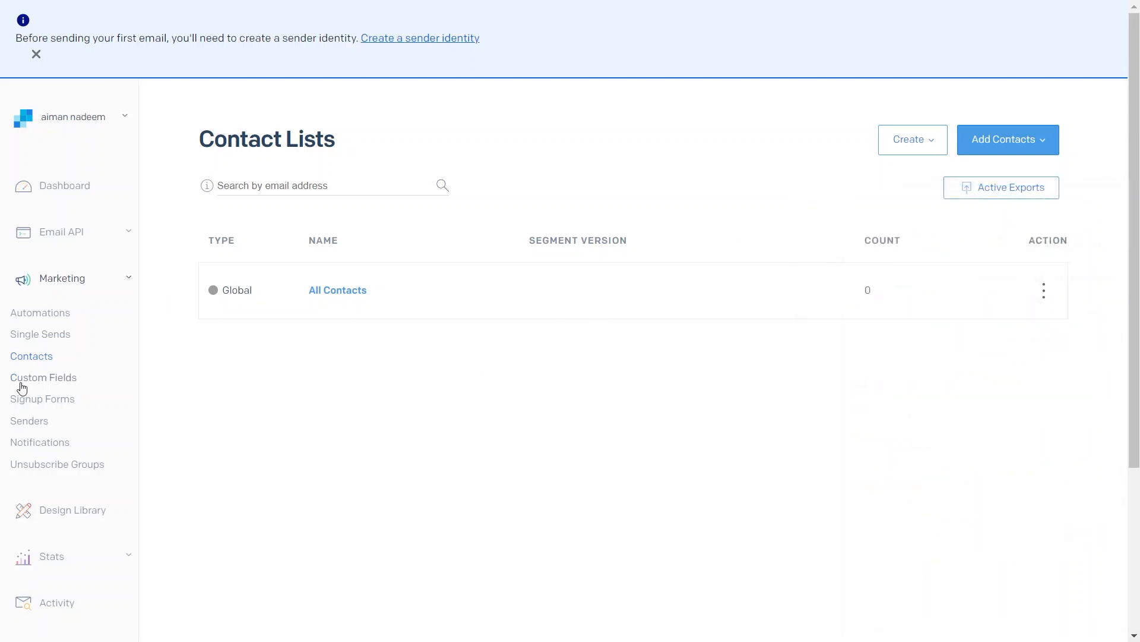
mouse_move(49, 418)
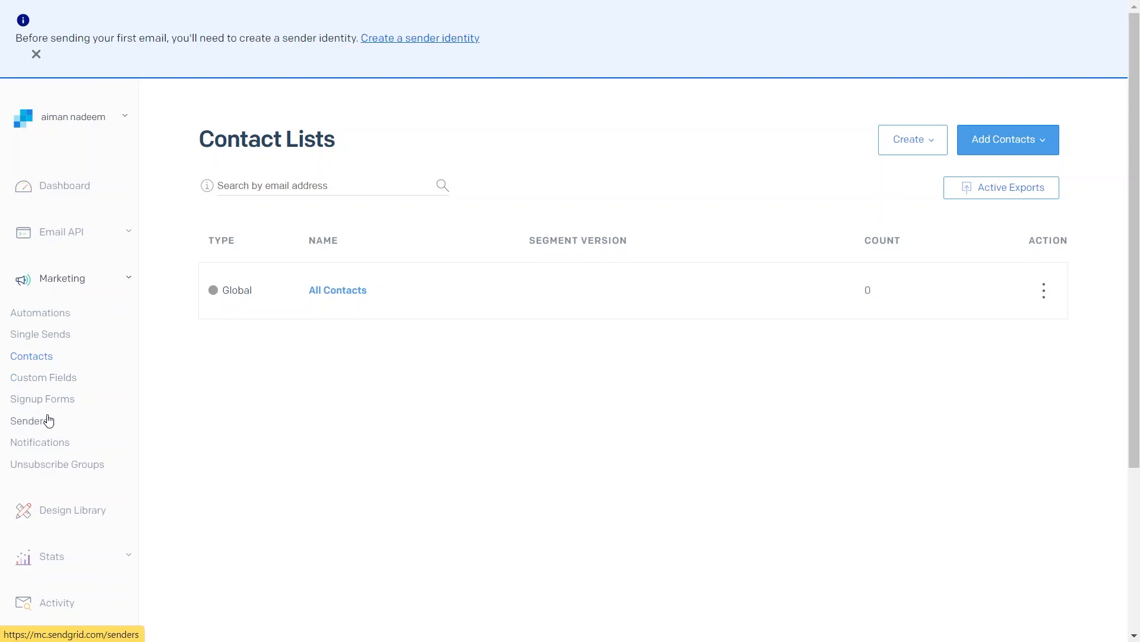
mouse_move(95, 466)
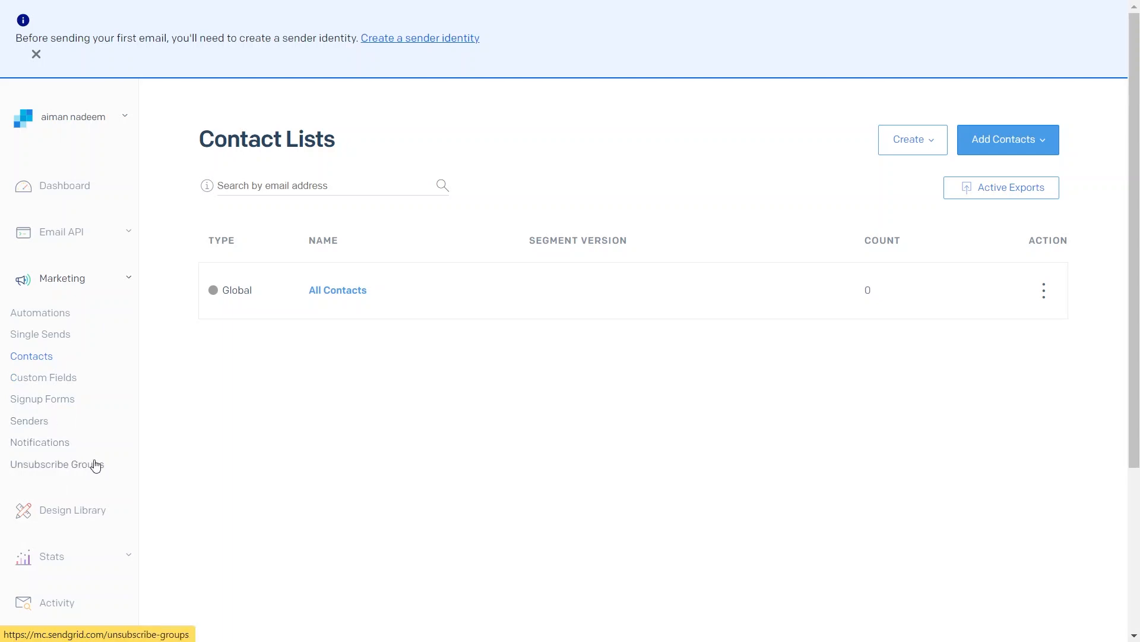
mouse_move(81, 514)
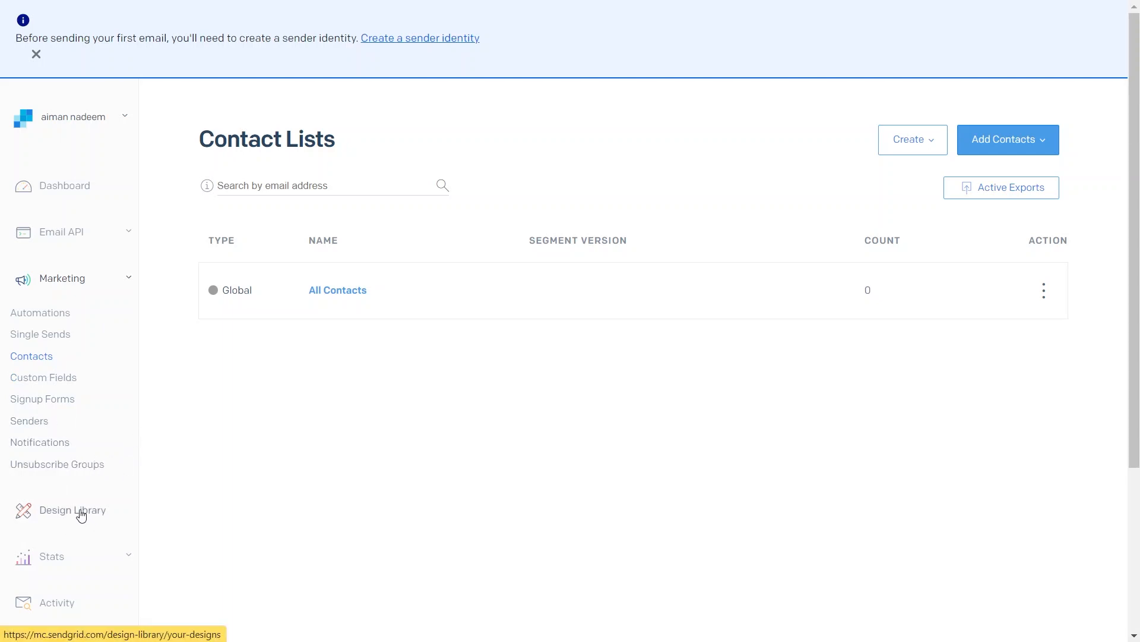
left_click(73, 510)
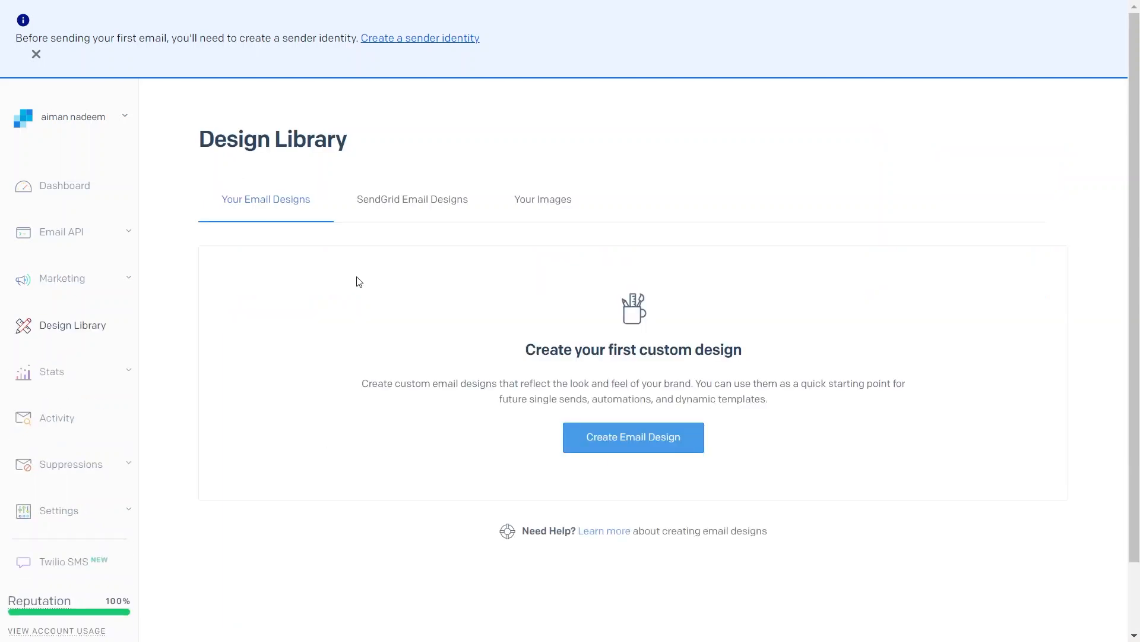
mouse_move(348, 149)
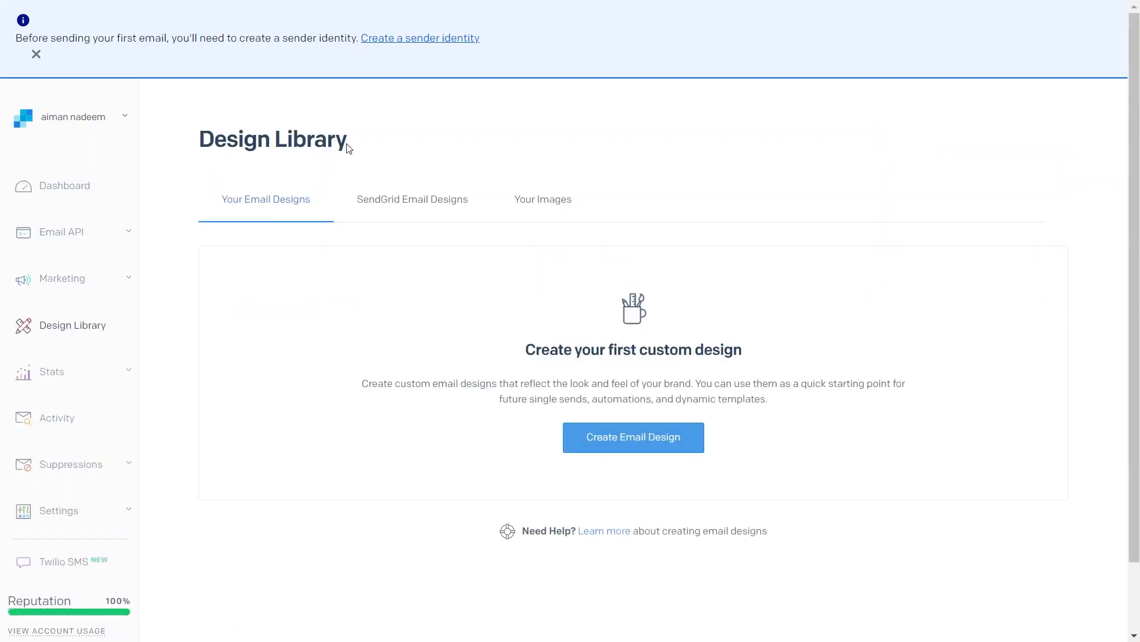
Expand the Stats menu to reveal the overview, insights, category and geographical reports.
left_click(52, 370)
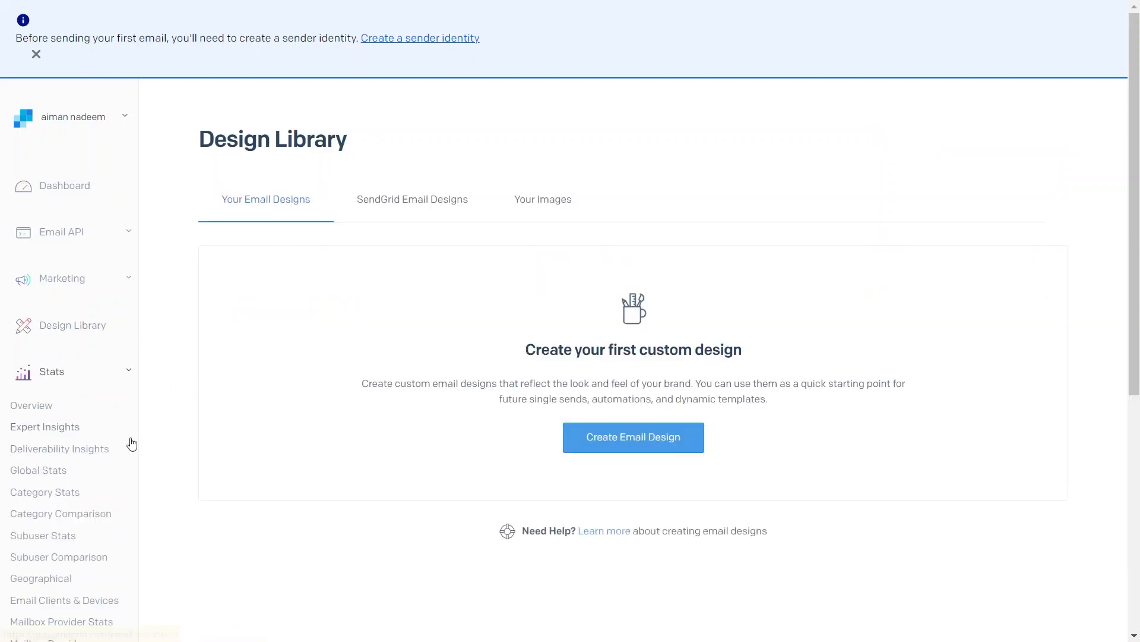
mouse_move(110, 451)
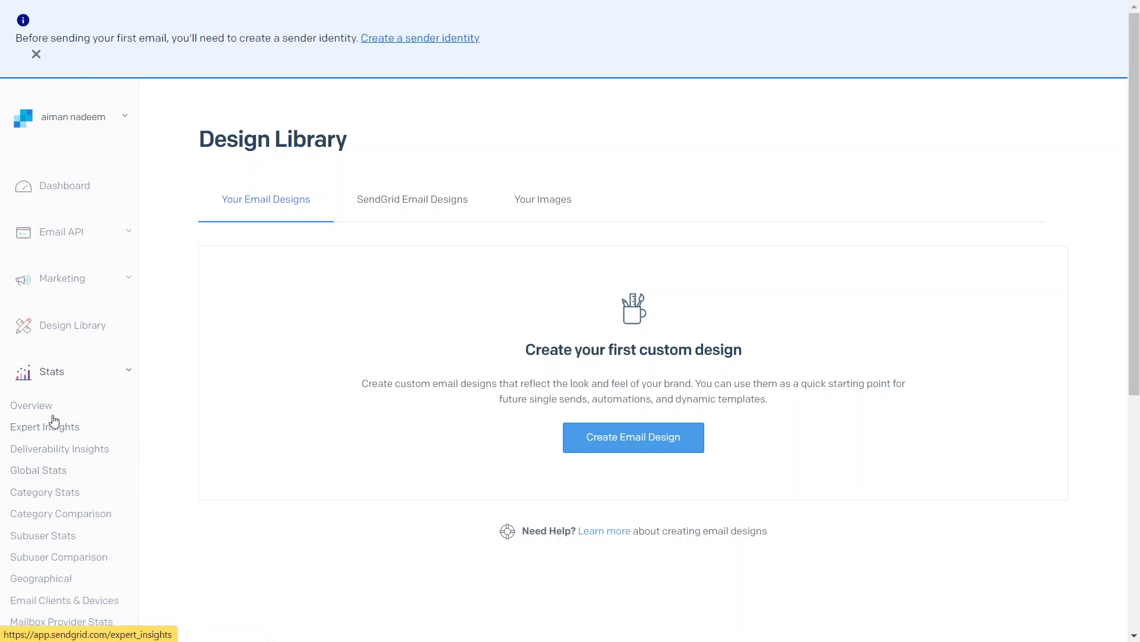
mouse_move(39, 411)
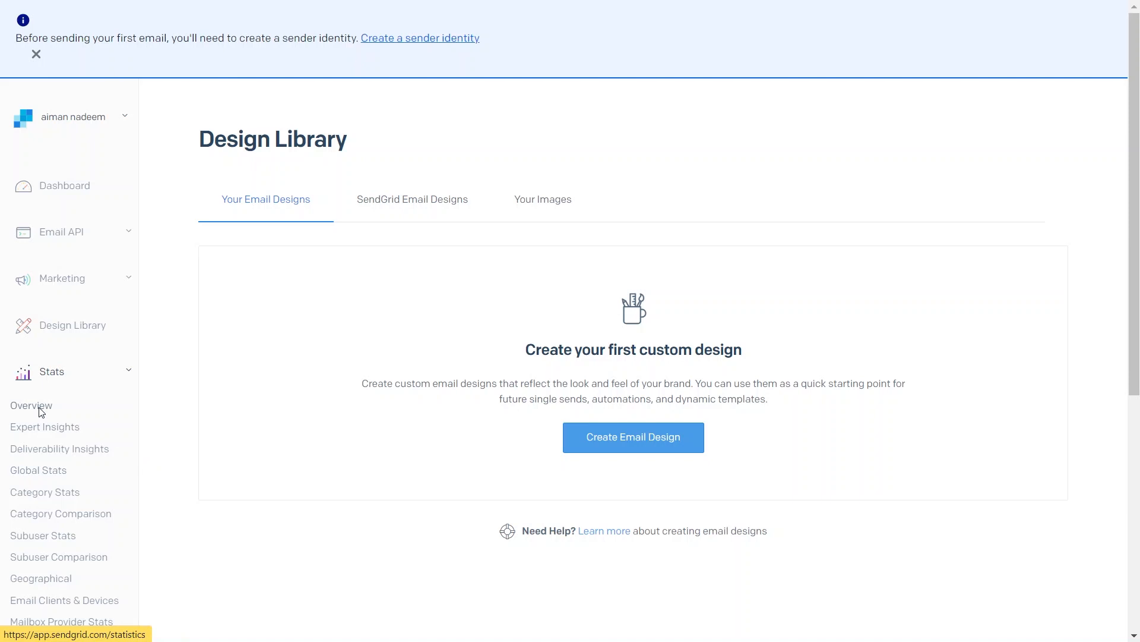
mouse_move(383, 364)
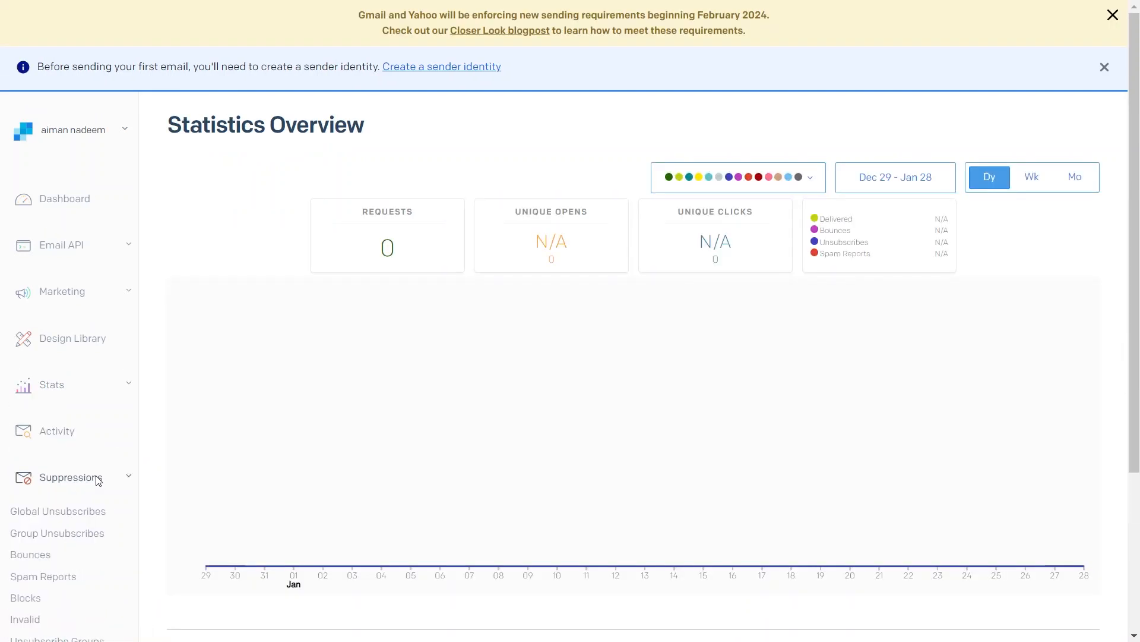
mouse_move(174, 439)
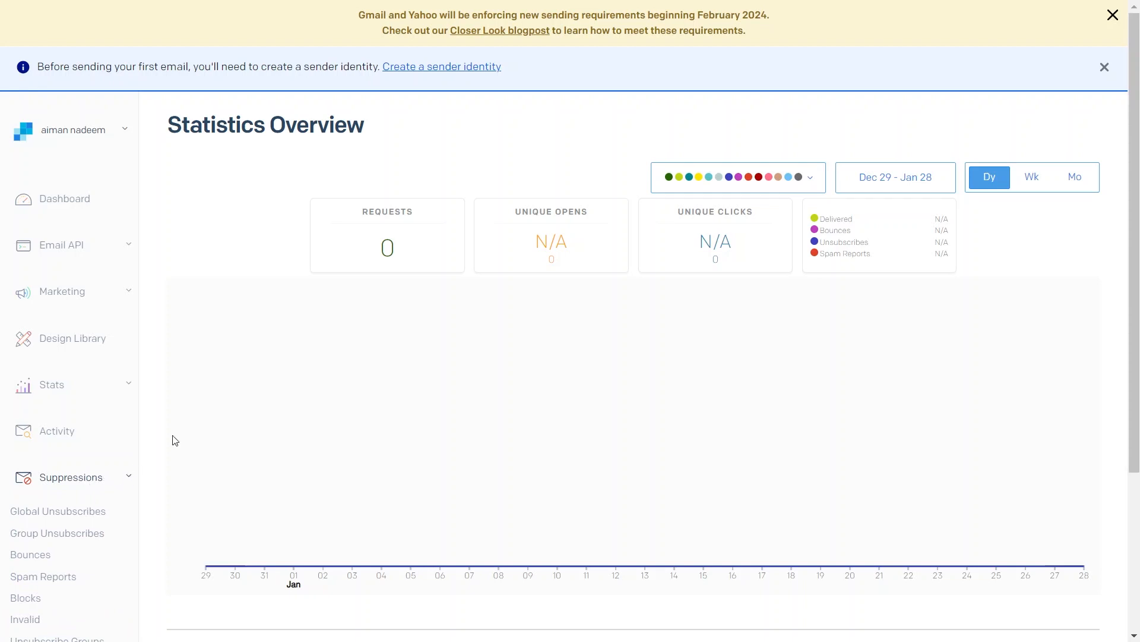
Look over the empty Statistics Overview and return to the Design Library.
scroll("down", 3)
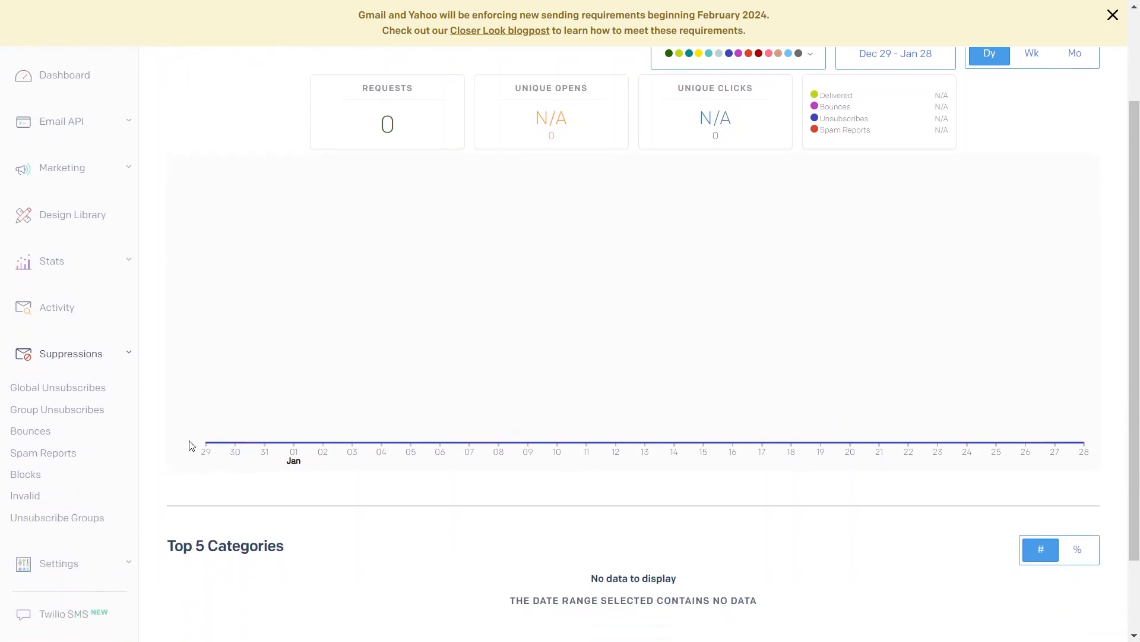
mouse_move(77, 410)
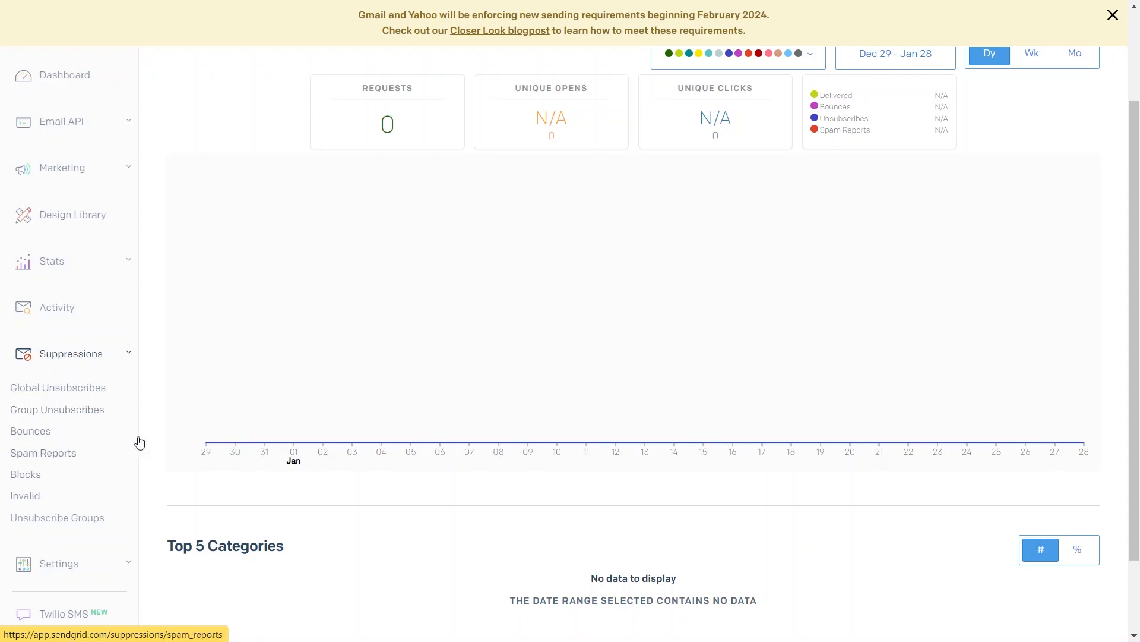
left_click(72, 214)
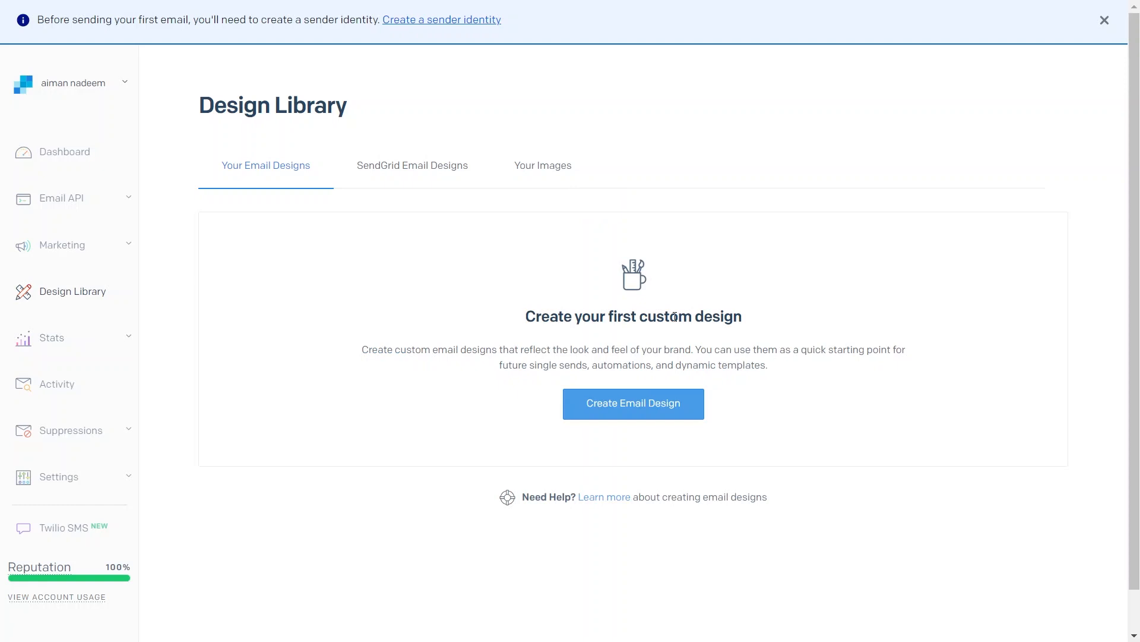
Duplicate the Modern Restaurant Newsletter design from SendGrid's gallery and open it in the Design Editor.
left_click(634, 404)
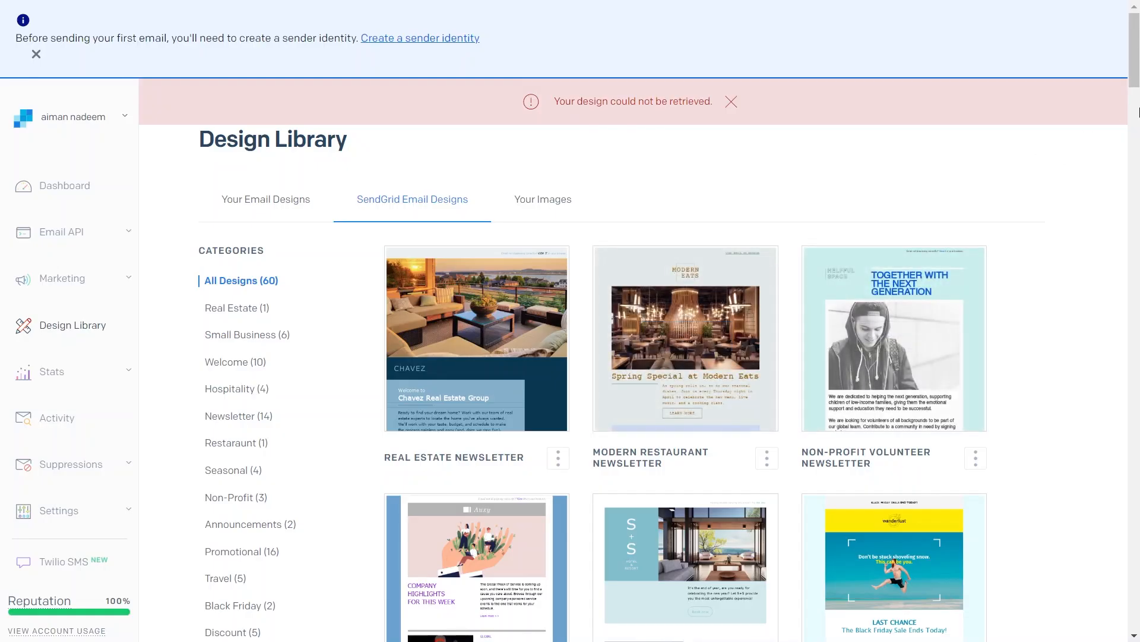
mouse_move(701, 396)
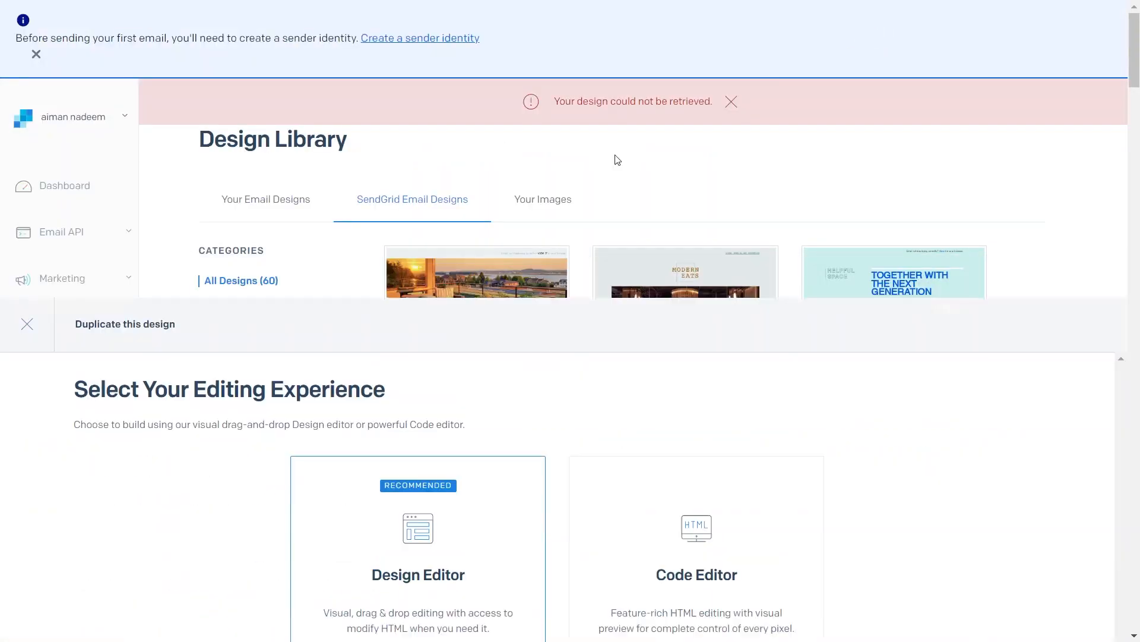
left_click(26, 323)
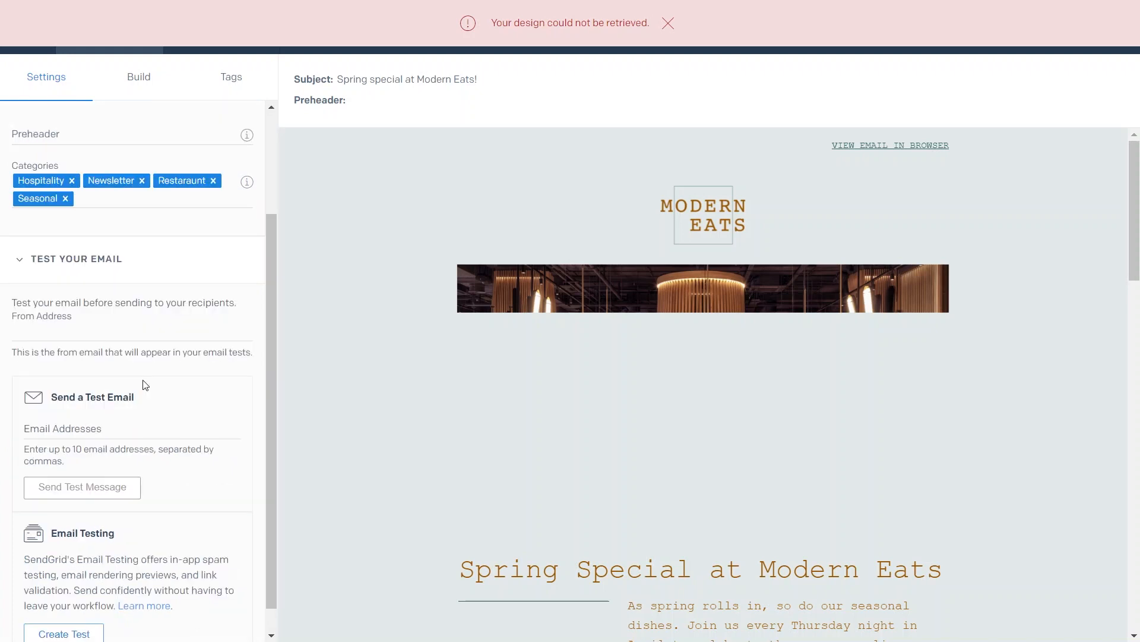
mouse_move(131, 382)
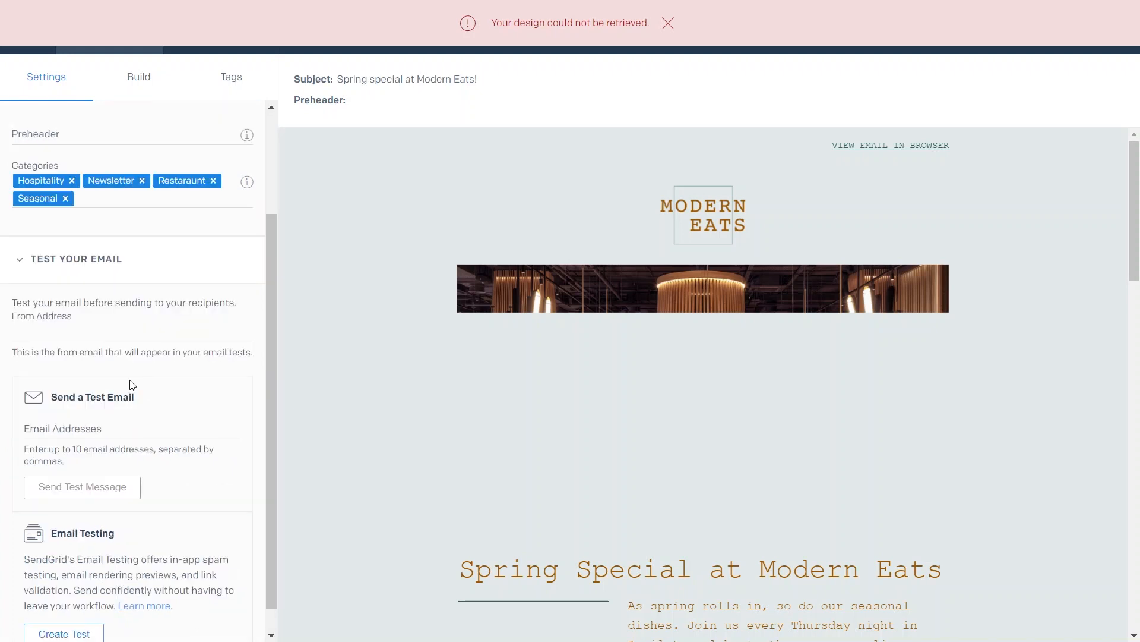
mouse_move(117, 385)
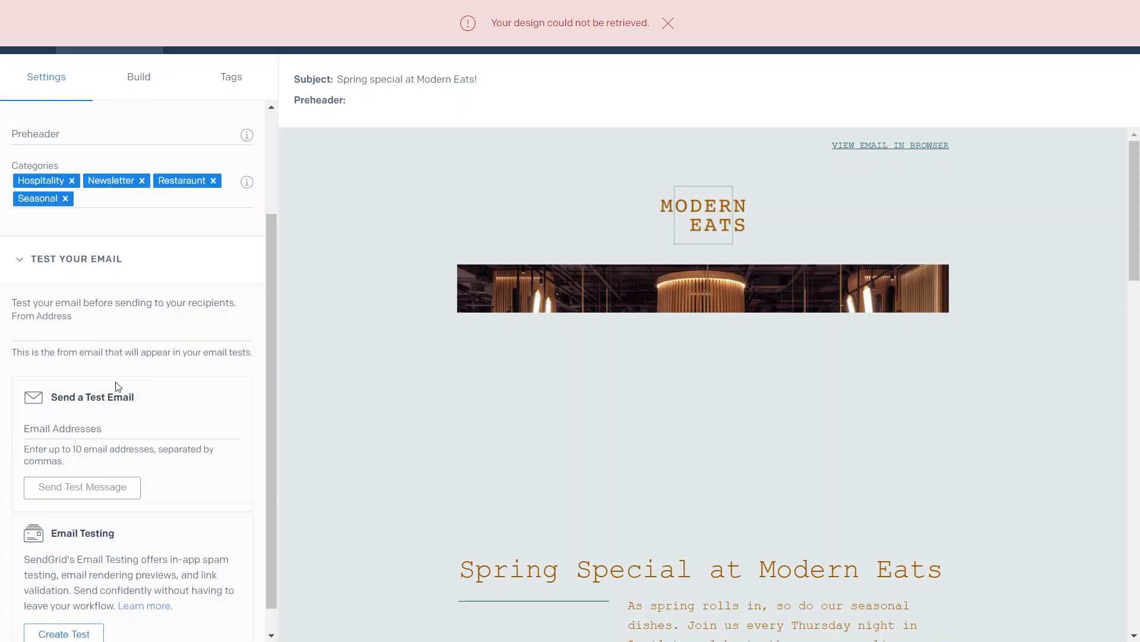
Start a new email test from the Settings tab, reaching the Spam and Inbox Rendering test options.
left_click(81, 487)
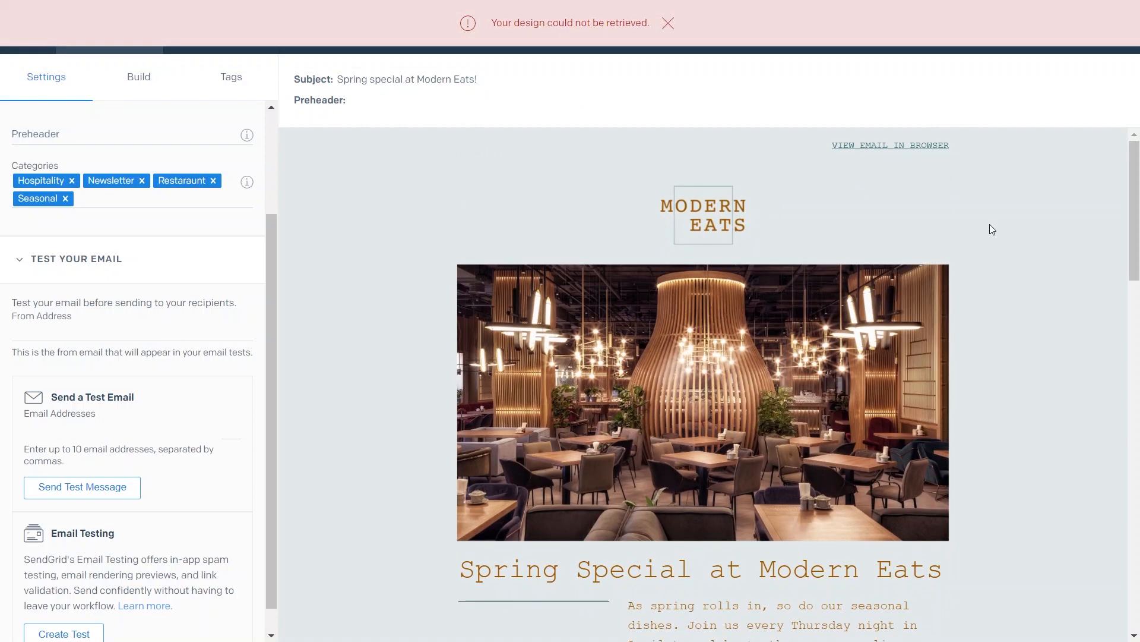
mouse_move(1008, 227)
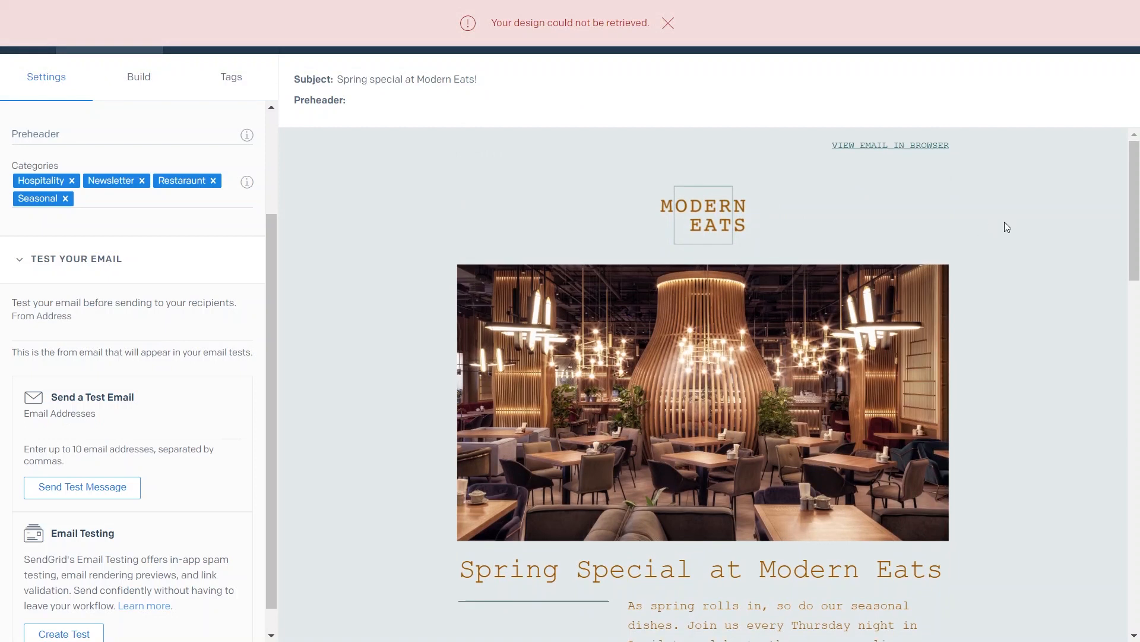
left_click(64, 634)
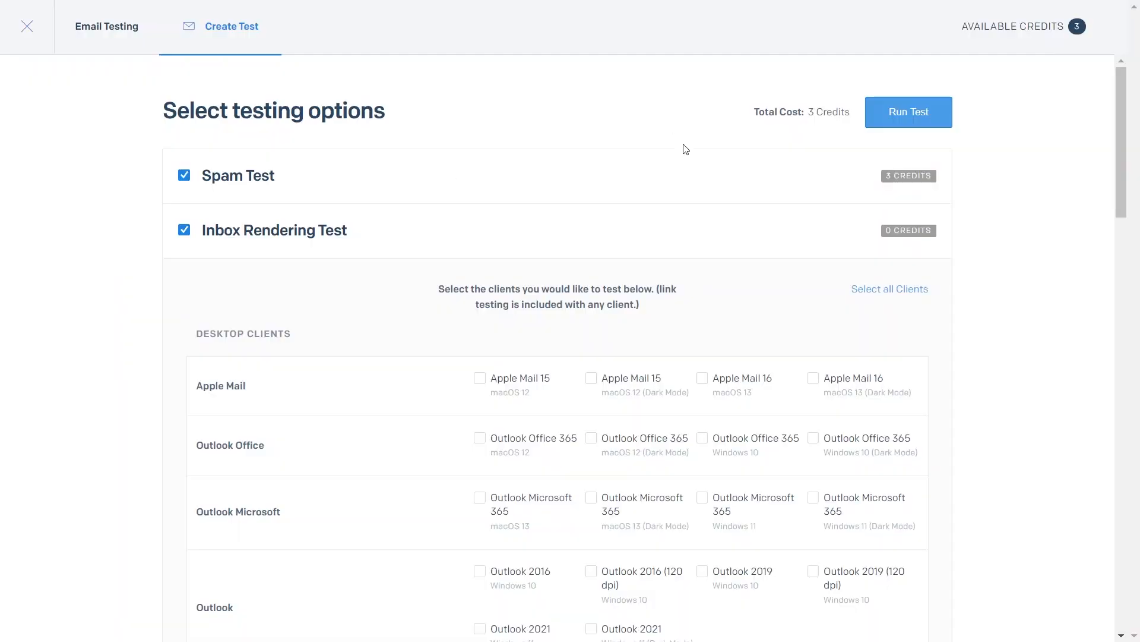
mouse_move(459, 199)
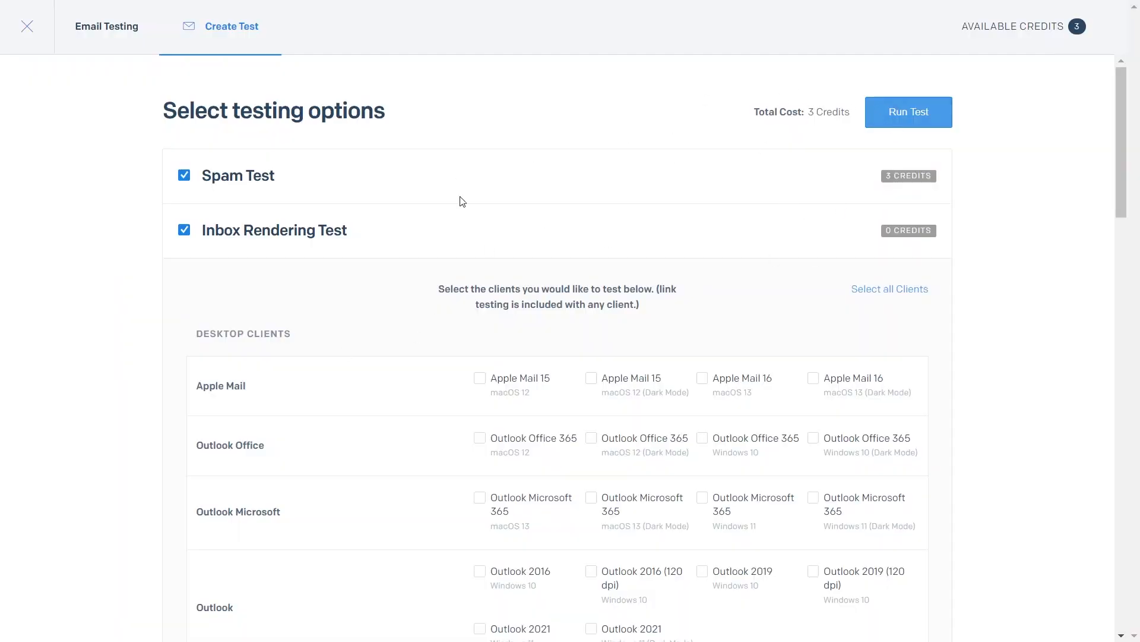
mouse_move(375, 255)
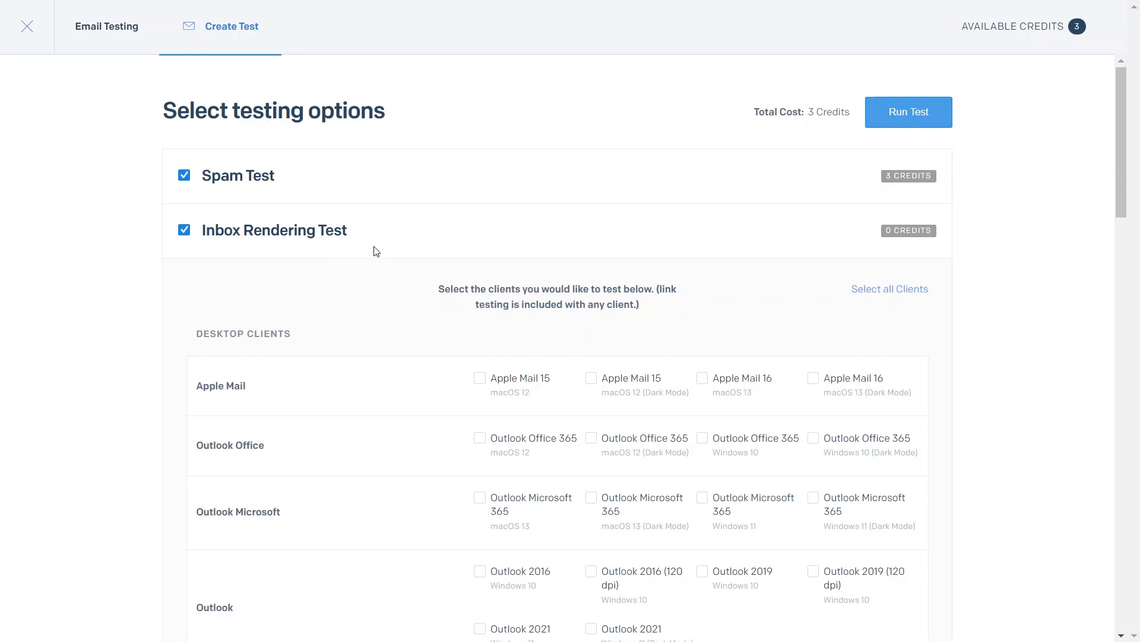
mouse_move(372, 241)
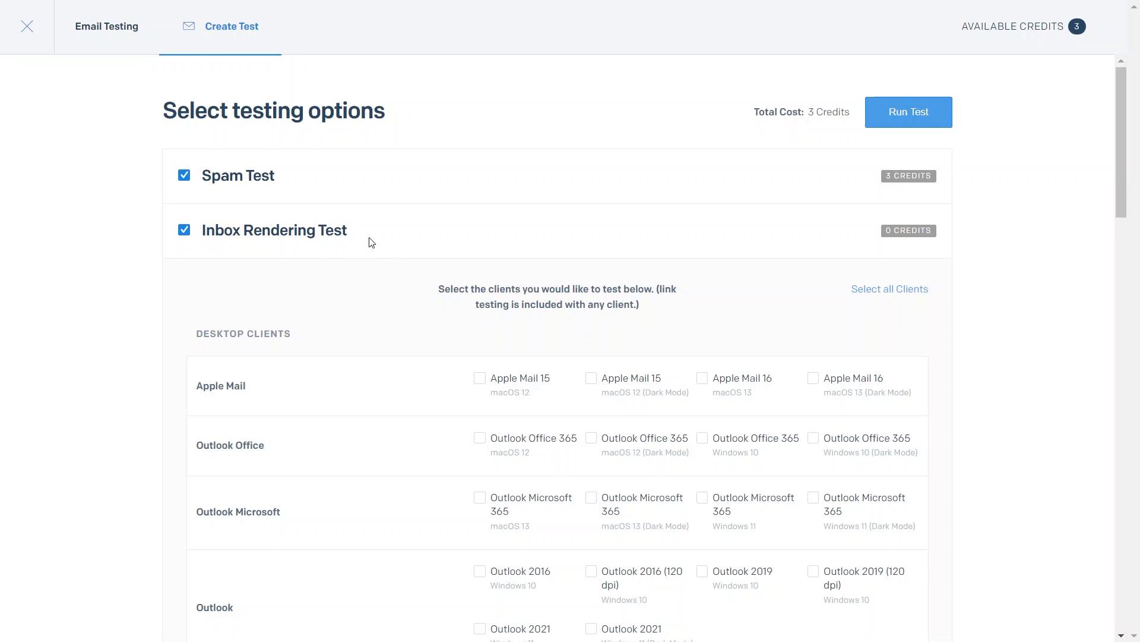
mouse_move(366, 236)
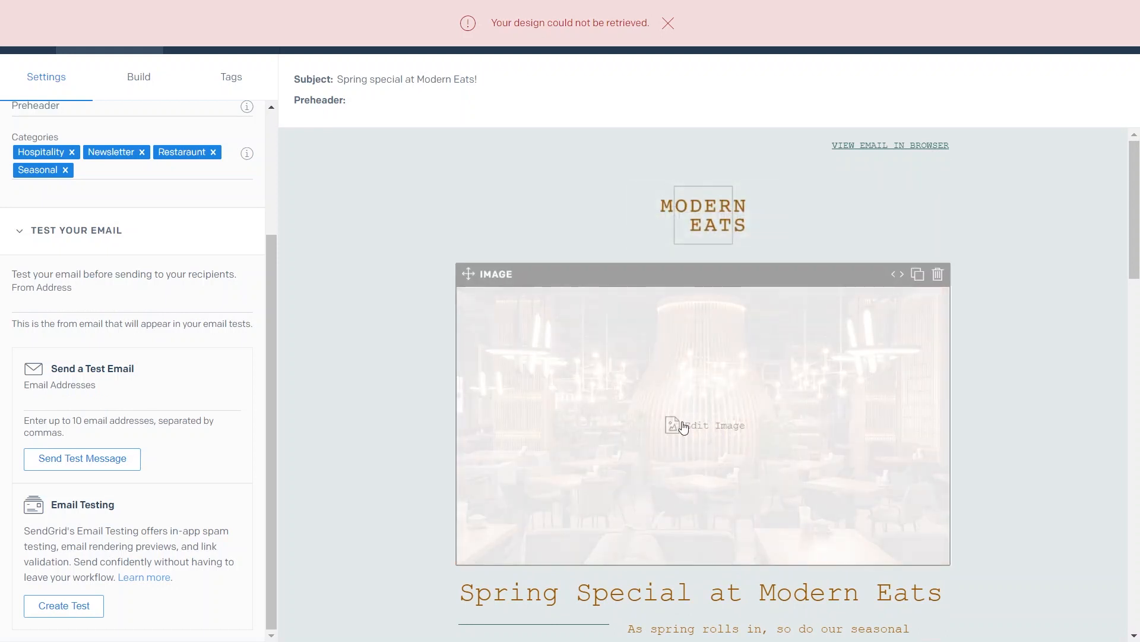
Exit the Modern Eats design editor back to the welcome dashboard.
left_click(705, 425)
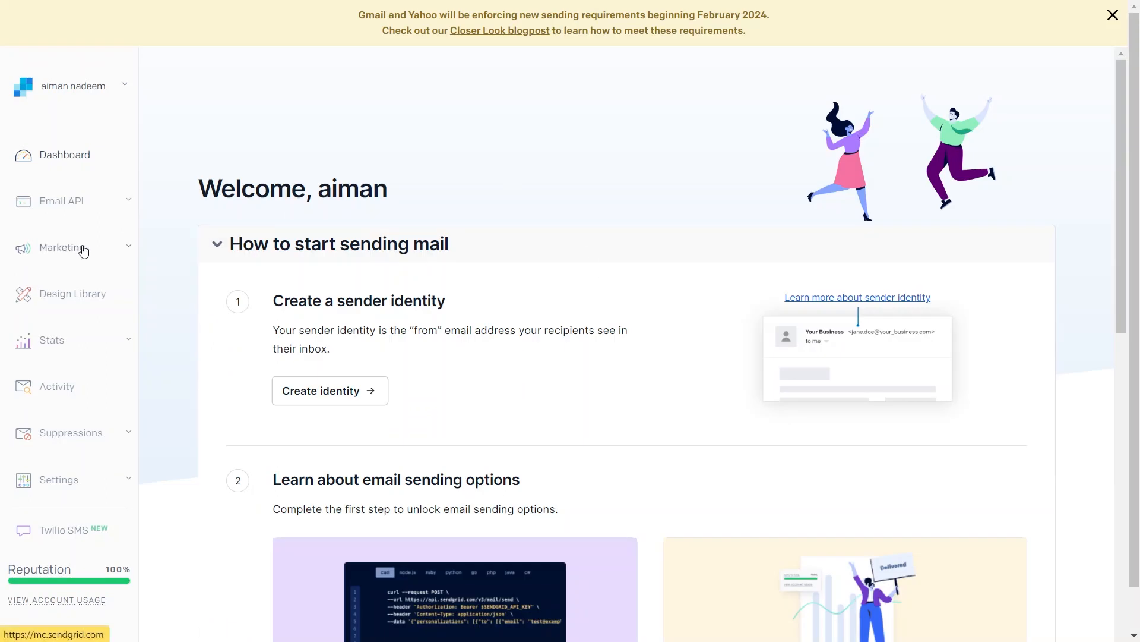
Begin a new automation from Marketing > Automations, reaching the Welcome vs Custom choice.
left_click(62, 247)
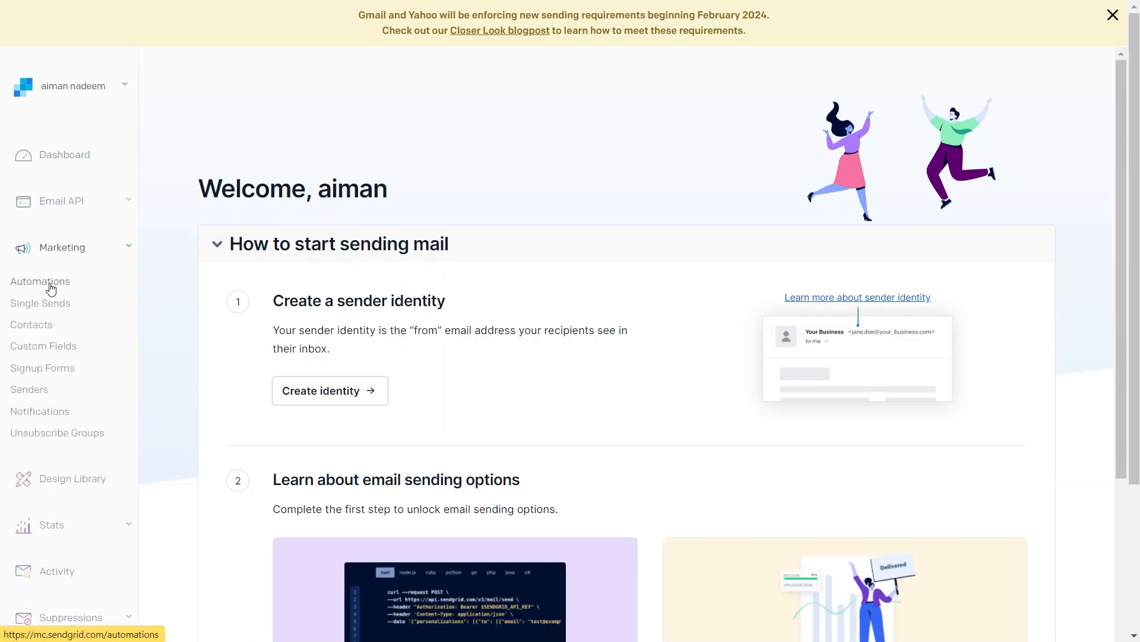
left_click(40, 280)
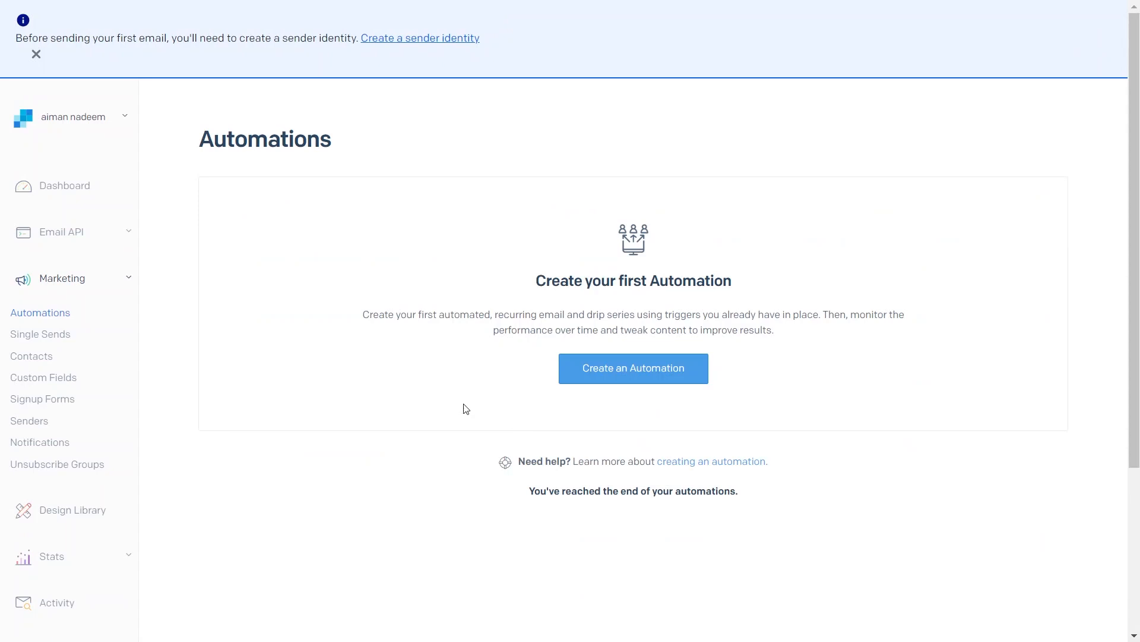
left_click(633, 368)
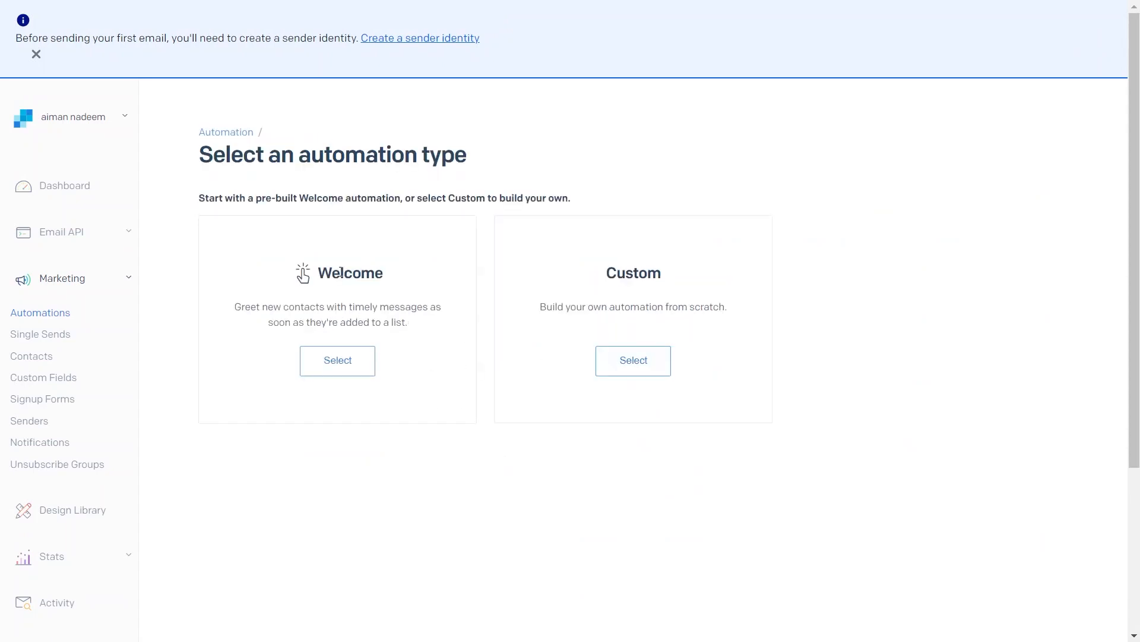
mouse_move(390, 371)
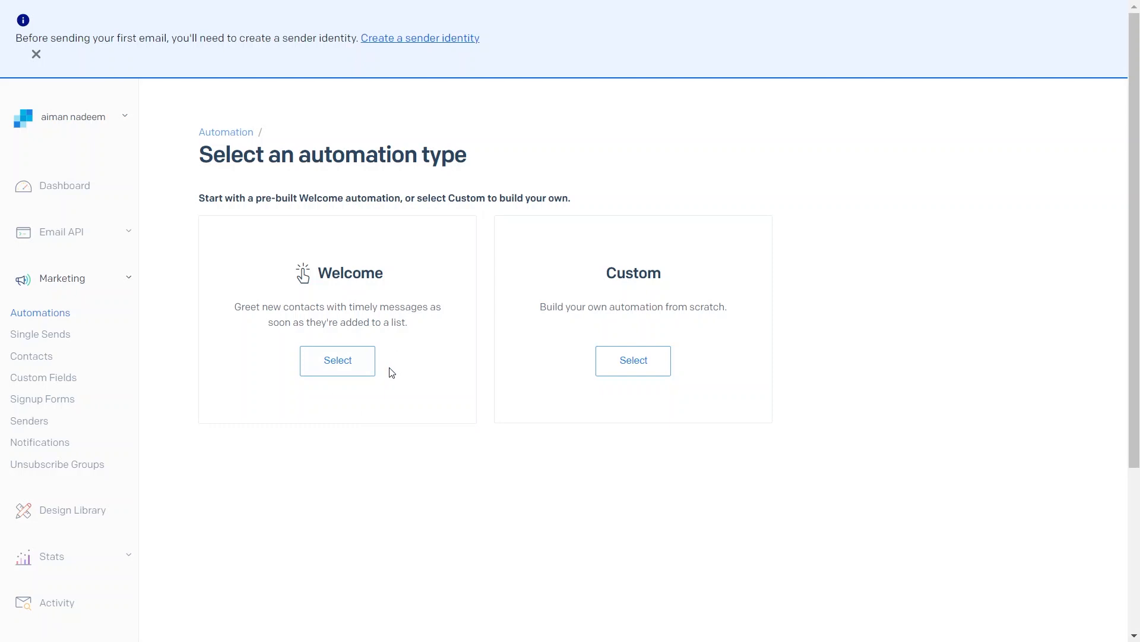
mouse_move(495, 315)
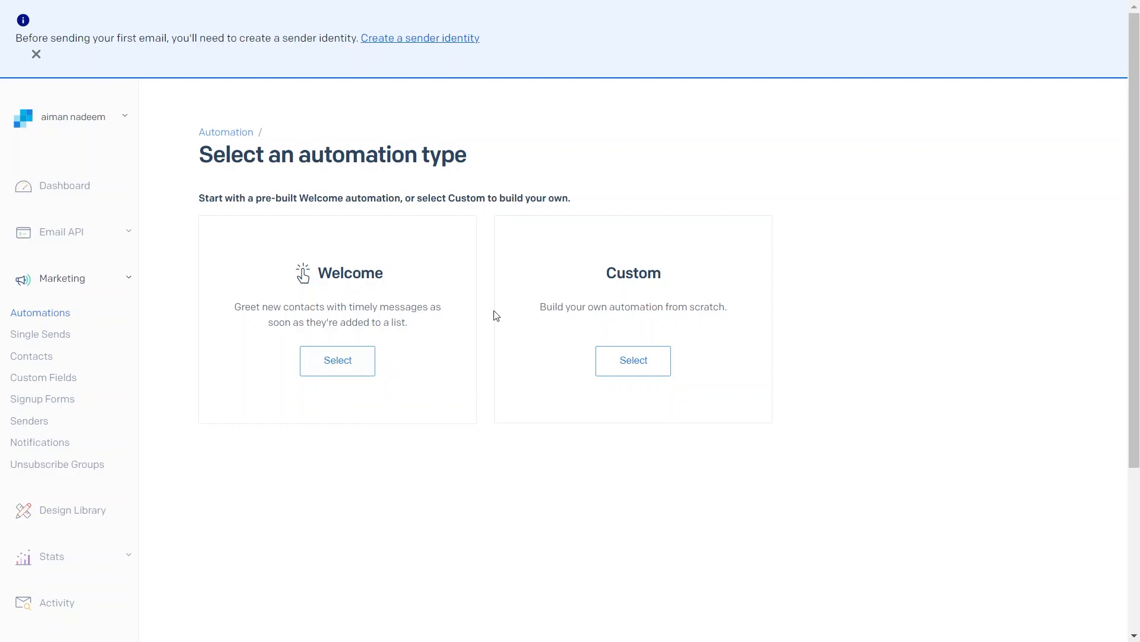
mouse_move(651, 283)
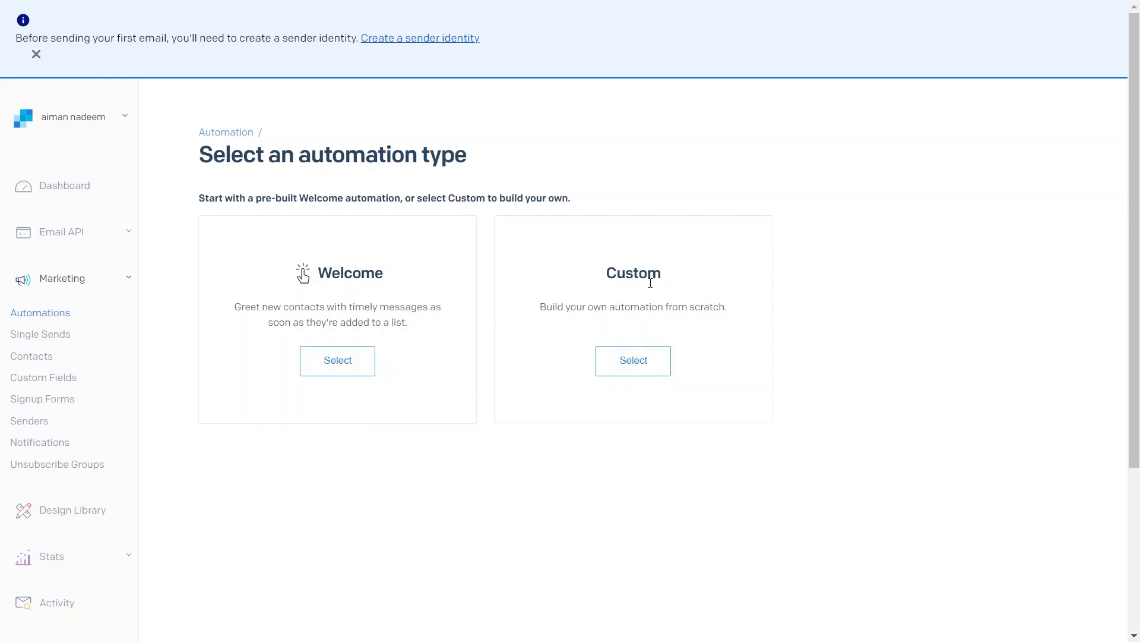
mouse_move(652, 290)
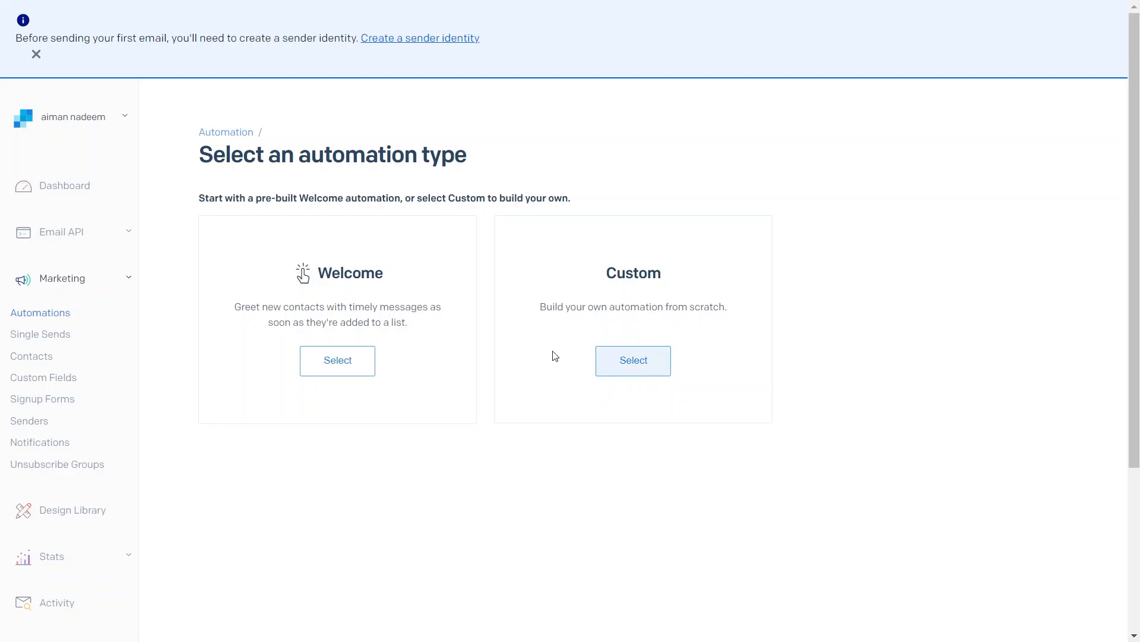
Choose the Custom type and set All Contacts as entry criteria for the Untitled Automation.
left_click(633, 359)
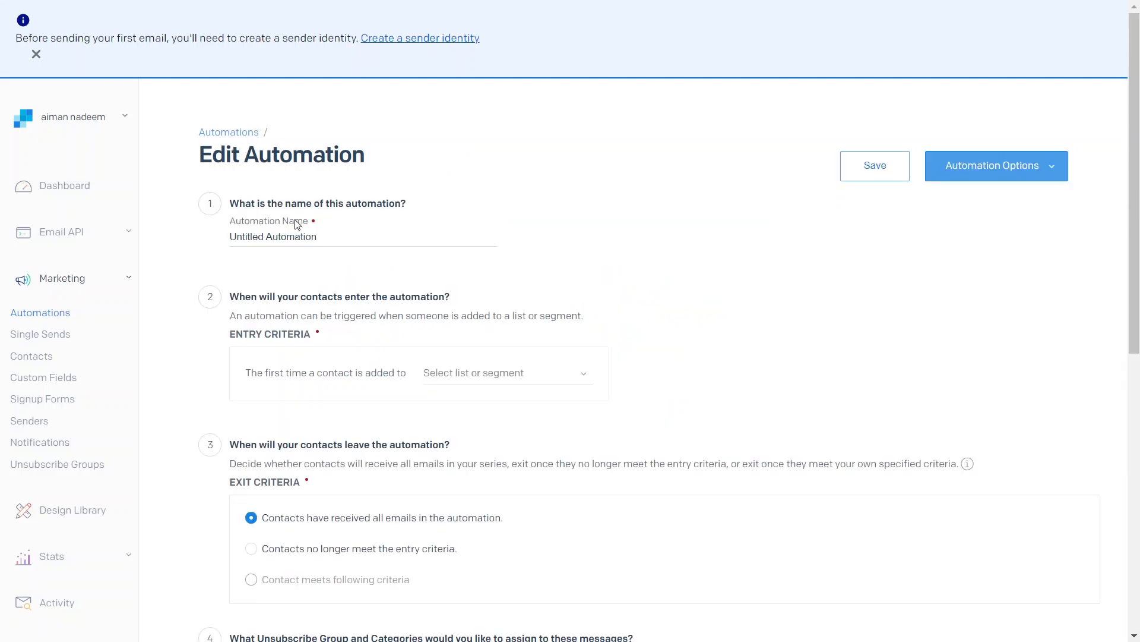
left_click(272, 236)
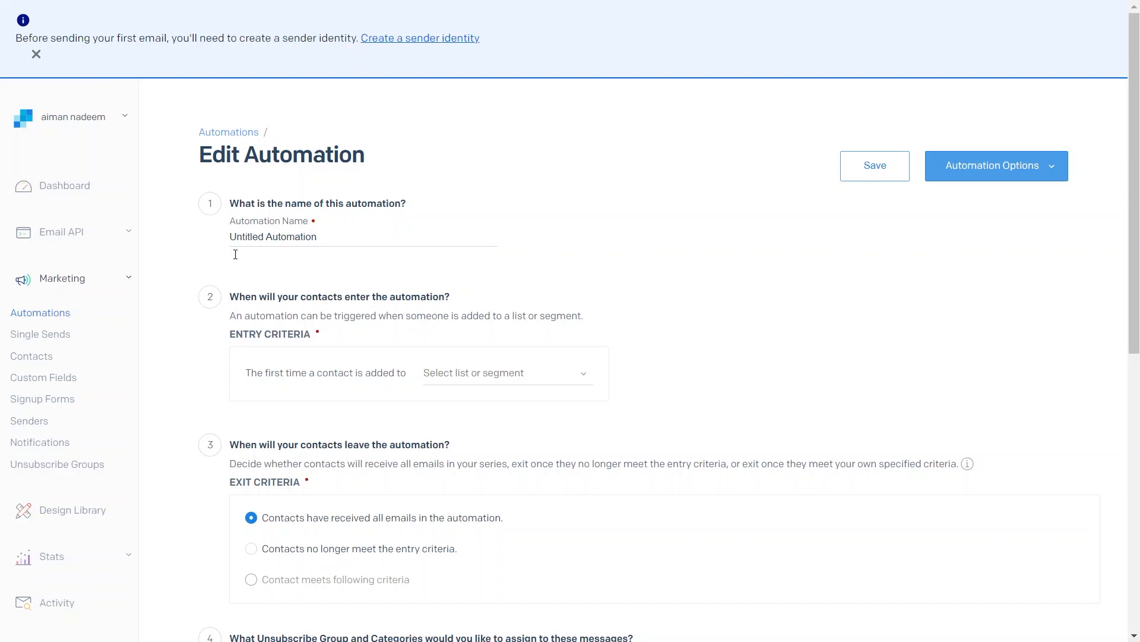
left_click(508, 372)
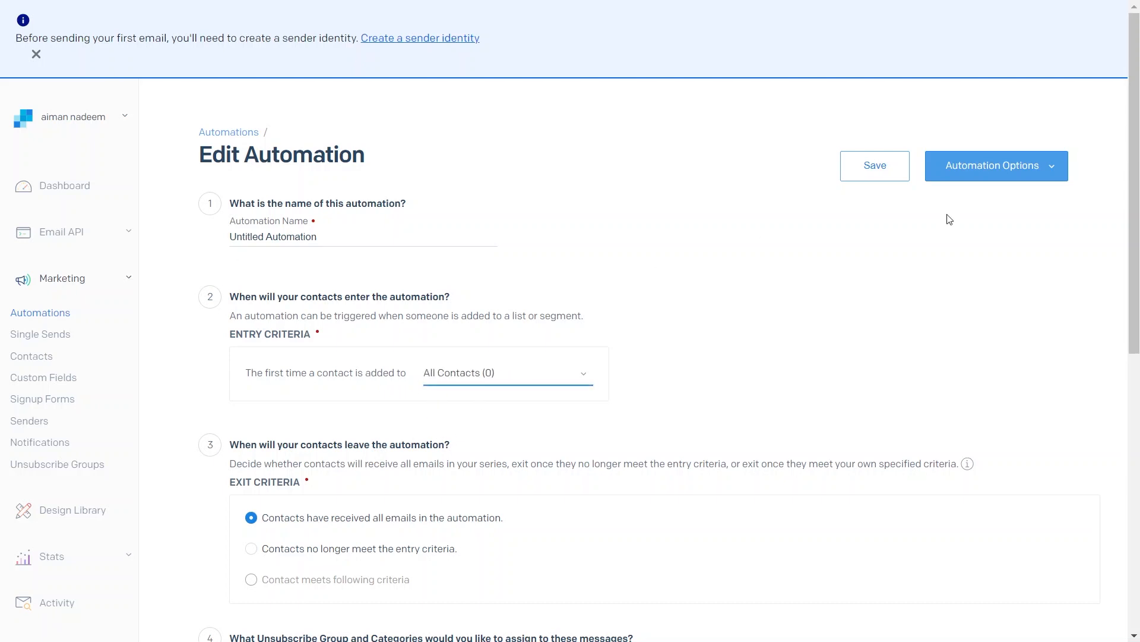
scroll("down", 3)
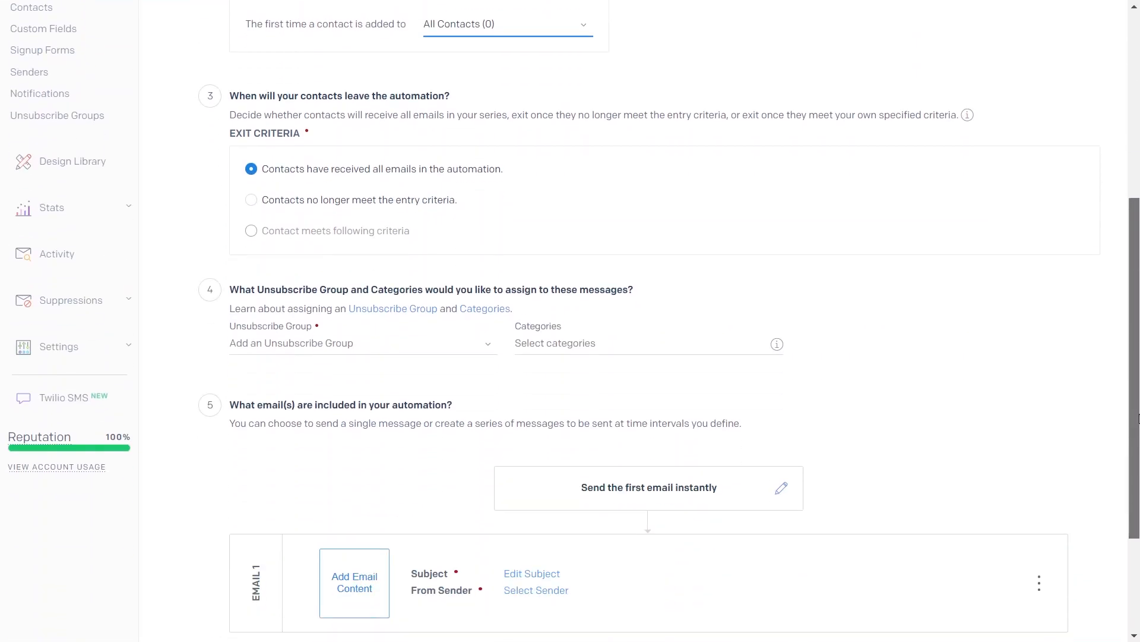
scroll("down", 3)
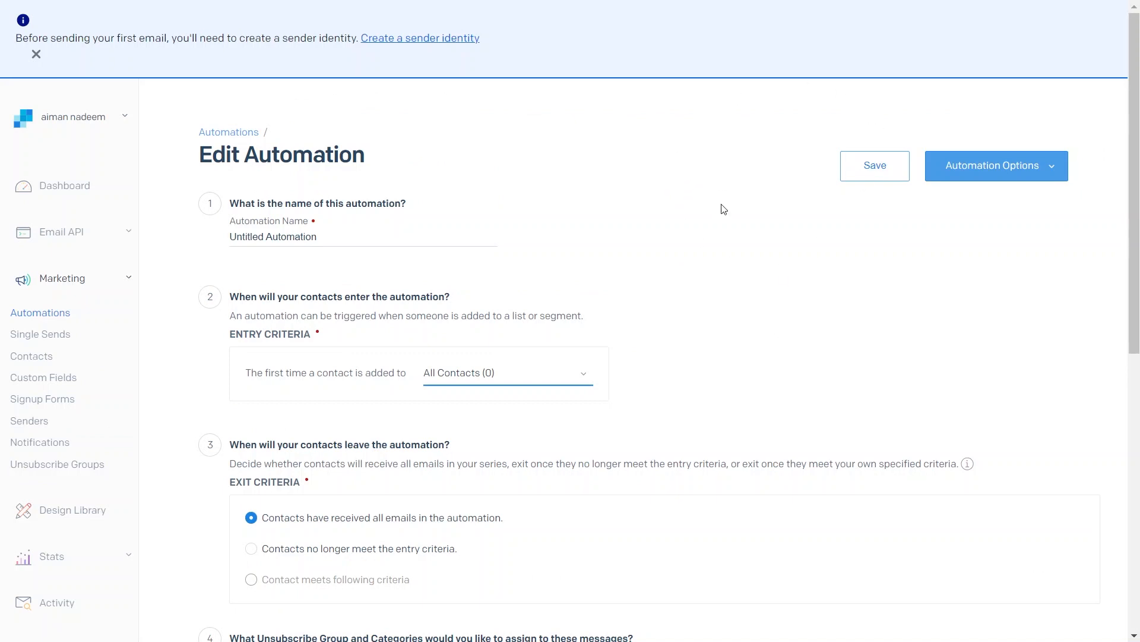
mouse_move(169, 389)
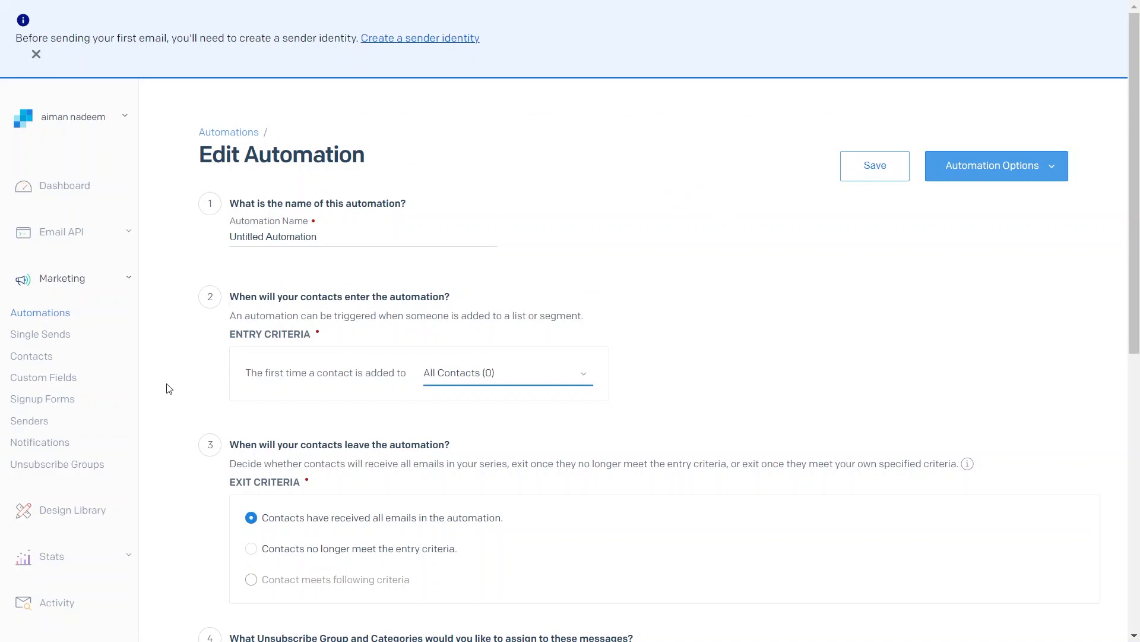
mouse_move(166, 416)
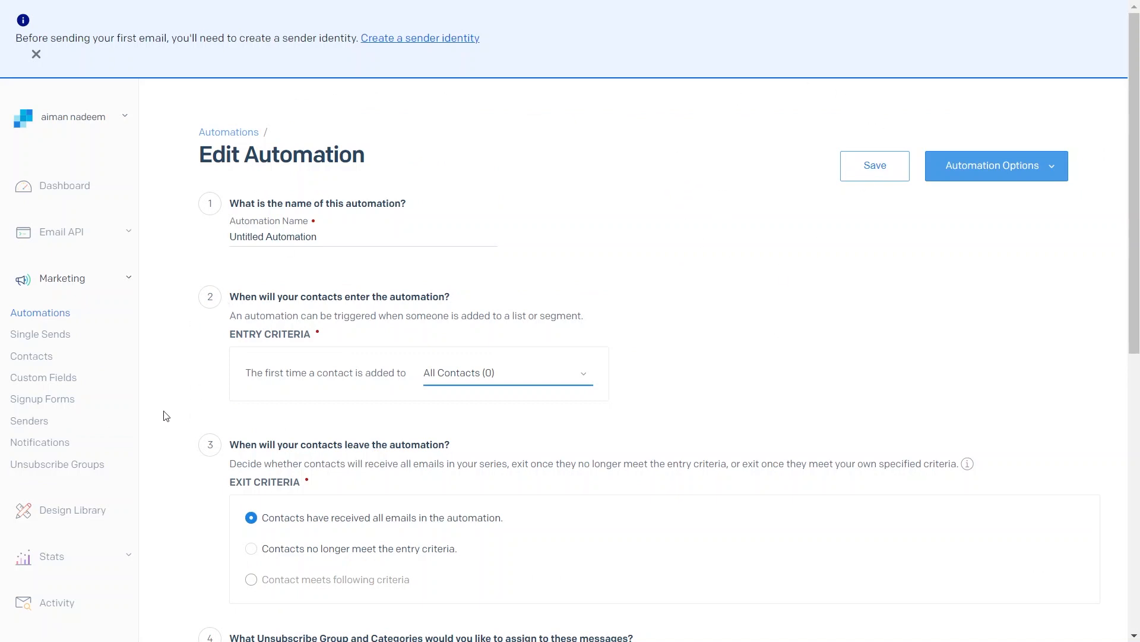